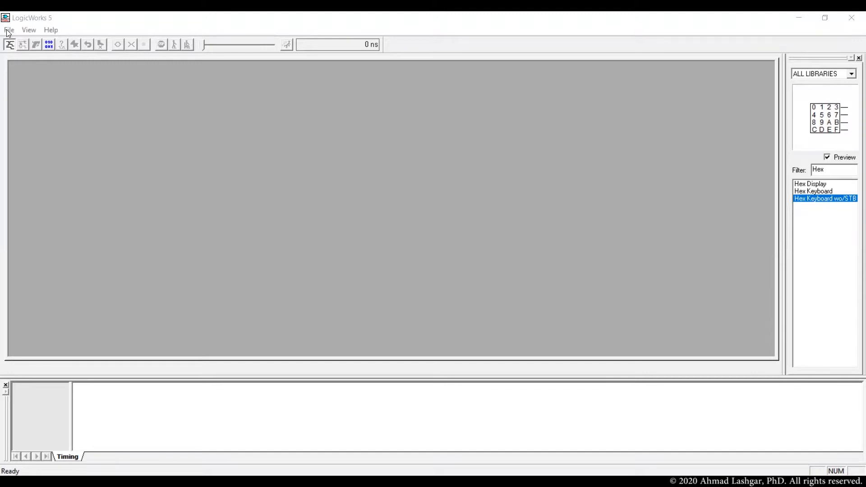
Create a new blank Circuit document (Circuit1.cct) from the File menu.
{"action": "left_click", "coordinate": [9, 30]}
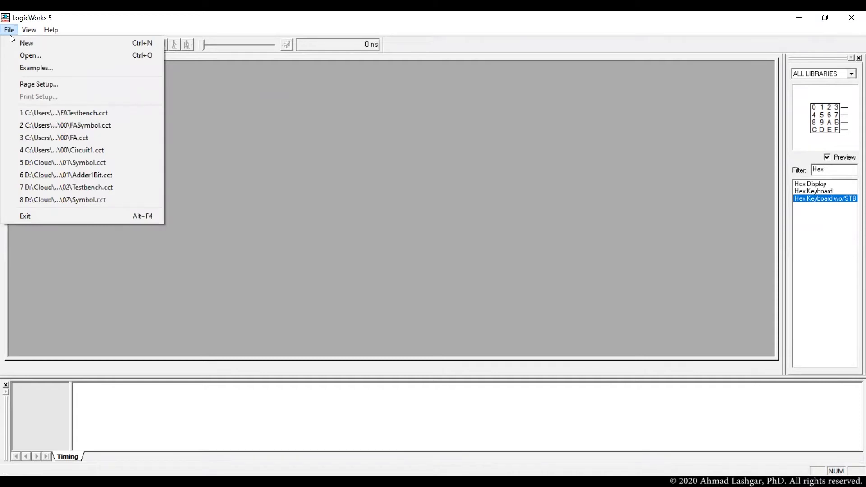
{"action": "mouse_move", "coordinate": [27, 43]}
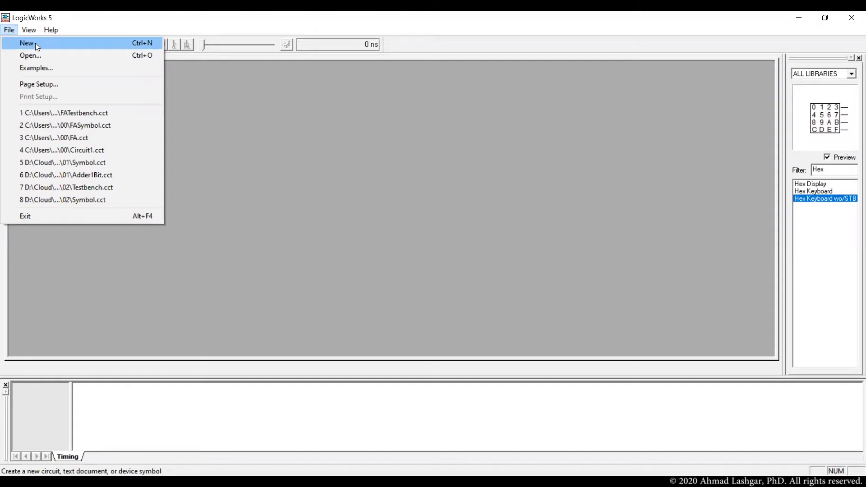
{"action": "left_click", "coordinate": [26, 43]}
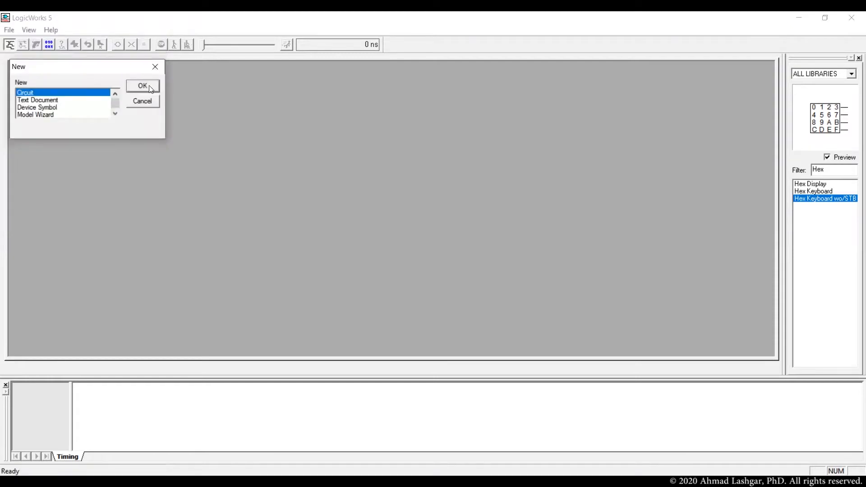
{"action": "left_click", "coordinate": [143, 85]}
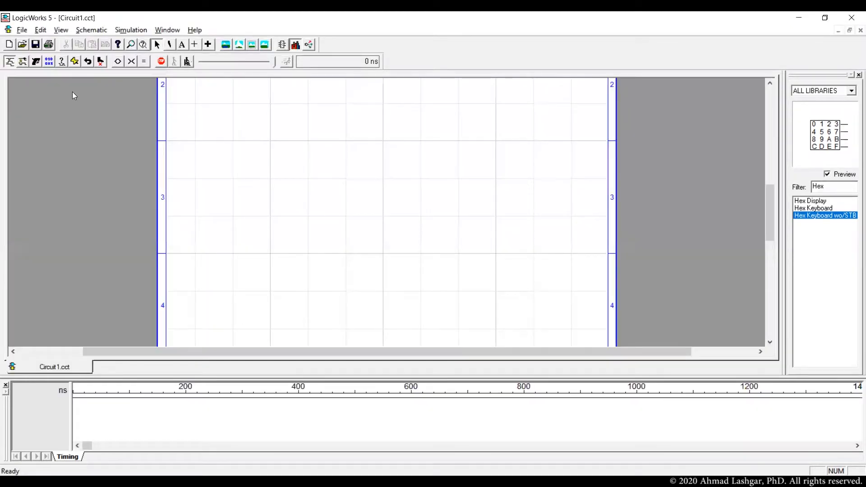
Load the CPUProject.clf library so its FA full-adder part is available.
{"action": "left_click", "coordinate": [22, 30]}
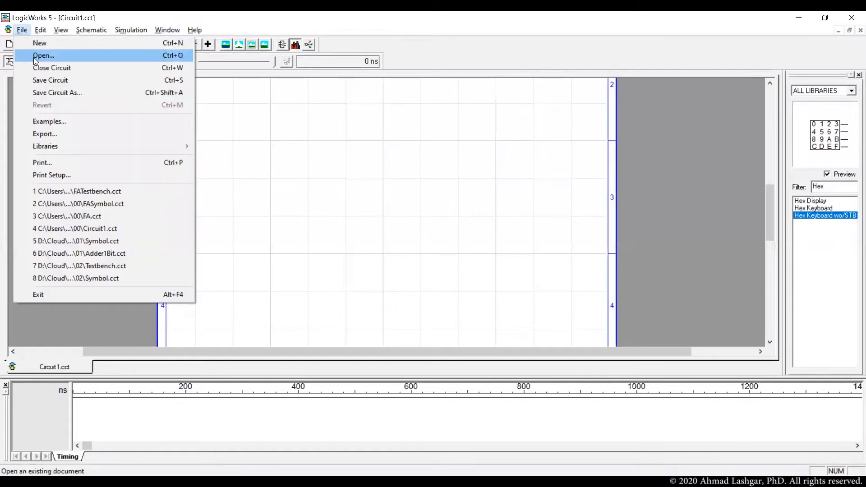
{"action": "mouse_move", "coordinate": [45, 146]}
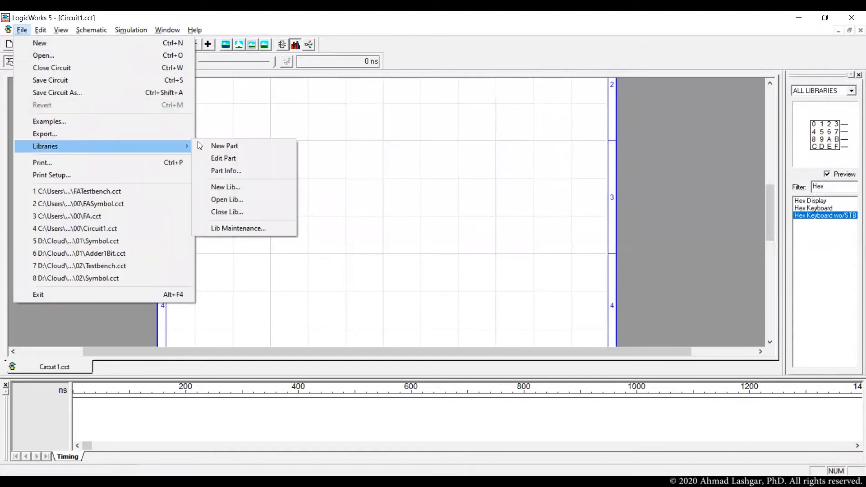
{"action": "mouse_move", "coordinate": [226, 200]}
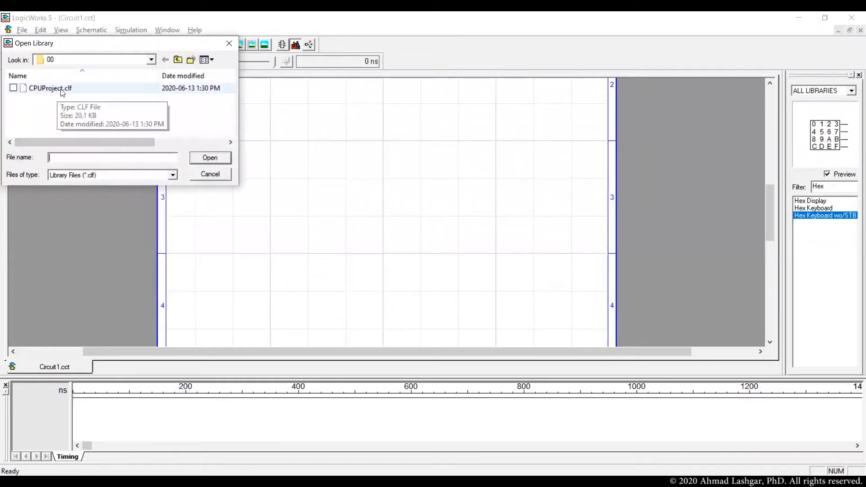
{"action": "left_click", "coordinate": [50, 88]}
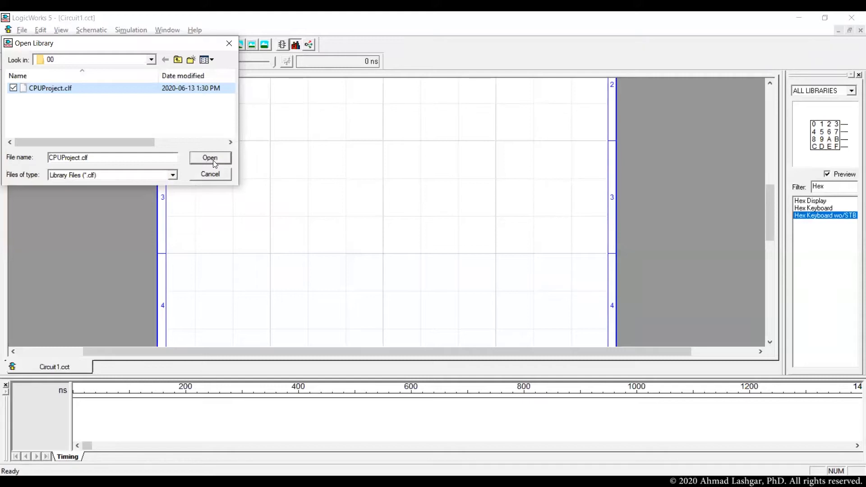
{"action": "left_click", "coordinate": [210, 157]}
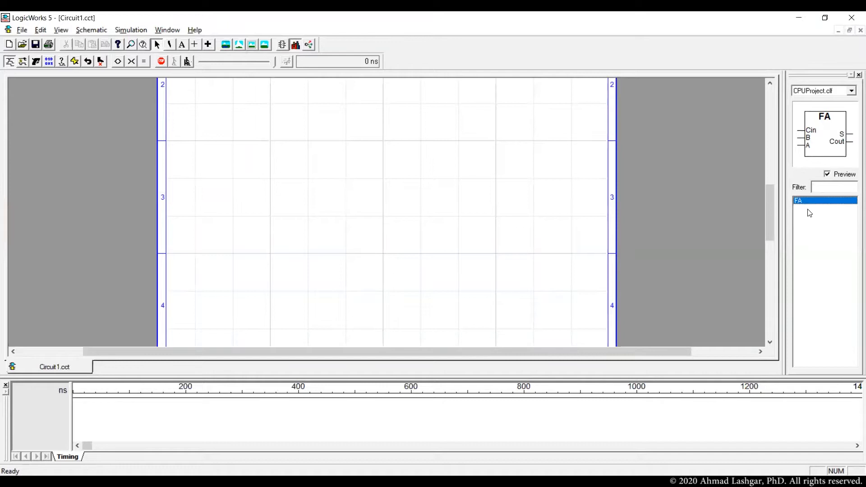
{"action": "mouse_move", "coordinate": [801, 205]}
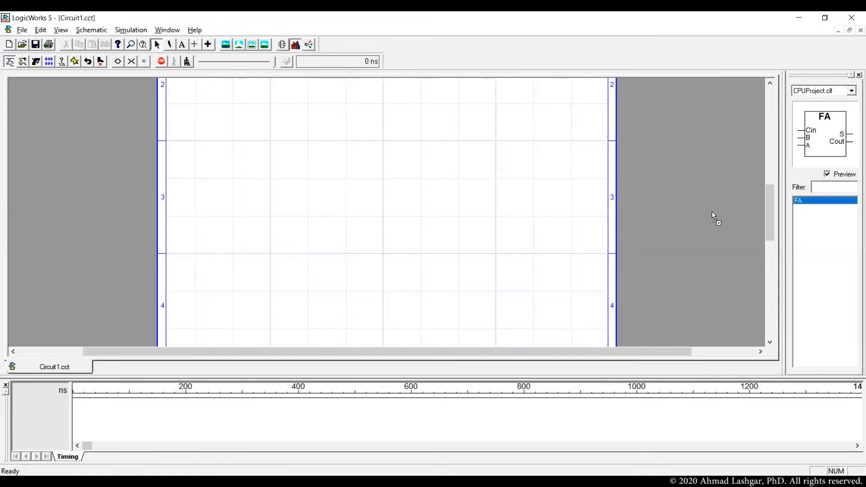
Place one FA full adder from CPUProject and move it lower on the sheet.
{"action": "left_click", "coordinate": [388, 284]}
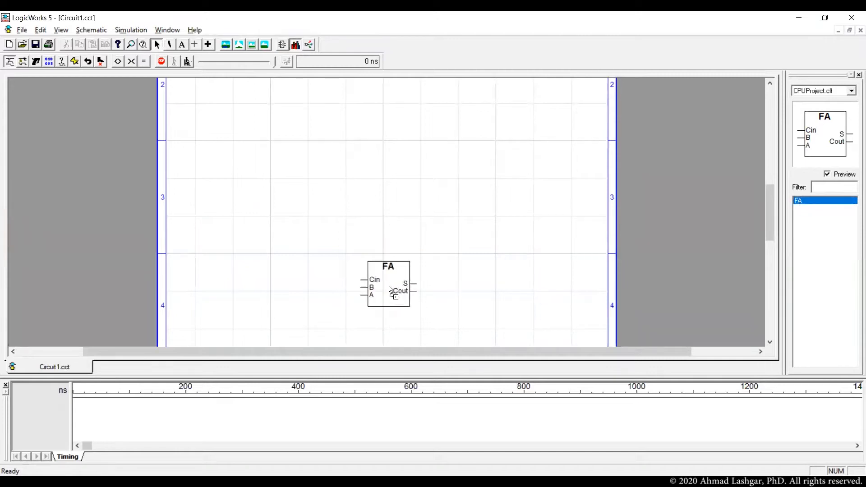
{"action": "left_click_drag", "start_coordinate": [387, 284], "coordinate": [384, 287]}
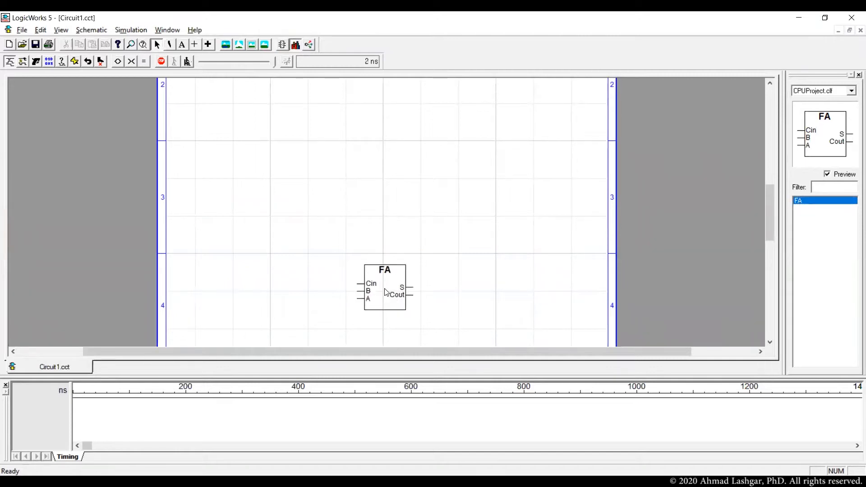
{"action": "left_click", "coordinate": [384, 290]}
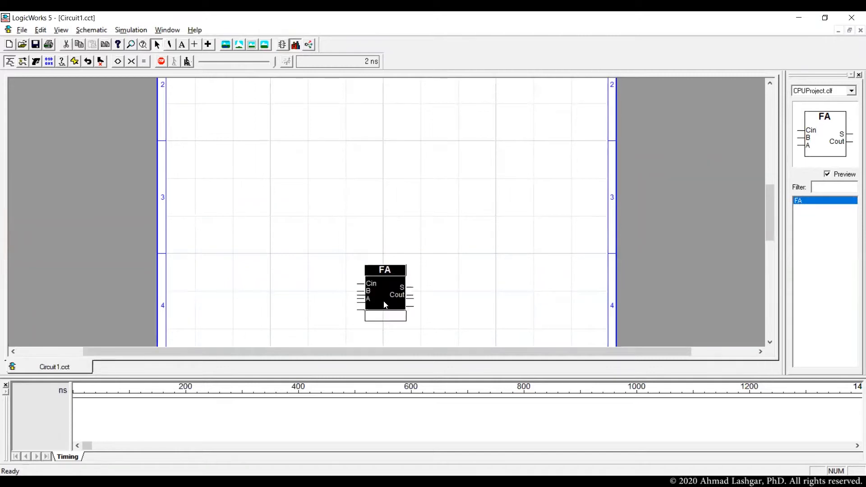
{"action": "left_click_drag", "start_coordinate": [385, 292], "coordinate": [385, 299]}
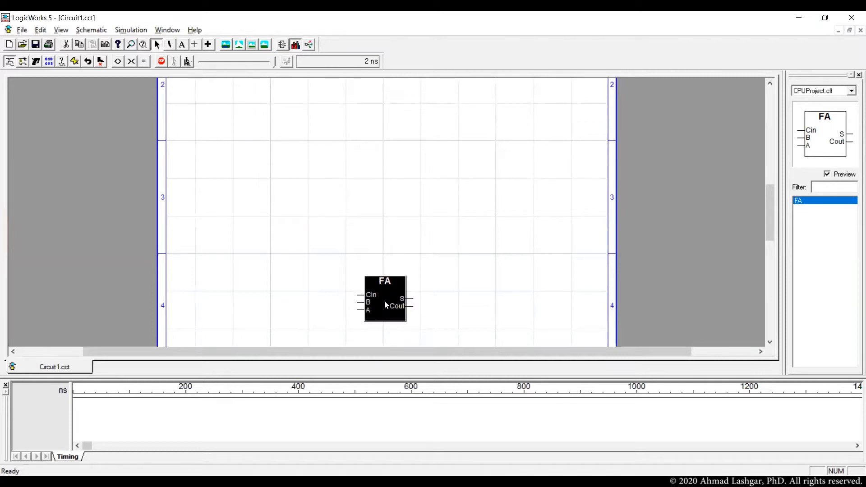
{"action": "mouse_move", "coordinate": [445, 251]}
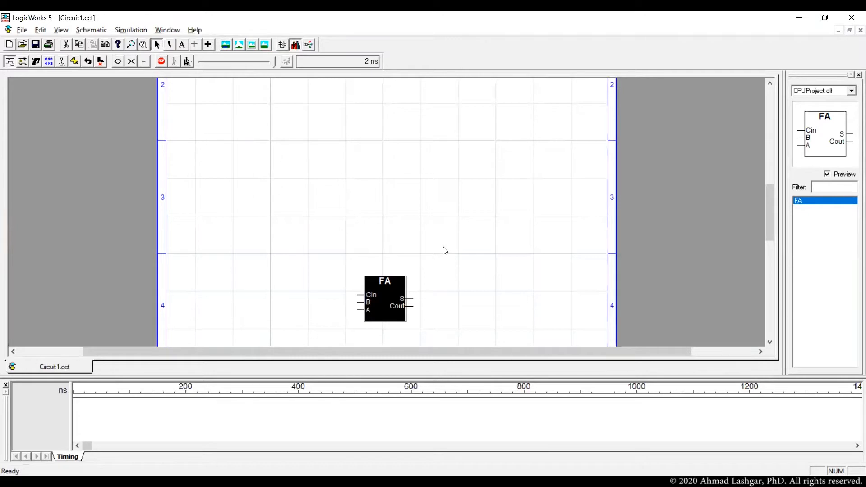
{"action": "scroll", "scroll_direction": "down", "scroll_amount": 3}
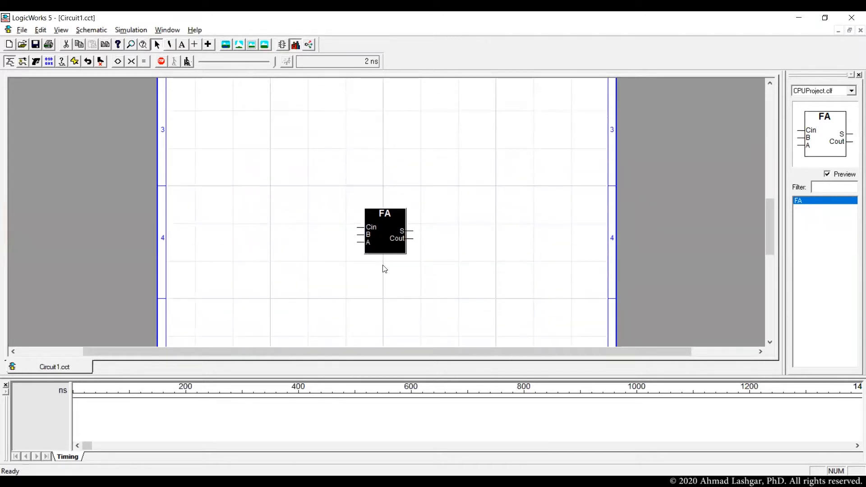
{"action": "left_click_drag", "start_coordinate": [385, 231], "coordinate": [380, 291]}
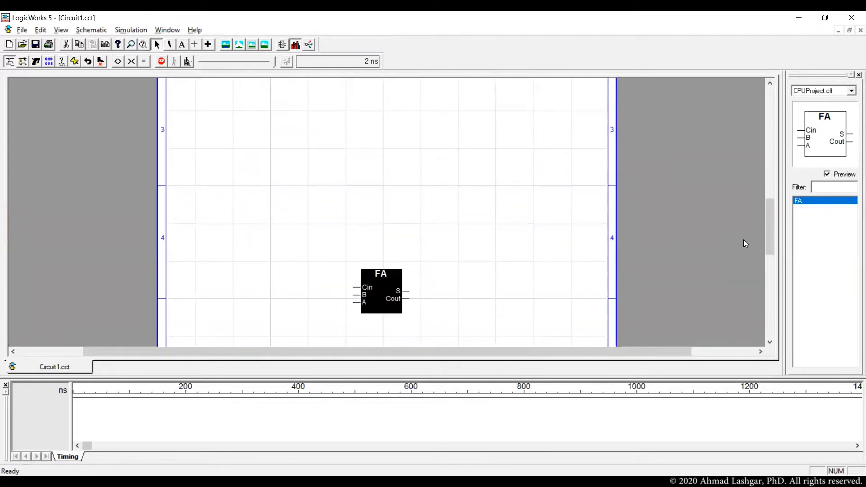
{"action": "mouse_move", "coordinate": [338, 231]}
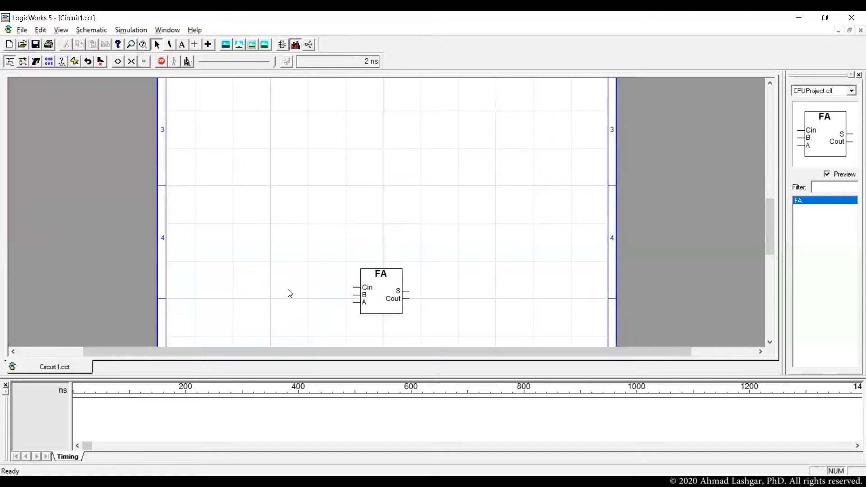
{"action": "mouse_move", "coordinate": [356, 312]}
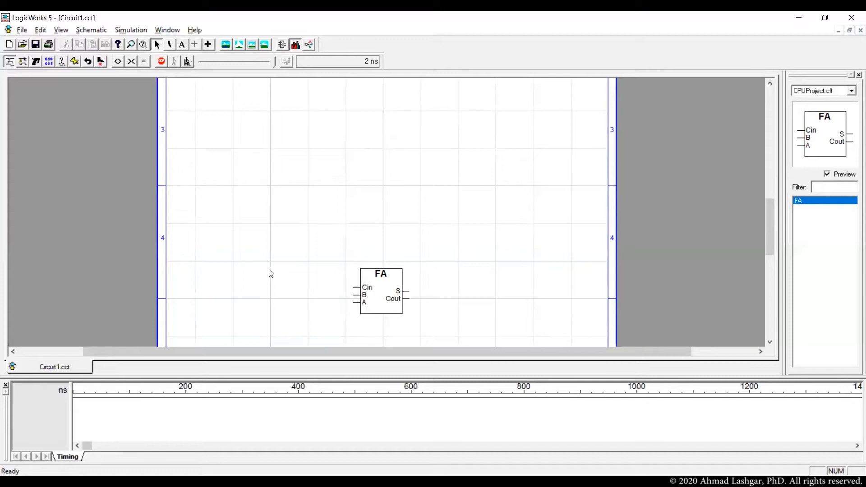
{"action": "mouse_move", "coordinate": [162, 85]}
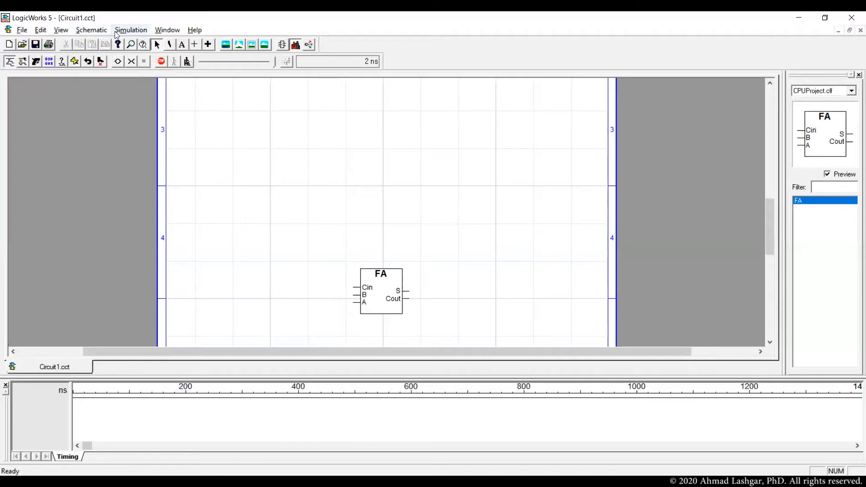
Create a bus breakout with pin list A0..7 via Schematic > New Breakout.
{"action": "left_click", "coordinate": [90, 30]}
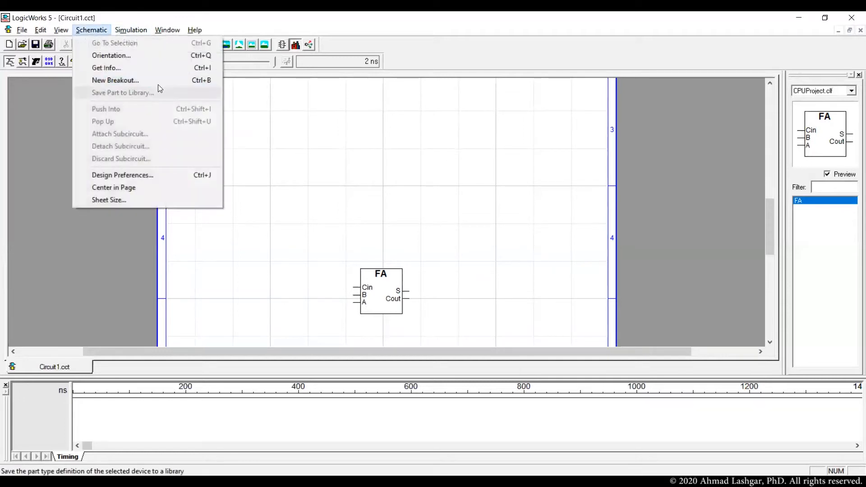
{"action": "left_click", "coordinate": [115, 81]}
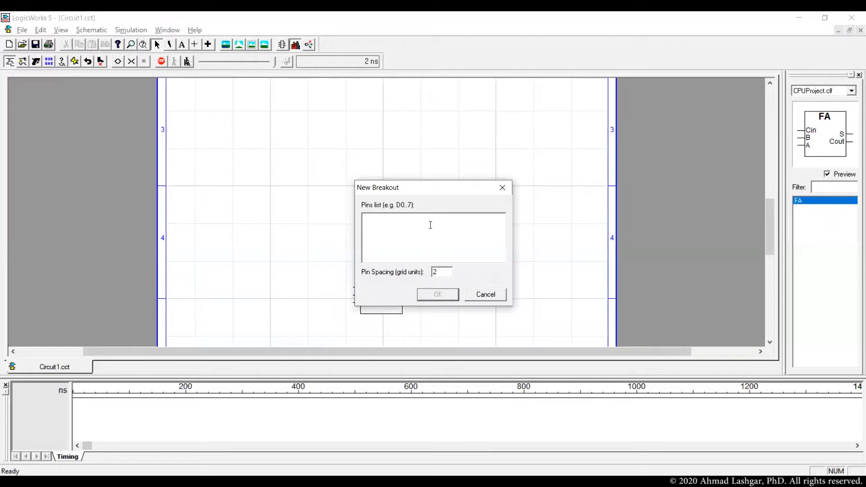
{"action": "type", "text": "A"}
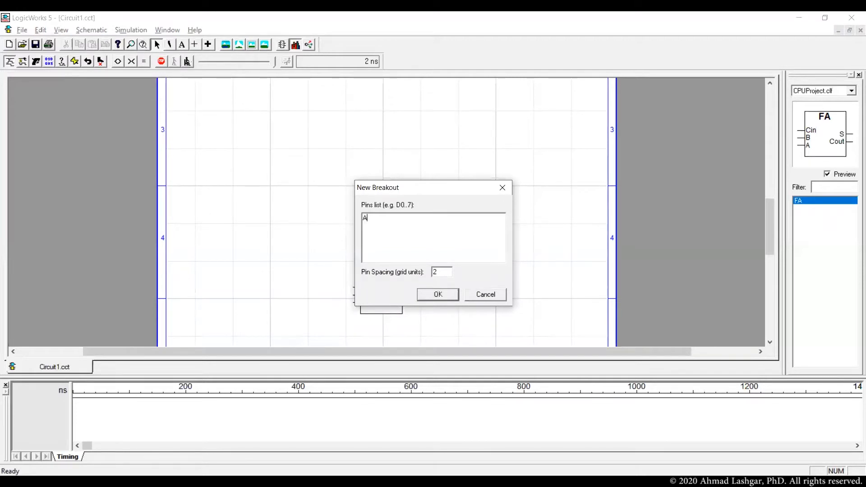
{"action": "type", "text": "0.."}
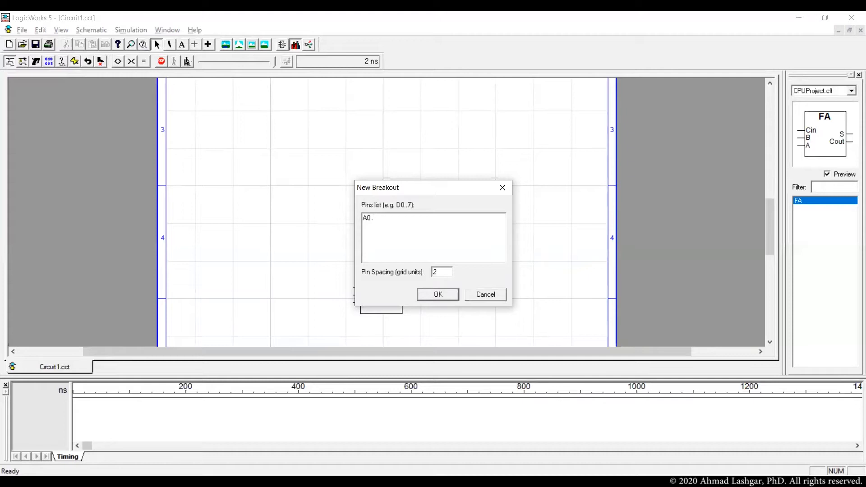
{"action": "type", "text": "7"}
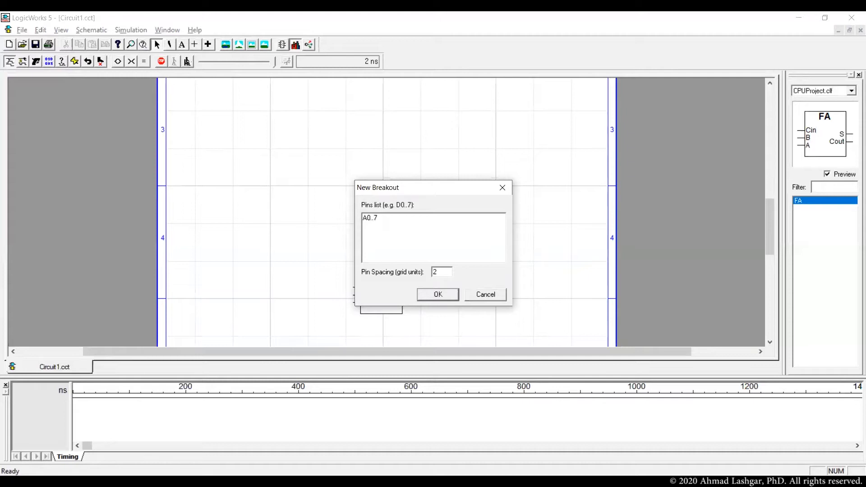
{"action": "left_click", "coordinate": [437, 294]}
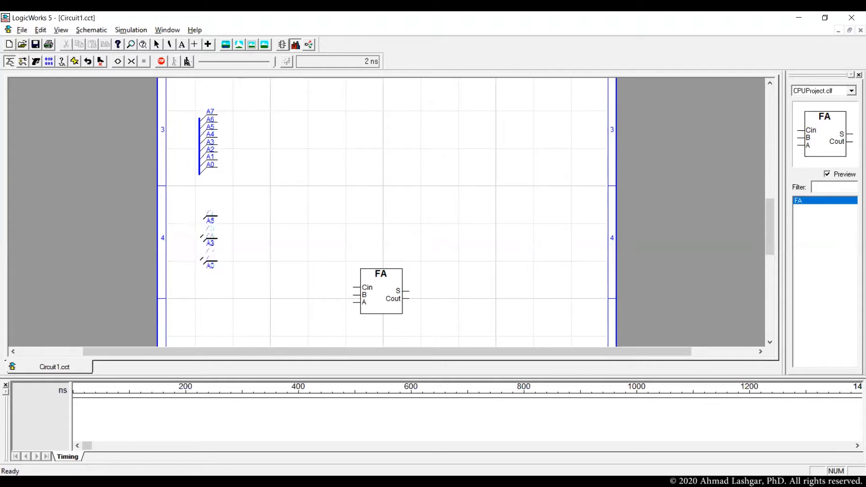
Place the breakout beside the FA, wire an adder input and route Cout upward.
{"action": "left_click", "coordinate": [380, 292]}
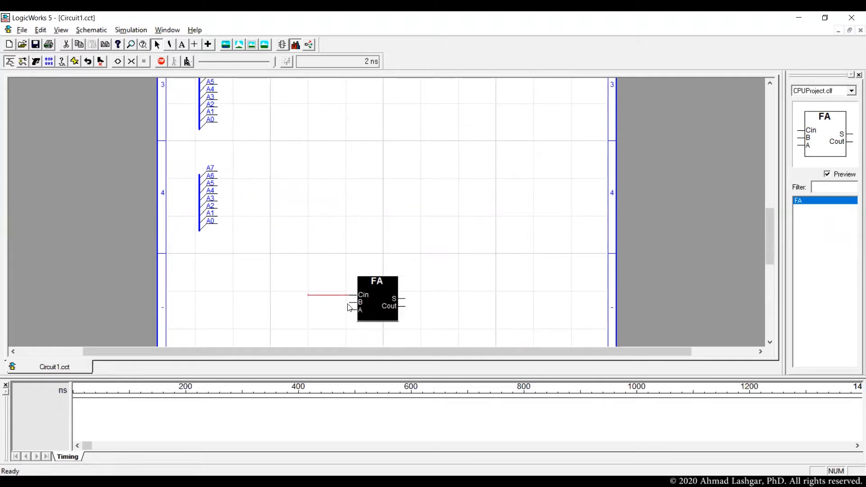
{"action": "left_click_drag", "start_coordinate": [349, 303], "coordinate": [309, 303]}
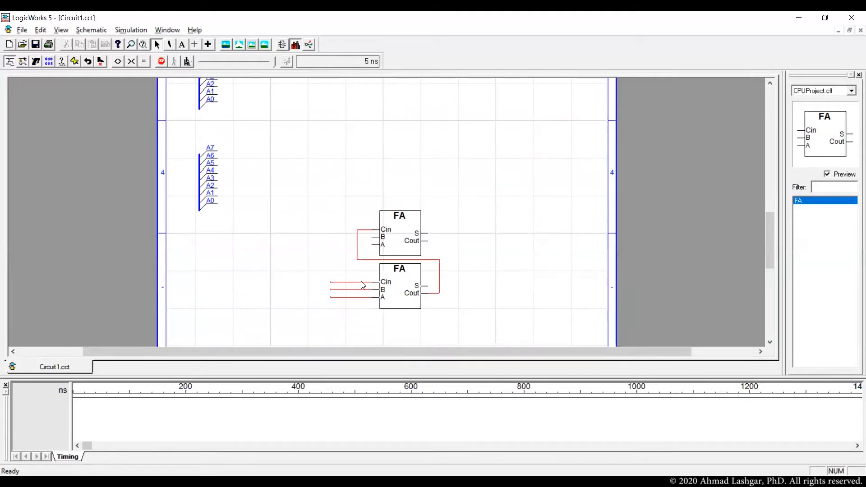
{"action": "mouse_move", "coordinate": [408, 249]}
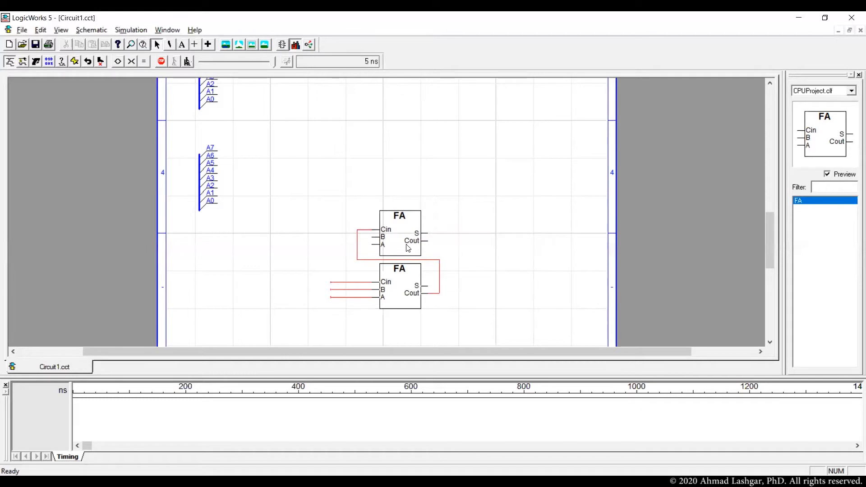
{"action": "left_click", "coordinate": [398, 232]}
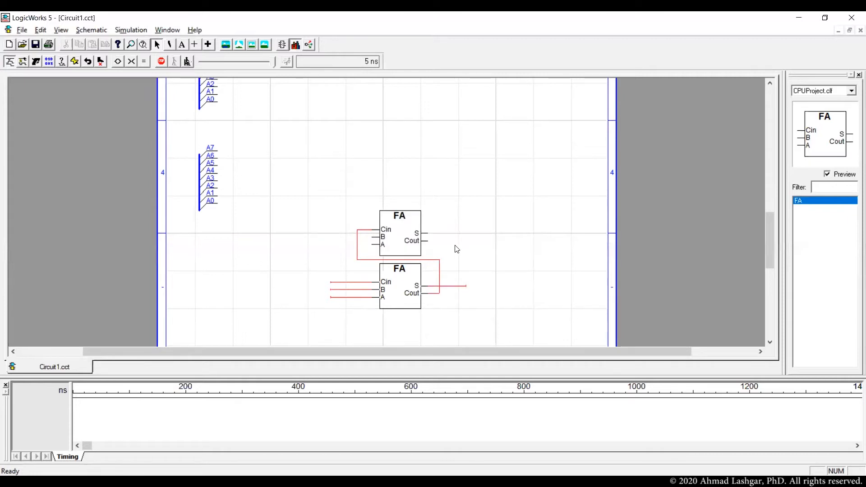
{"action": "mouse_move", "coordinate": [405, 242]}
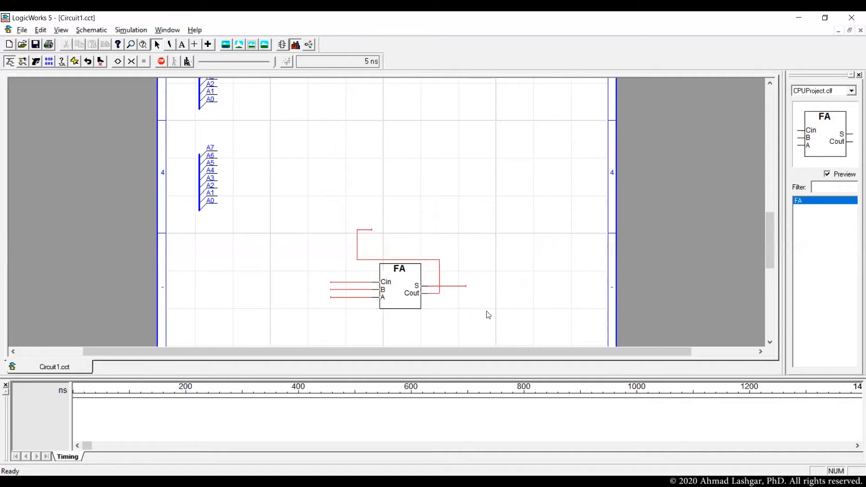
Duplicate the wired FA stage into a stacked column of chained adders.
{"action": "left_click", "coordinate": [356, 282]}
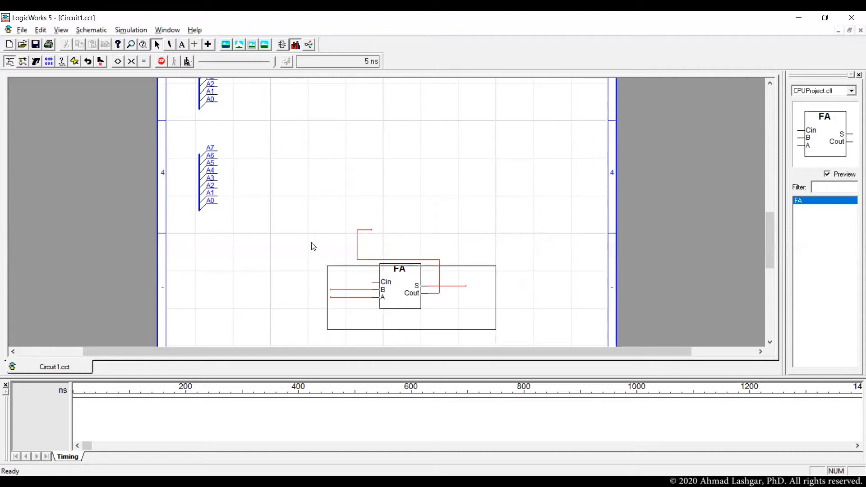
{"action": "left_click", "coordinate": [399, 281]}
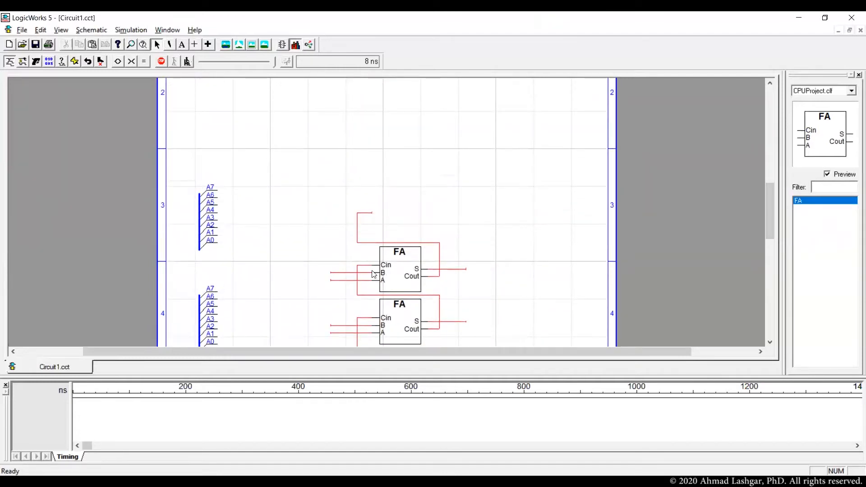
{"action": "left_click", "coordinate": [348, 273]}
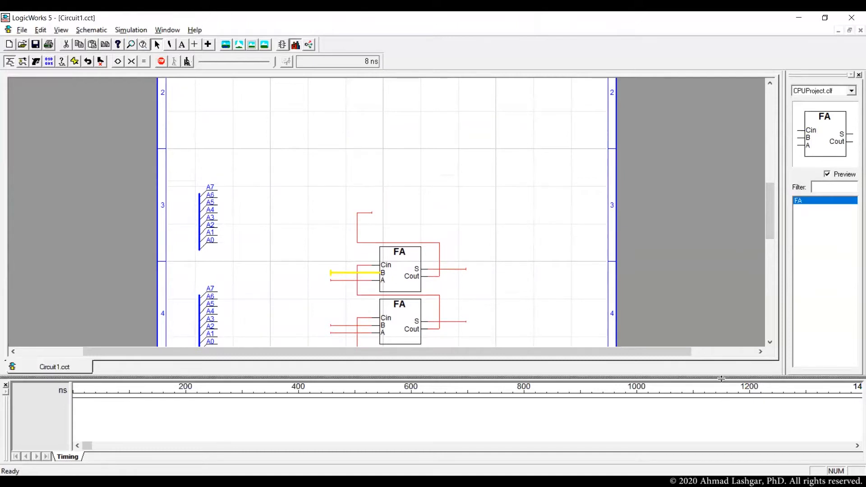
{"action": "scroll", "scroll_direction": "down", "scroll_amount": 3}
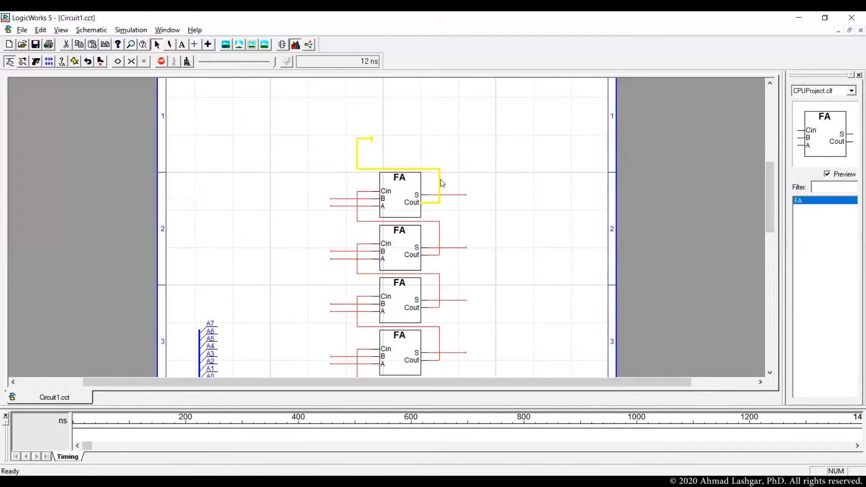
{"action": "mouse_move", "coordinate": [523, 198]}
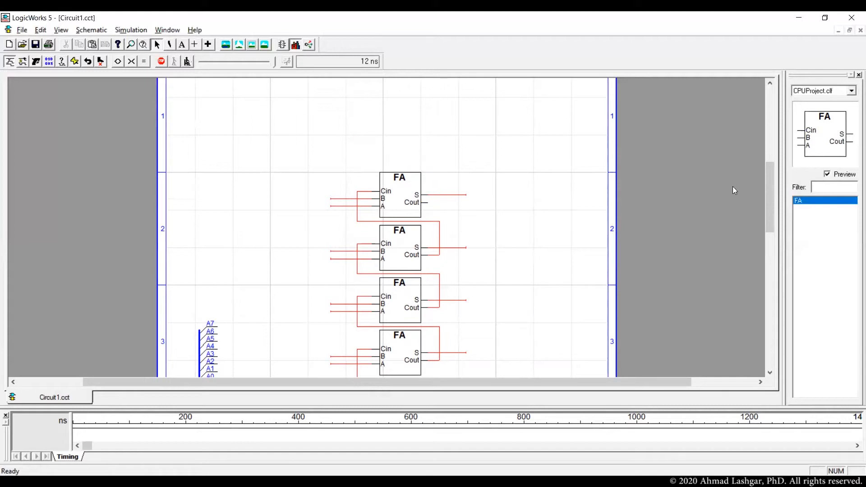
Find the Binary Switch part and place it at the bottom adder's carry input.
{"action": "scroll", "scroll_direction": "down", "scroll_amount": 3}
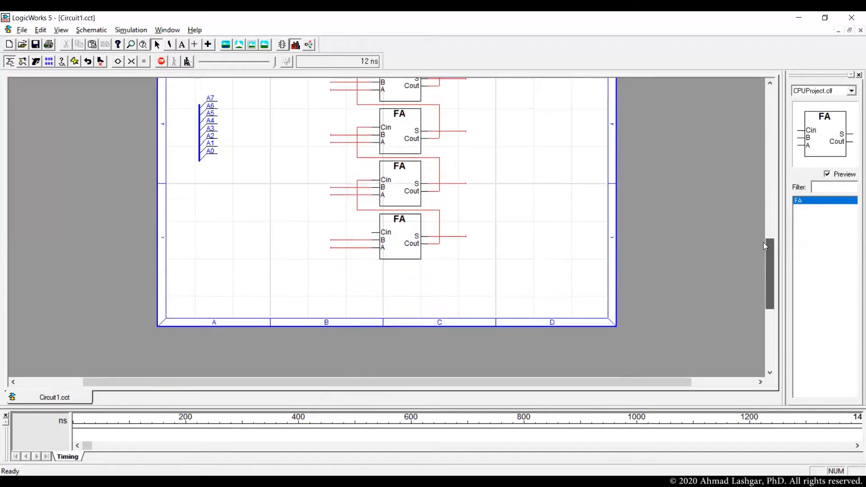
{"action": "scroll", "scroll_direction": "down", "scroll_amount": 3}
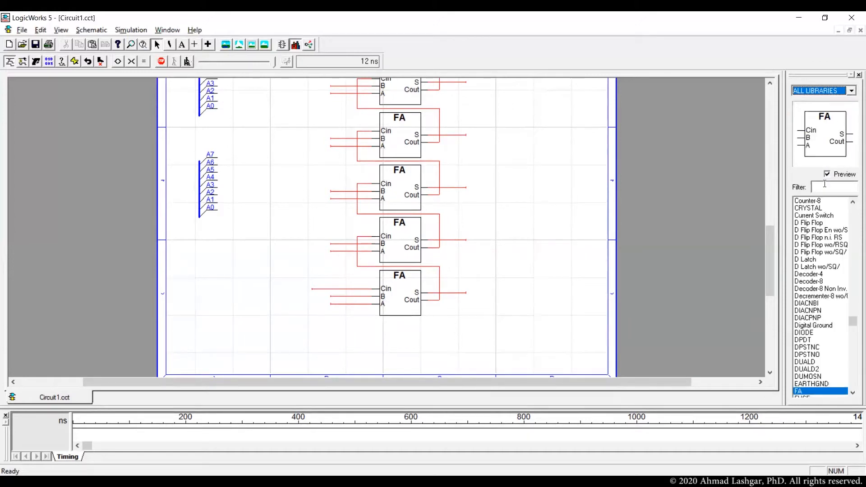
{"action": "type", "text": "b"}
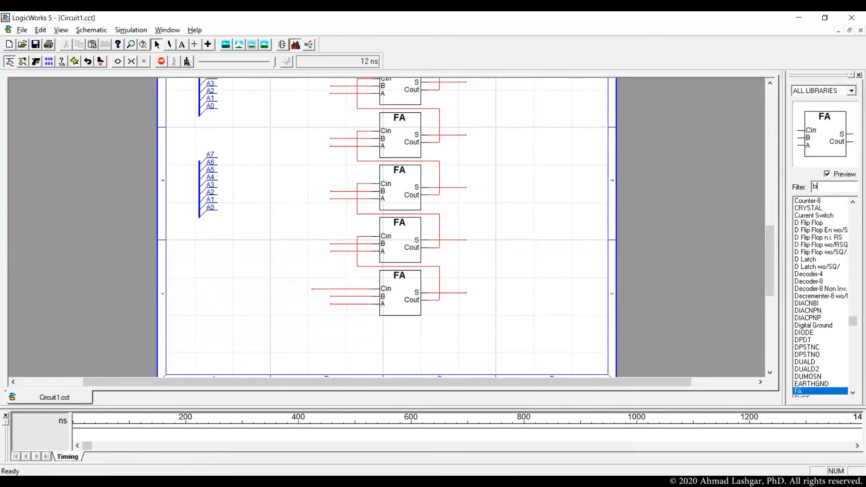
{"action": "type", "text": "inary"}
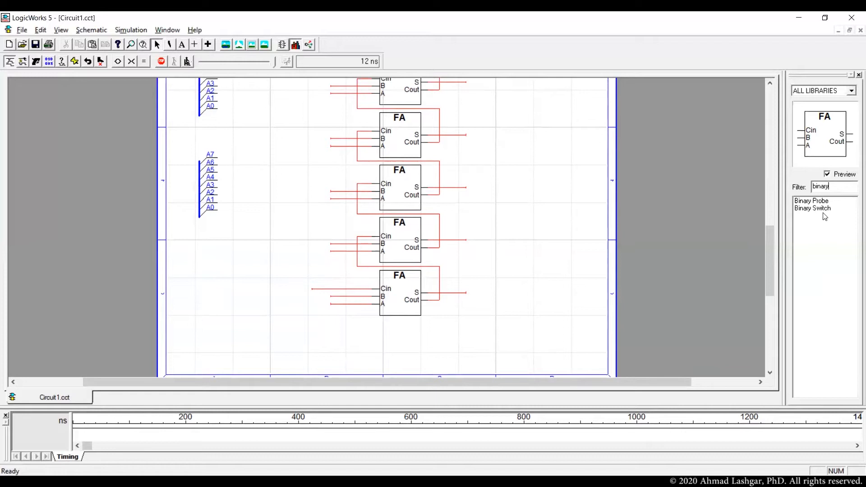
{"action": "left_click", "coordinate": [811, 208]}
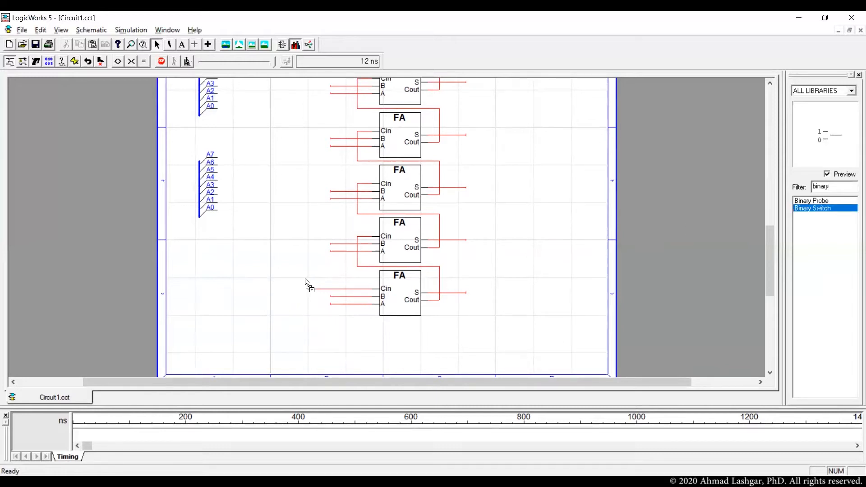
{"action": "left_click", "coordinate": [304, 278]}
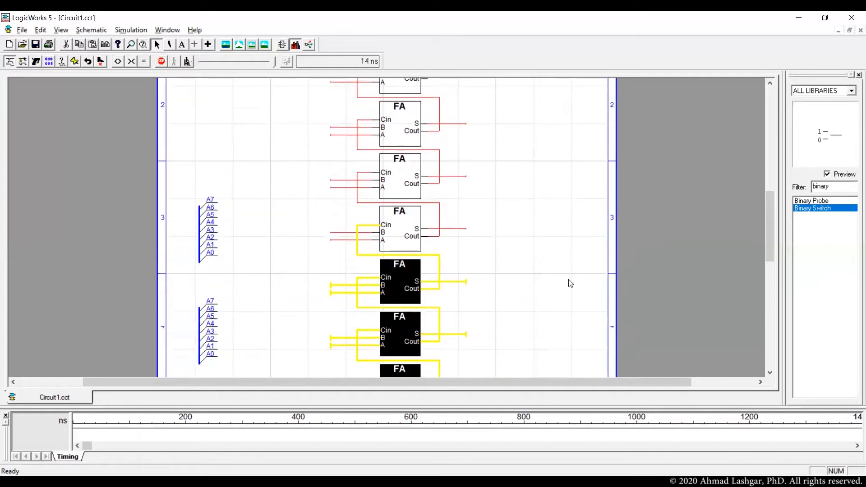
Name the lower breakout bus A and the upper breakout bus B.
{"action": "scroll", "scroll_direction": "down", "scroll_amount": 3}
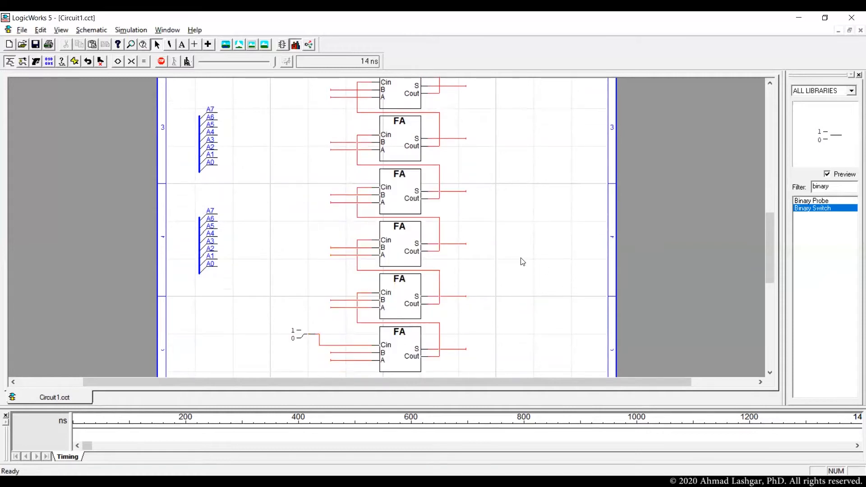
{"action": "scroll", "scroll_direction": "down", "scroll_amount": 3}
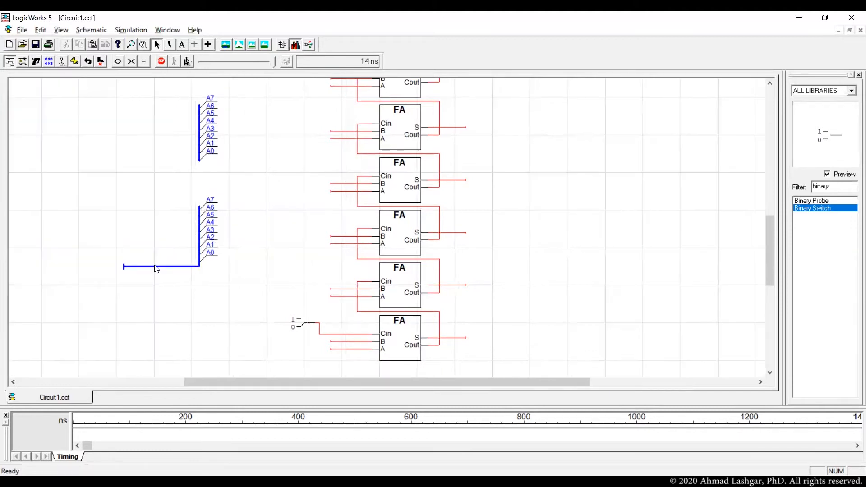
{"action": "right_click", "coordinate": [156, 268]}
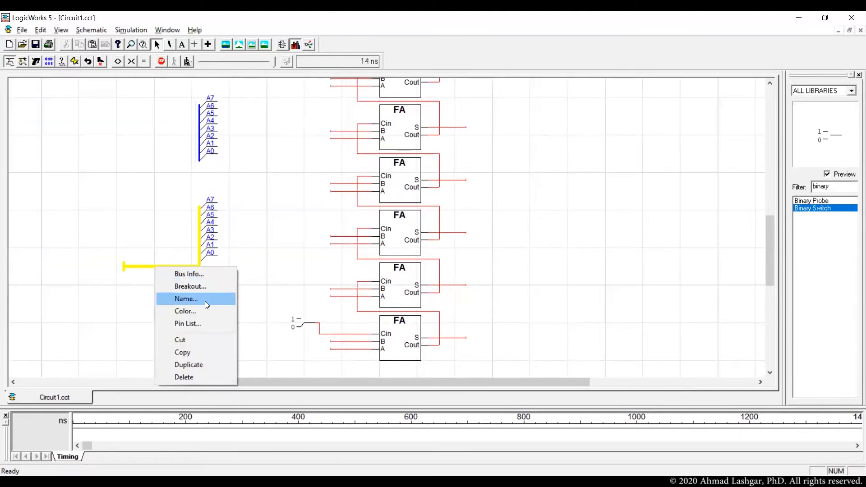
{"action": "left_click", "coordinate": [186, 299]}
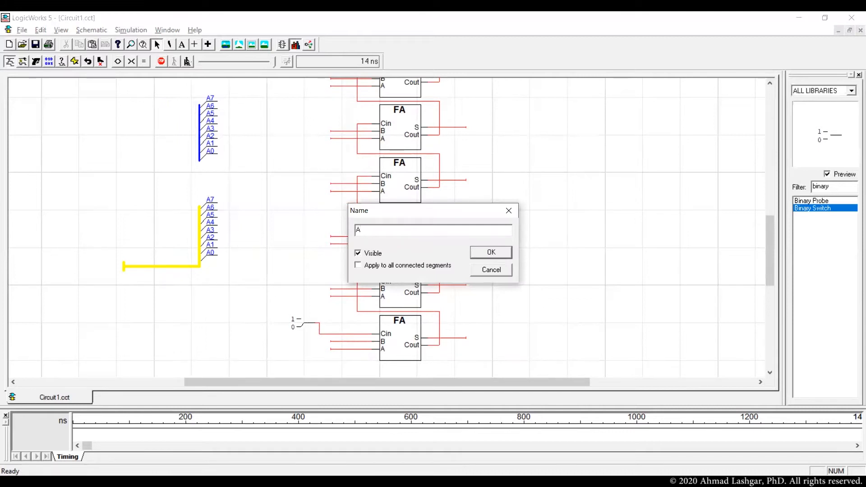
{"action": "left_click", "coordinate": [489, 252]}
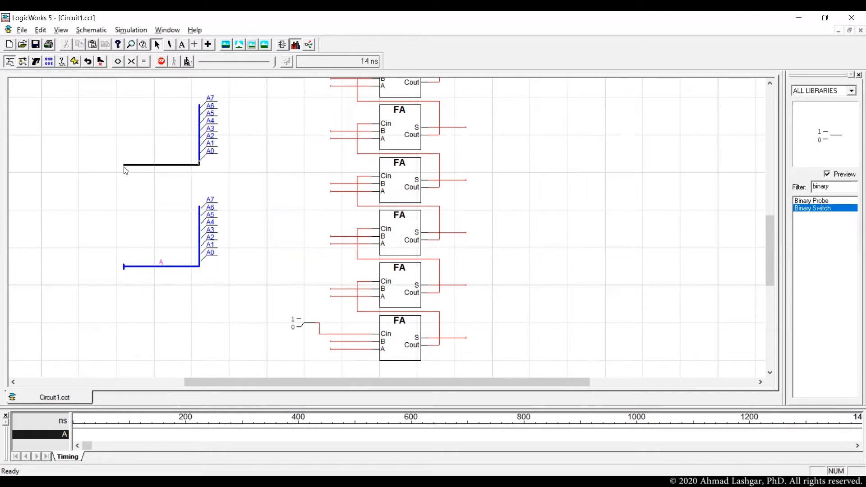
{"action": "right_click", "coordinate": [160, 164]}
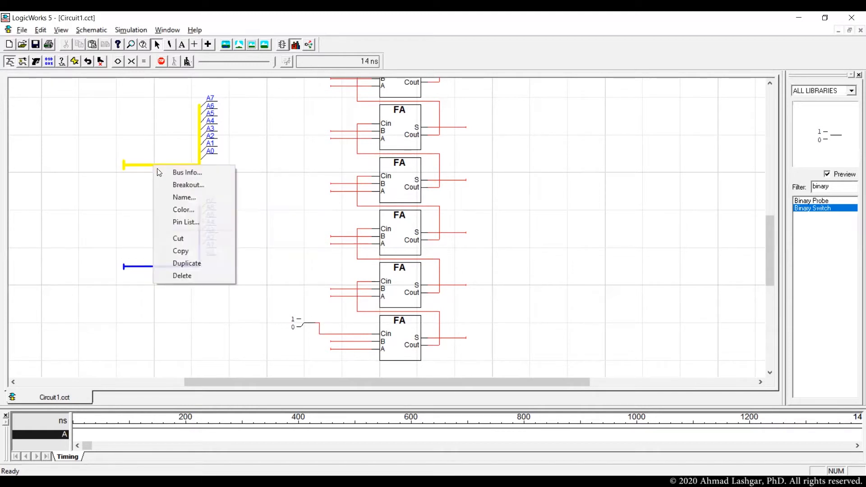
{"action": "left_click", "coordinate": [184, 197]}
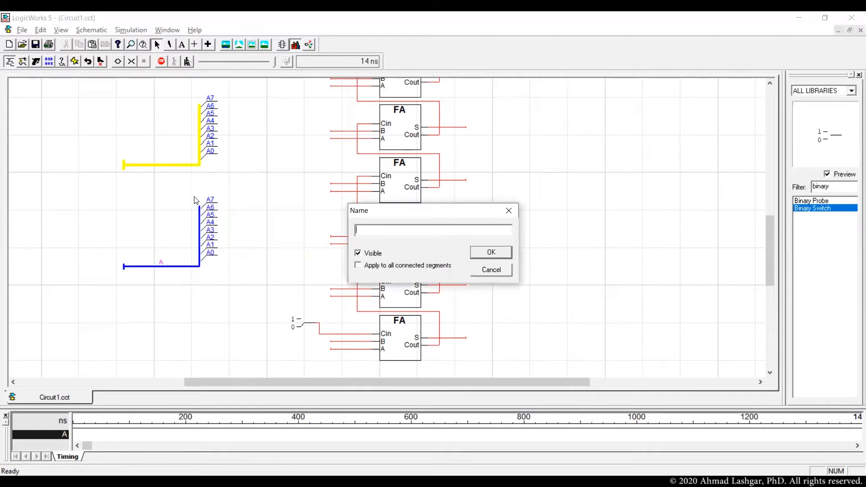
{"action": "left_click", "coordinate": [489, 252]}
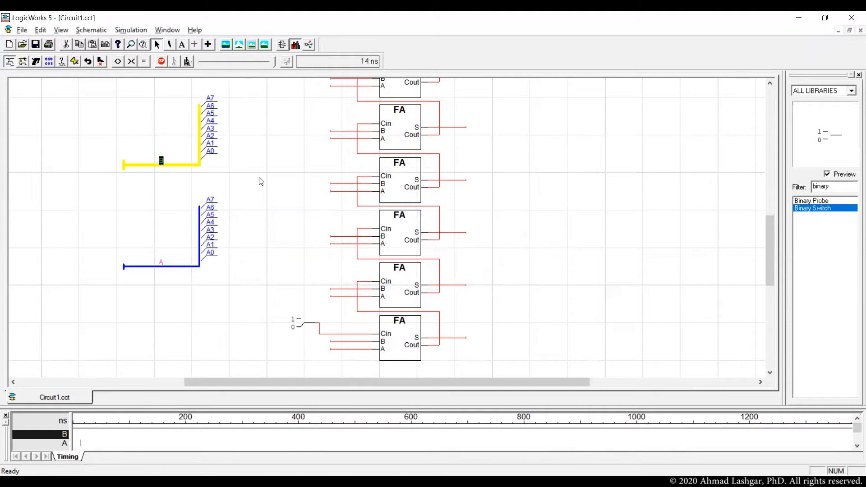
Wire bus B bits to the adders' B inputs and move the carry-in switch left.
{"action": "scroll", "scroll_direction": "down", "scroll_amount": 3}
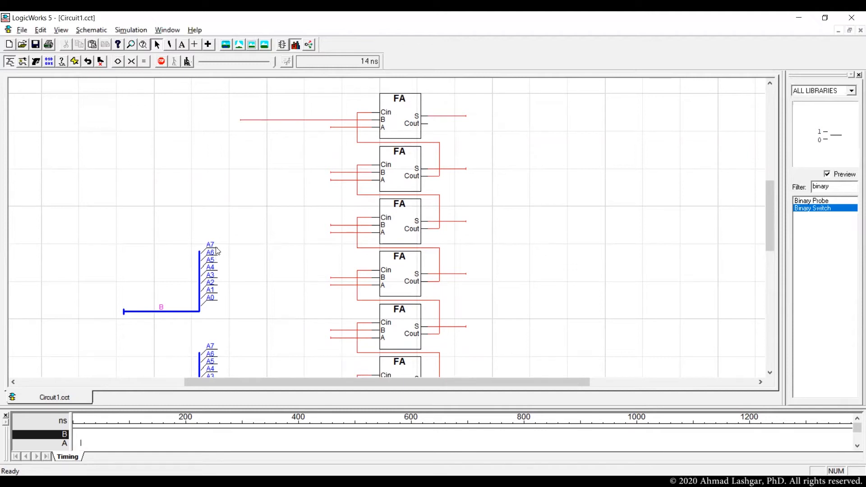
{"action": "left_click_drag", "start_coordinate": [212, 245], "coordinate": [241, 120]}
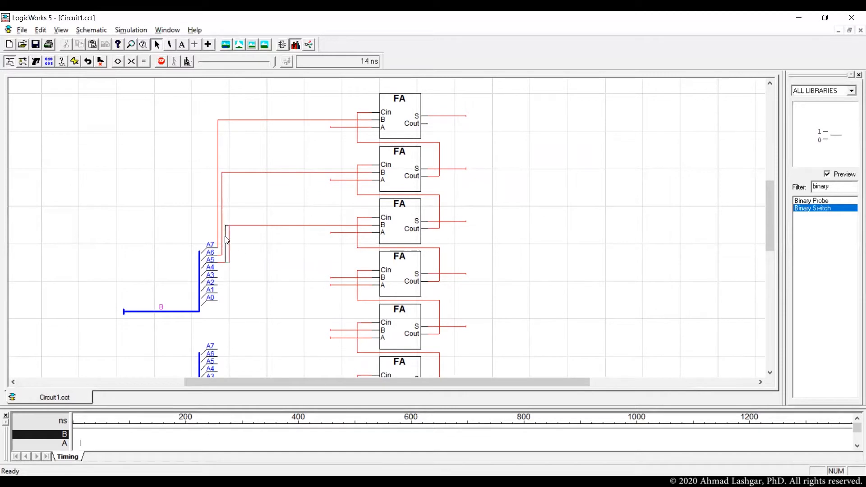
{"action": "scroll", "scroll_direction": "down", "scroll_amount": 3}
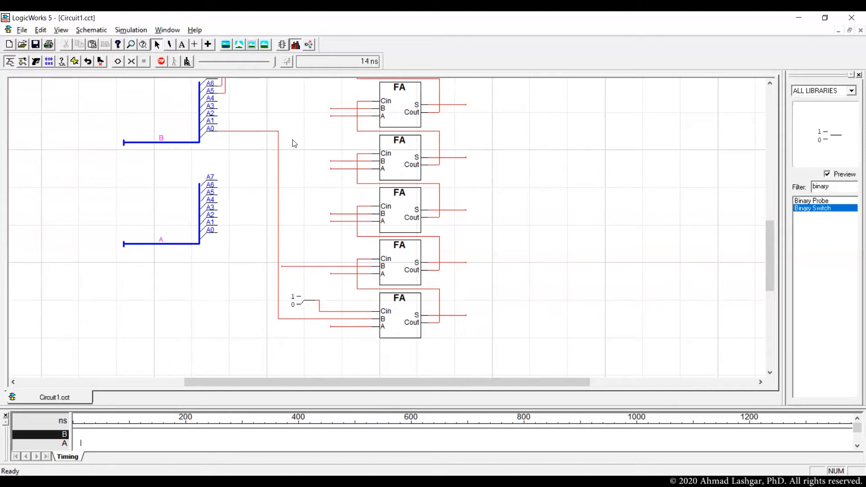
{"action": "scroll", "scroll_direction": "down", "scroll_amount": 3}
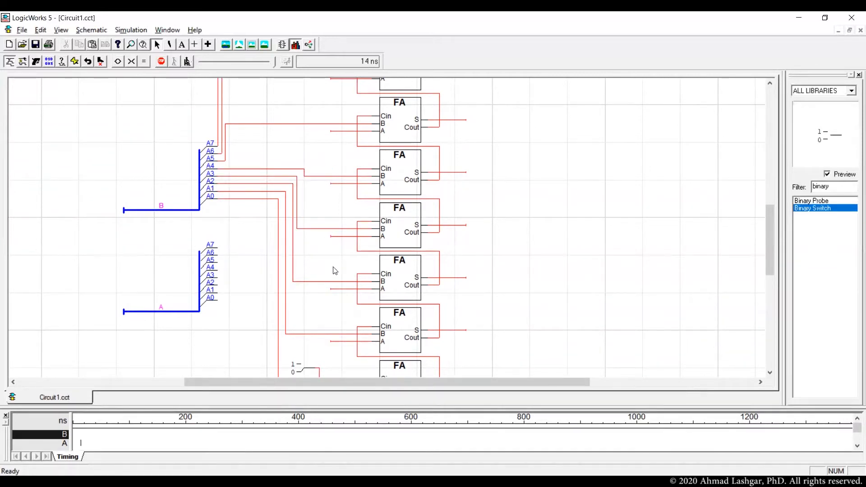
{"action": "scroll", "scroll_direction": "down", "scroll_amount": 3}
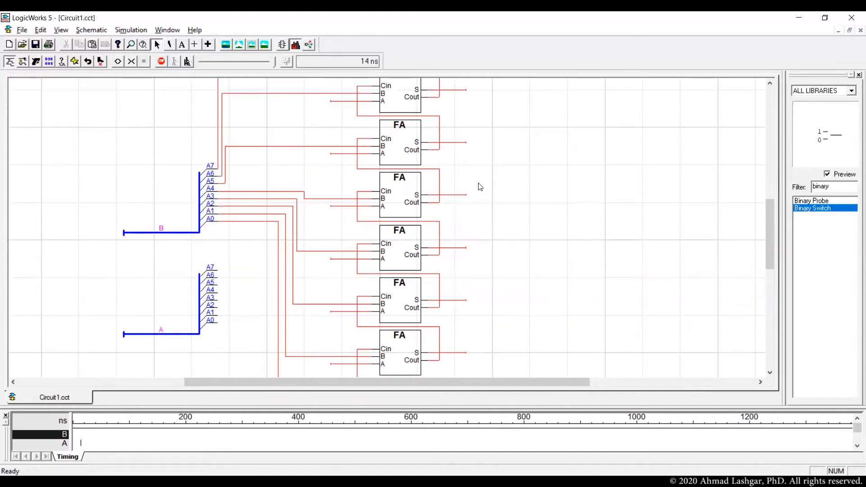
{"action": "scroll", "scroll_direction": "down", "scroll_amount": 3}
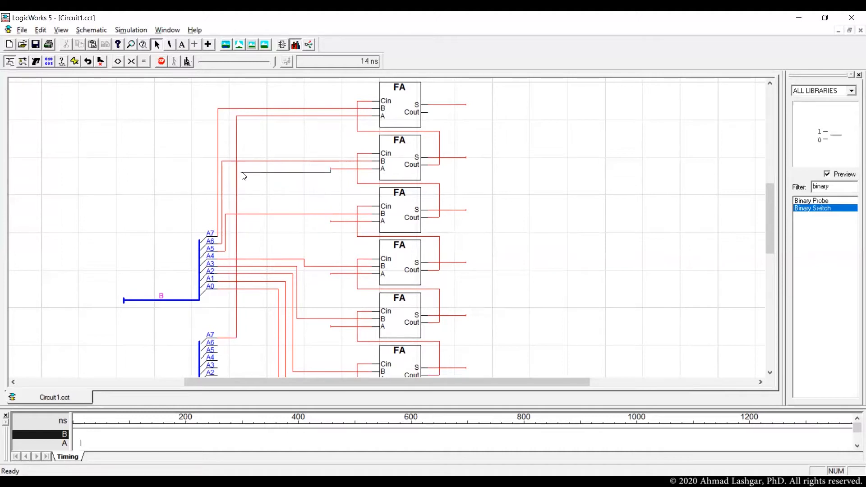
{"action": "scroll", "scroll_direction": "down", "scroll_amount": 3}
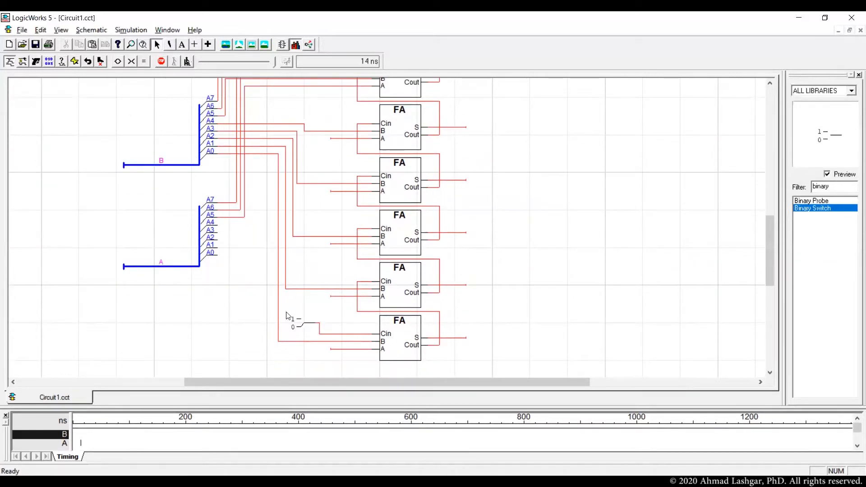
{"action": "left_click_drag", "start_coordinate": [296, 322], "coordinate": [213, 322]}
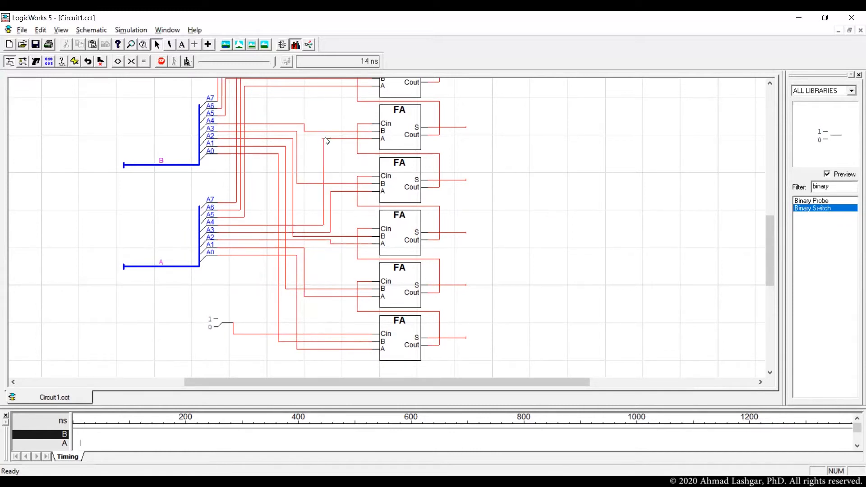
{"action": "scroll", "scroll_direction": "down", "scroll_amount": 3}
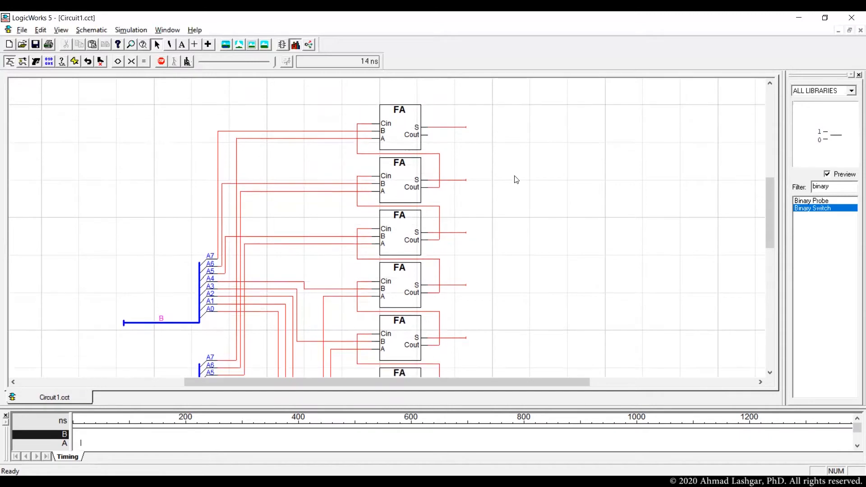
{"action": "scroll", "scroll_direction": "down", "scroll_amount": 3}
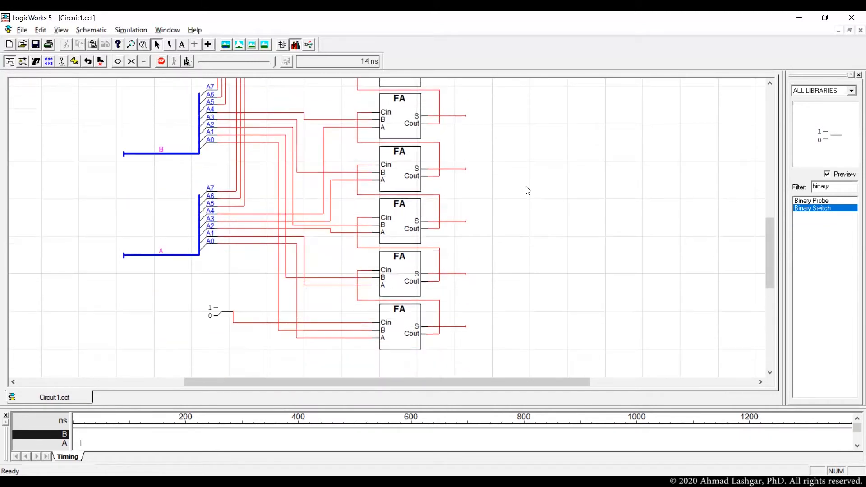
{"action": "mouse_move", "coordinate": [550, 228]}
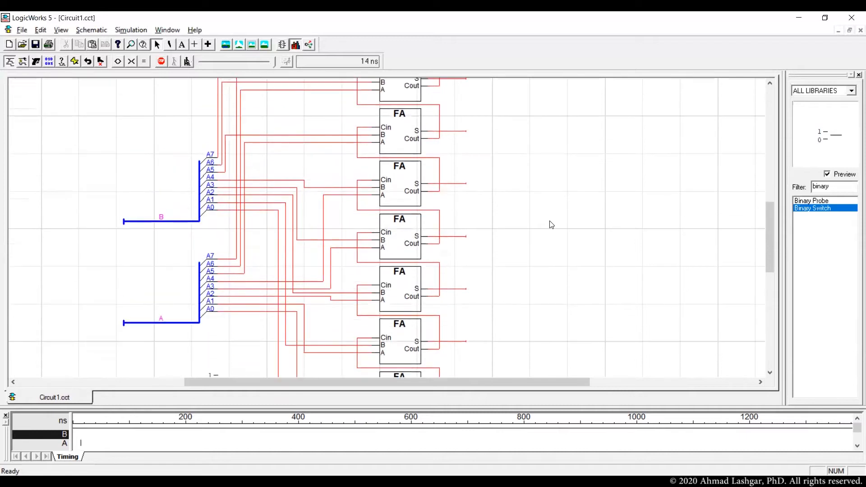
{"action": "mouse_move", "coordinate": [452, 153]}
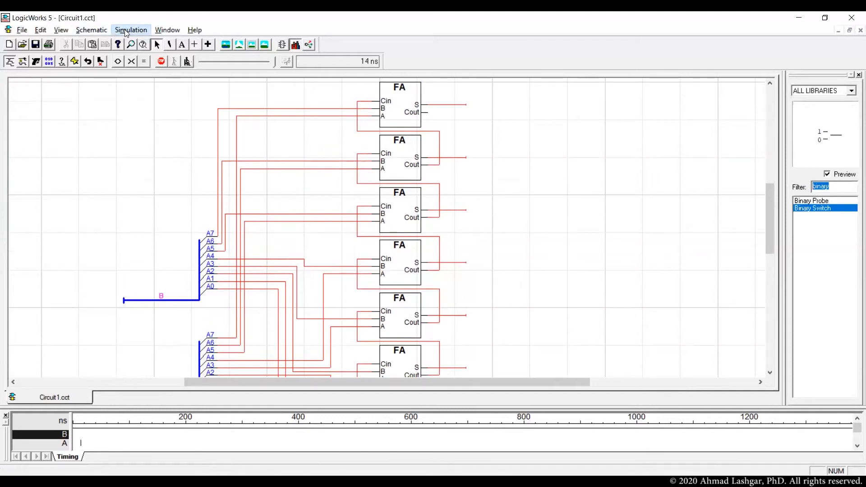
Create another A0..7 breakout for the sum outputs right of the adder column.
{"action": "left_click", "coordinate": [90, 30]}
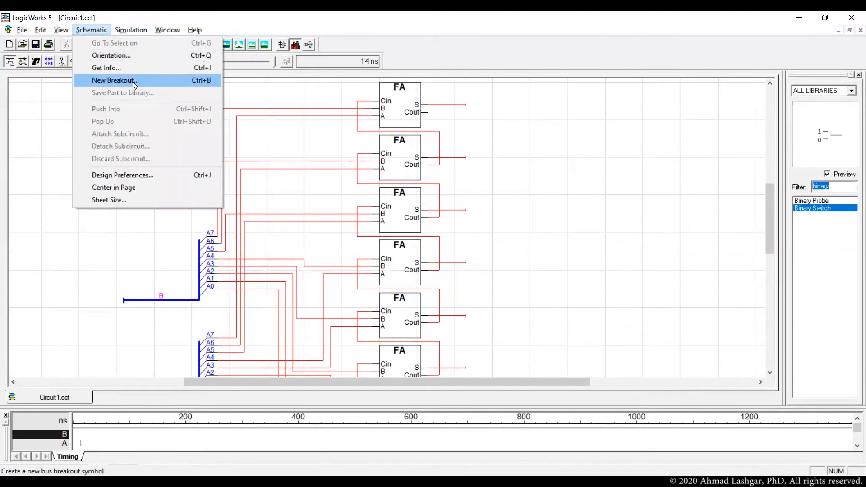
{"action": "left_click", "coordinate": [115, 80]}
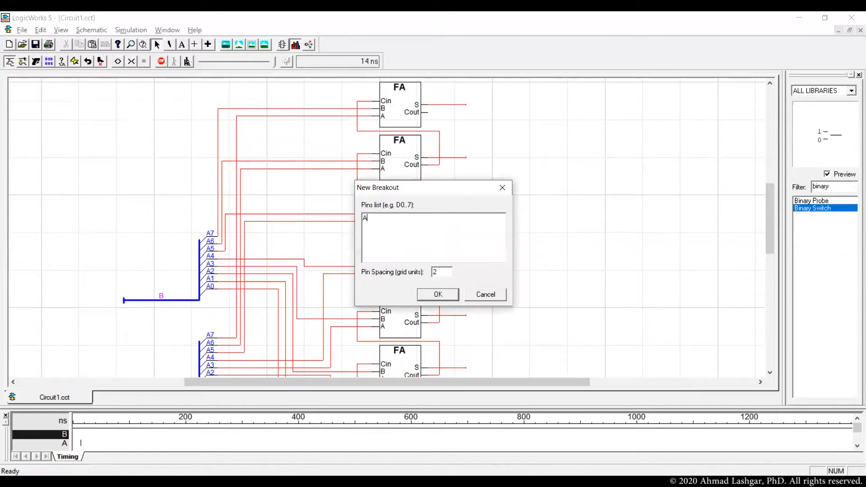
{"action": "type", "text": "0"}
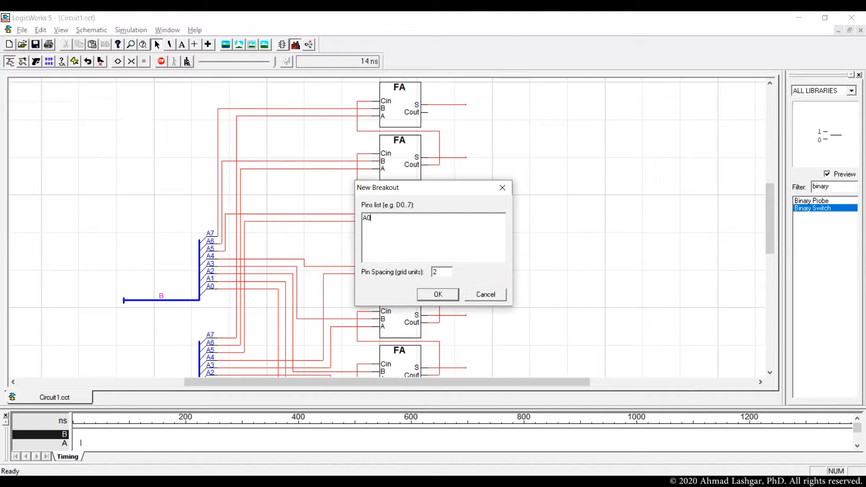
{"action": "type", "text": ".."}
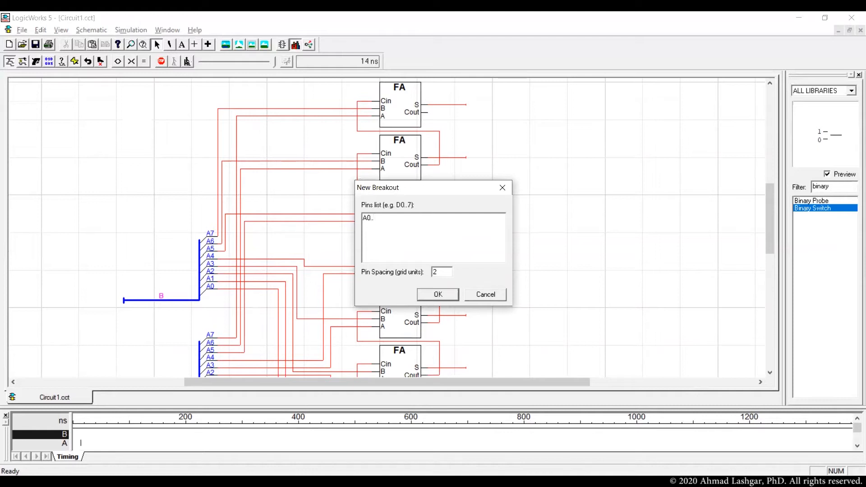
{"action": "type", "text": "7"}
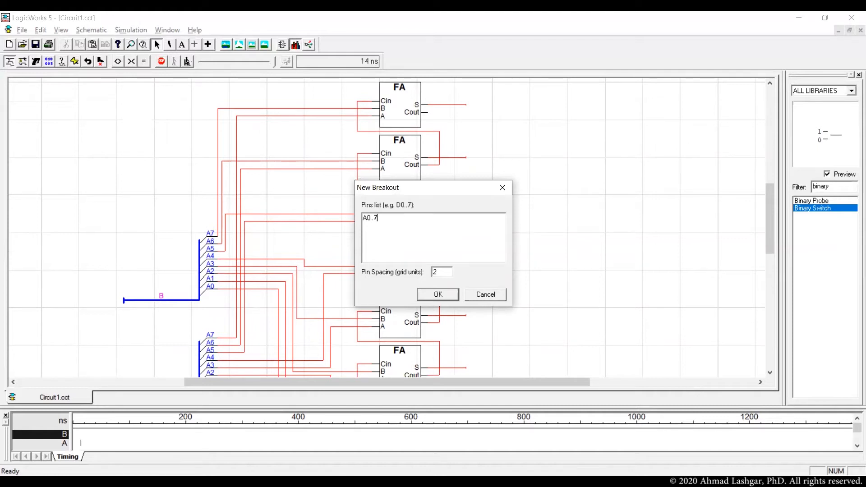
{"action": "left_click", "coordinate": [436, 294]}
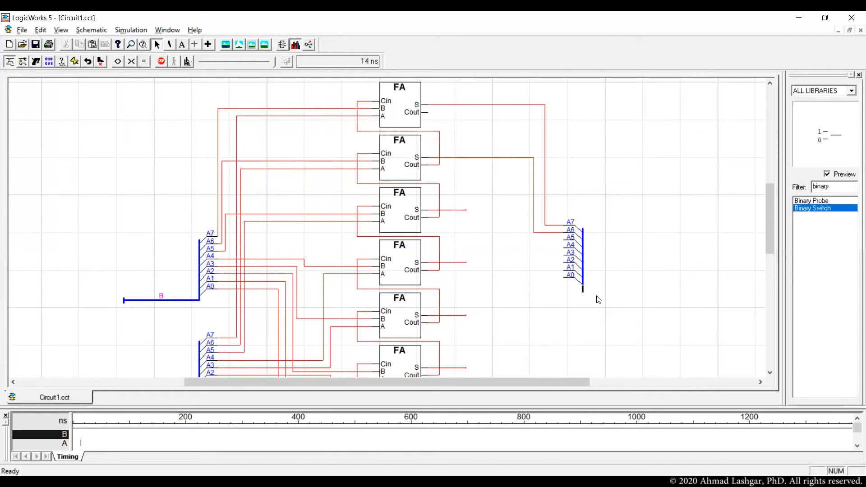
Wire a full adder's S output to the right-hand breakout and continue down the column.
{"action": "left_click_drag", "start_coordinate": [582, 296], "coordinate": [658, 296]}
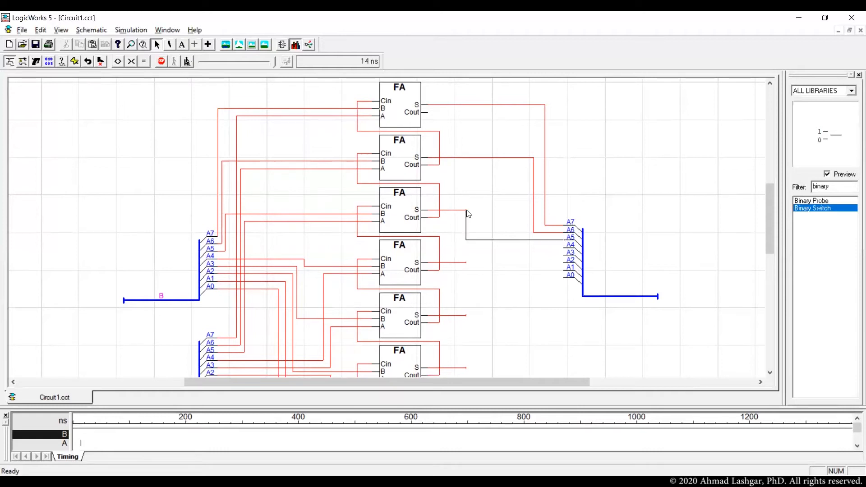
{"action": "scroll", "scroll_direction": "down", "scroll_amount": 3}
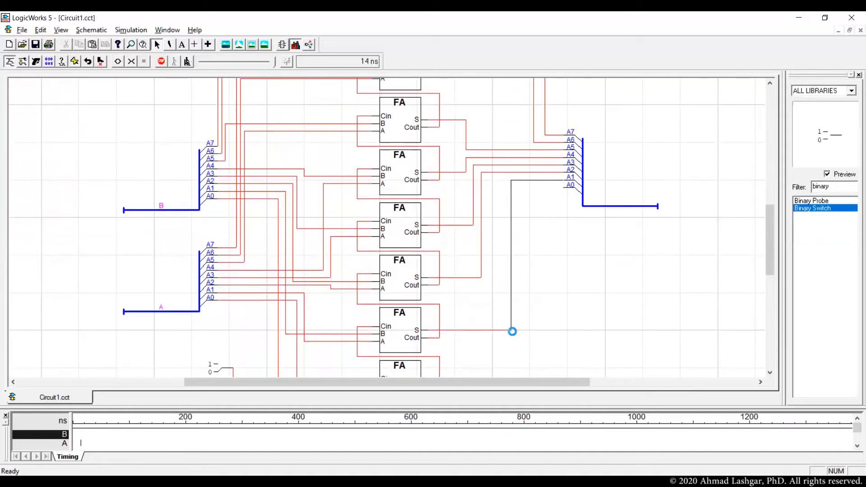
{"action": "scroll", "scroll_direction": "down", "scroll_amount": 3}
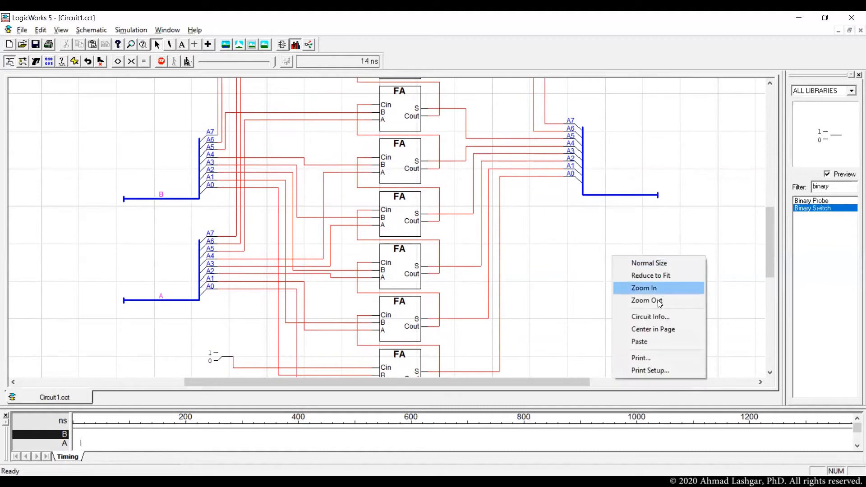
{"action": "left_click", "coordinate": [645, 300]}
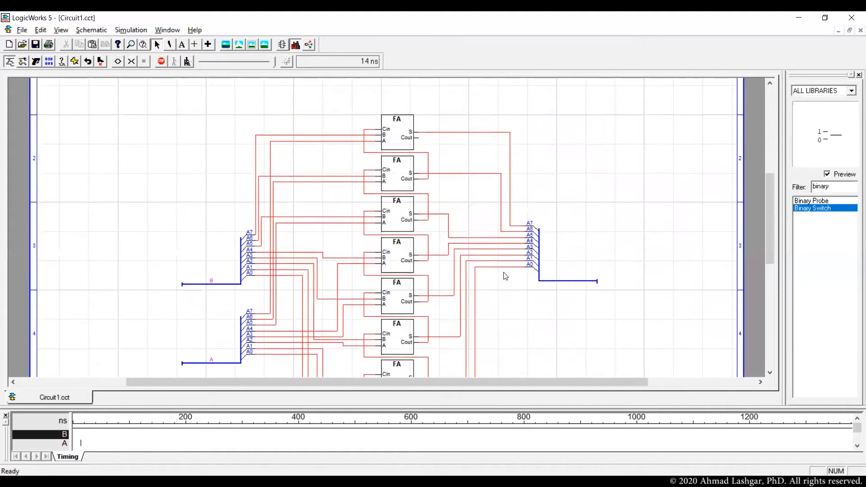
{"action": "scroll", "scroll_direction": "down", "scroll_amount": 3}
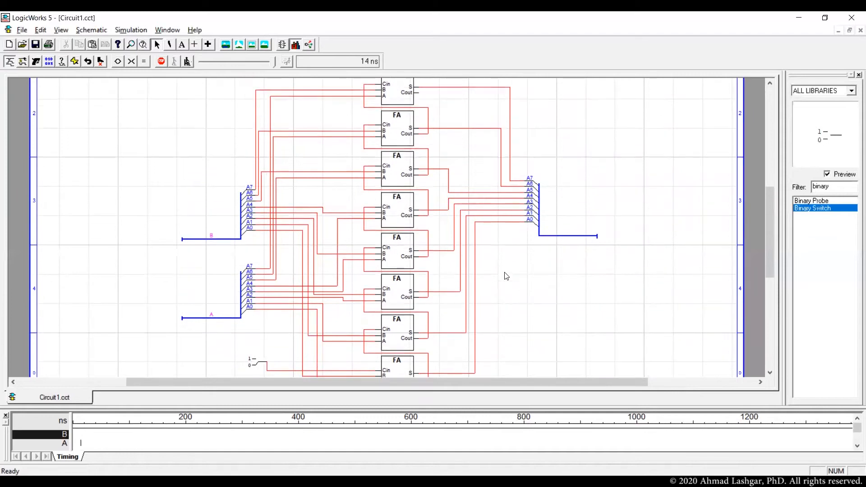
{"action": "scroll", "scroll_direction": "down", "scroll_amount": 3}
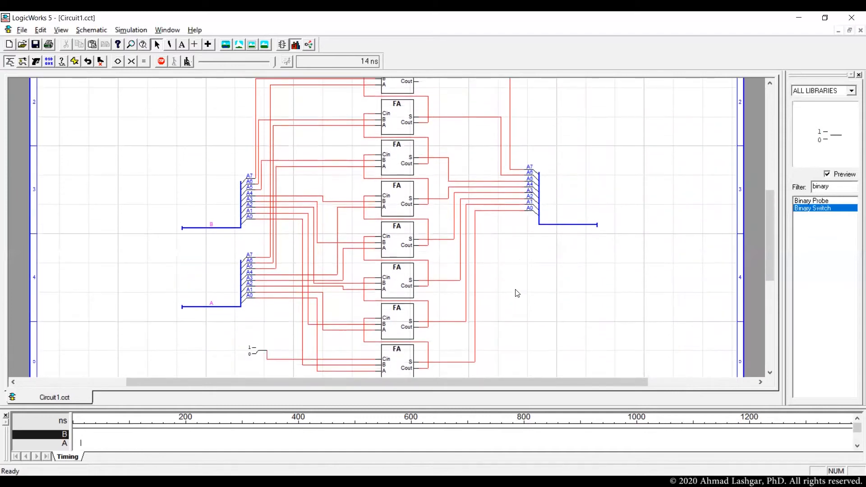
{"action": "scroll", "scroll_direction": "down", "scroll_amount": 3}
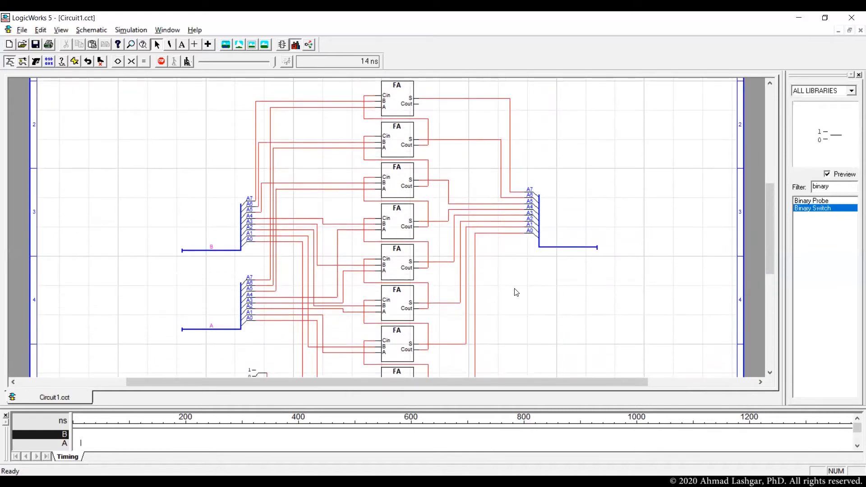
{"action": "scroll", "scroll_direction": "down", "scroll_amount": 3}
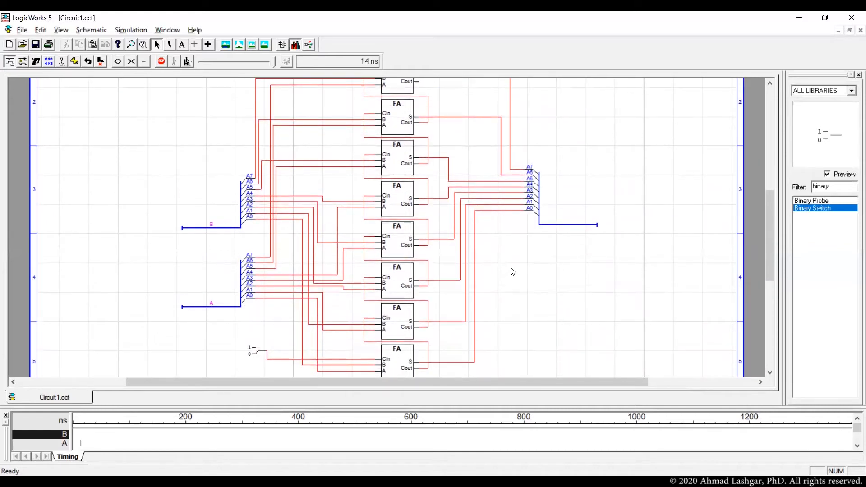
{"action": "right_click", "coordinate": [511, 271]}
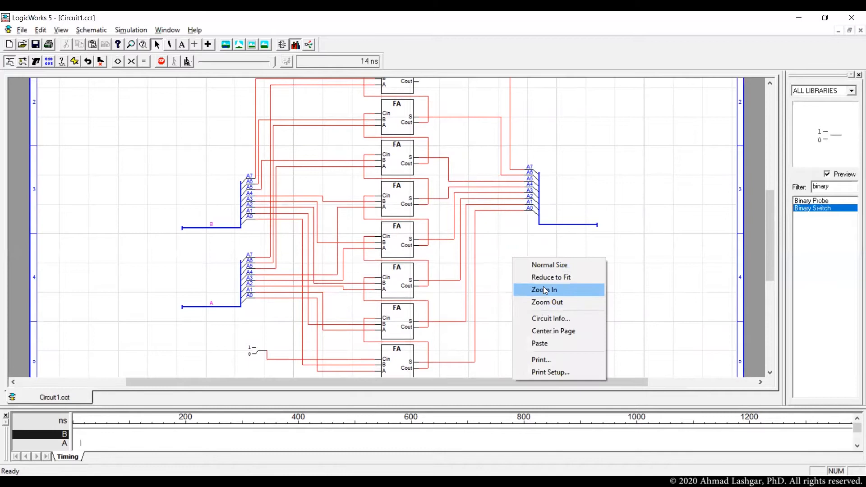
{"action": "left_click", "coordinate": [543, 289]}
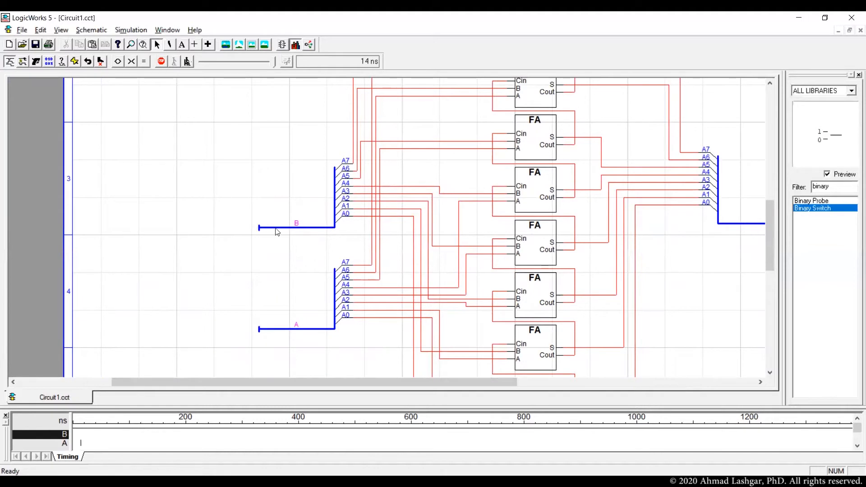
Add an A0..A7 breakout to bus B via its Breakout... option.
{"action": "right_click", "coordinate": [297, 227]}
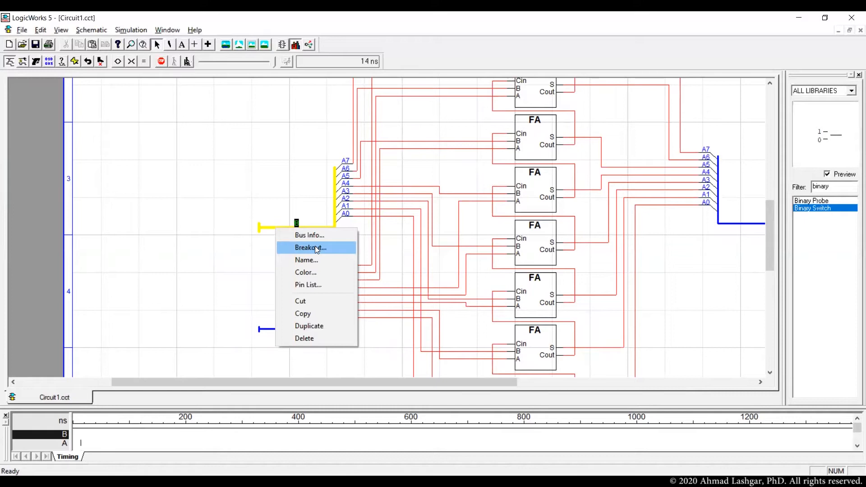
{"action": "left_click", "coordinate": [310, 248]}
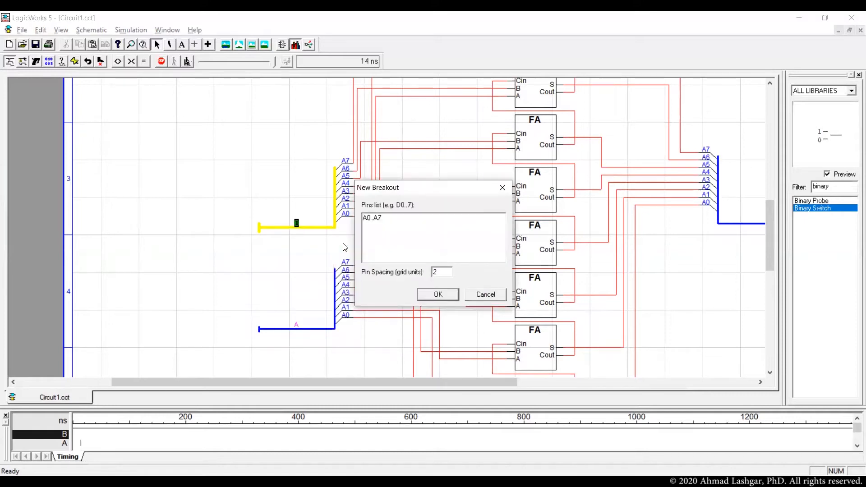
{"action": "left_click", "coordinate": [436, 294]}
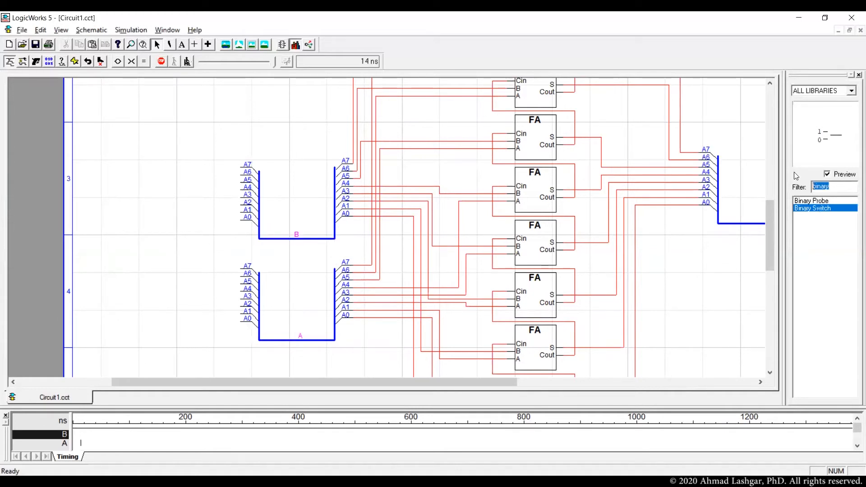
Filter parts by 'hex' and place a Hex Keyboard wo/STB on an input breakout.
{"action": "type", "text": "hex"}
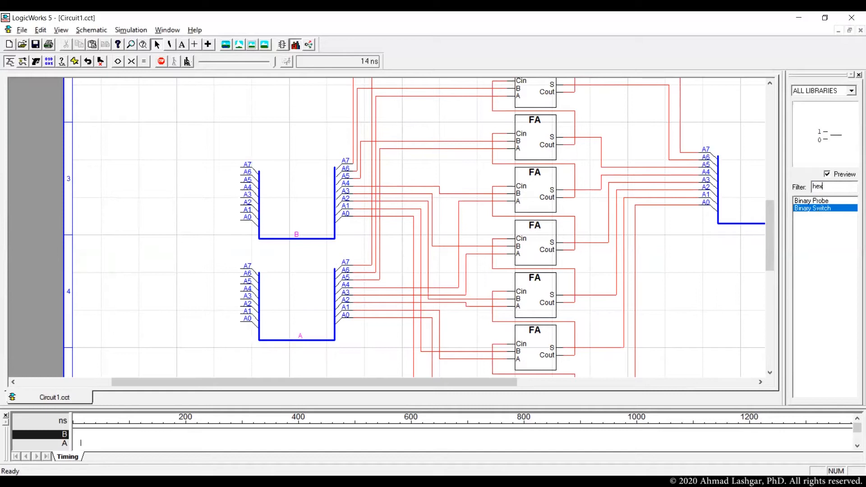
{"action": "left_click", "coordinate": [824, 215]}
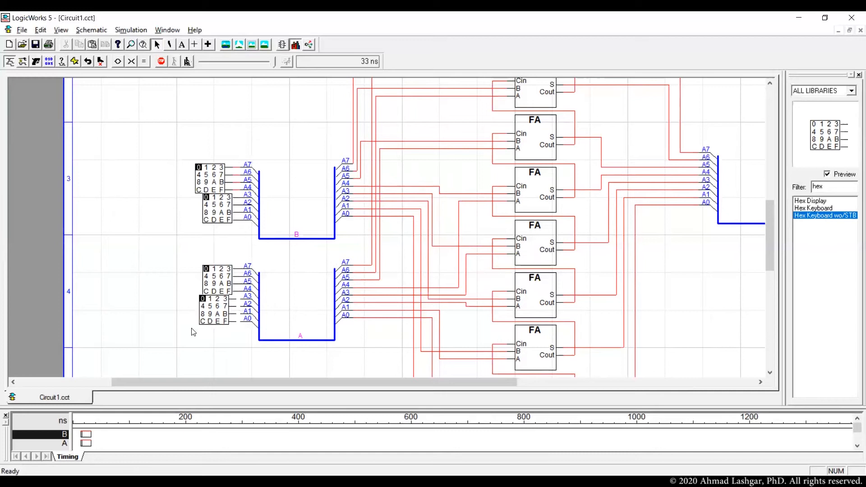
{"action": "left_click", "coordinate": [215, 309]}
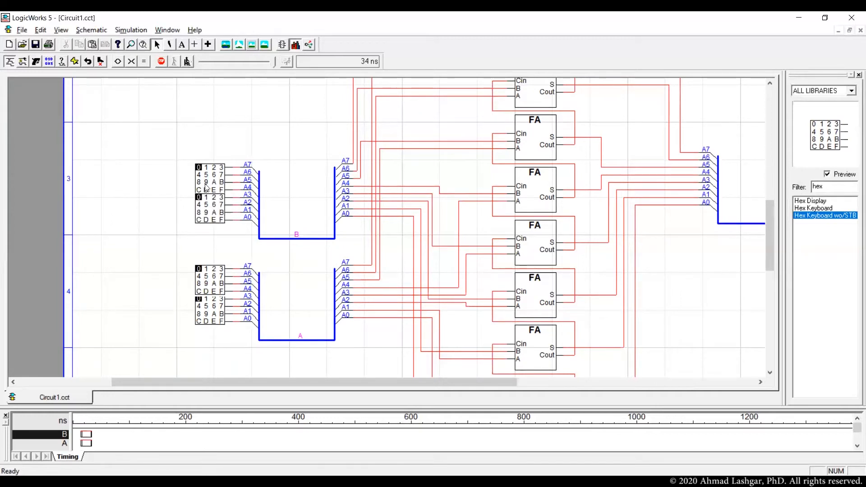
{"action": "mouse_move", "coordinate": [208, 176]}
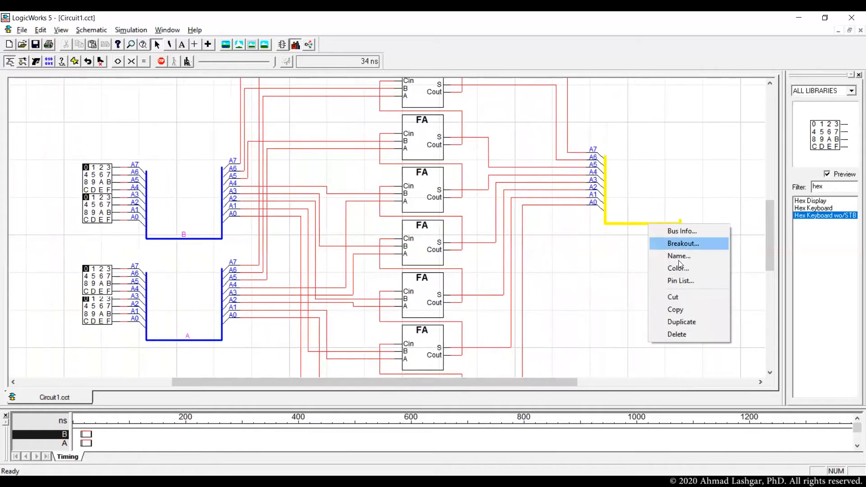
Name the sum output bus S and finish editing it.
{"action": "left_click", "coordinate": [678, 256]}
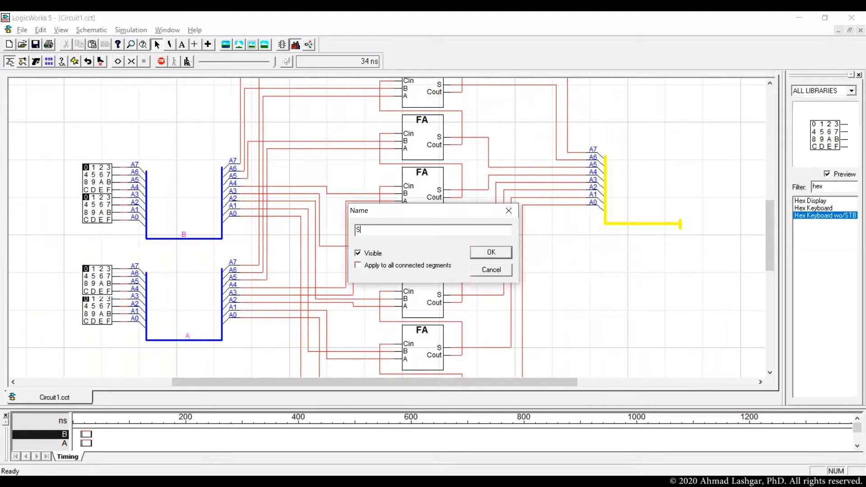
{"action": "left_click", "coordinate": [489, 251]}
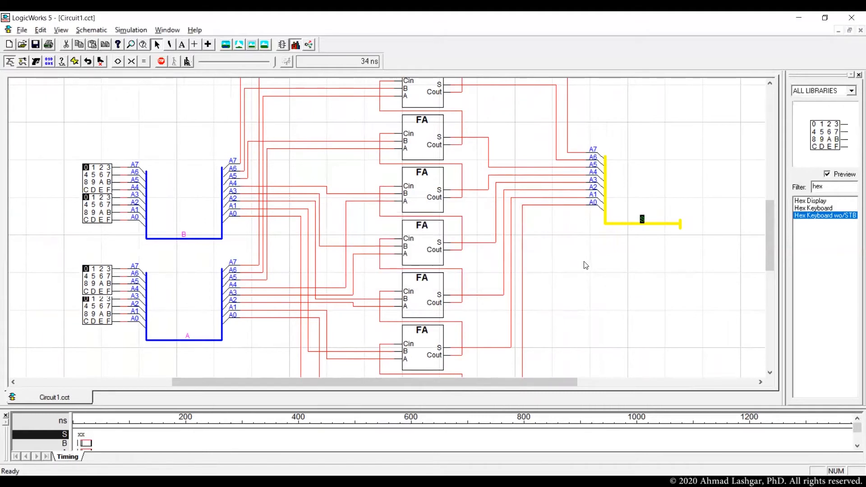
{"action": "left_click", "coordinate": [296, 222]}
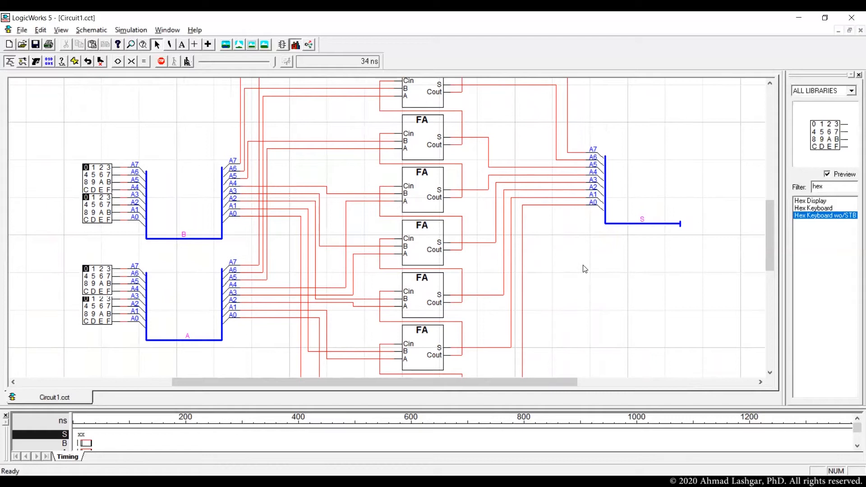
{"action": "mouse_move", "coordinate": [583, 268]}
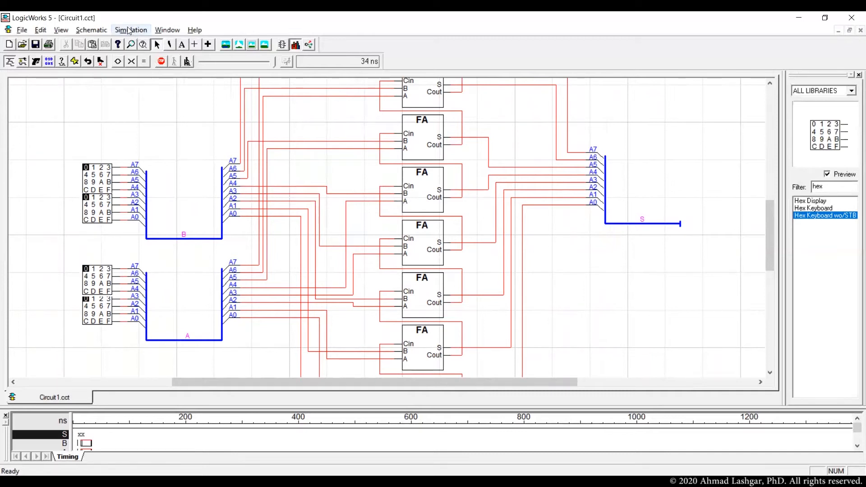
Turn on Show Values from the Simulation menu to display live signal values.
{"action": "left_click", "coordinate": [131, 30]}
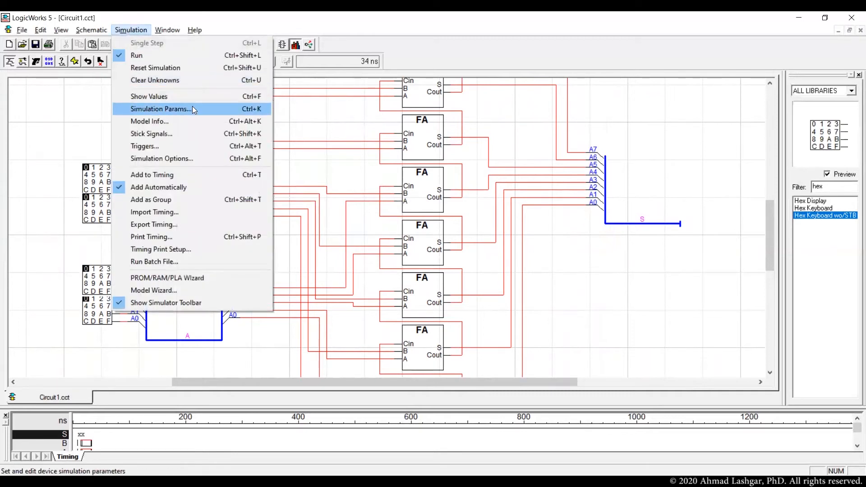
{"action": "mouse_move", "coordinate": [149, 97]}
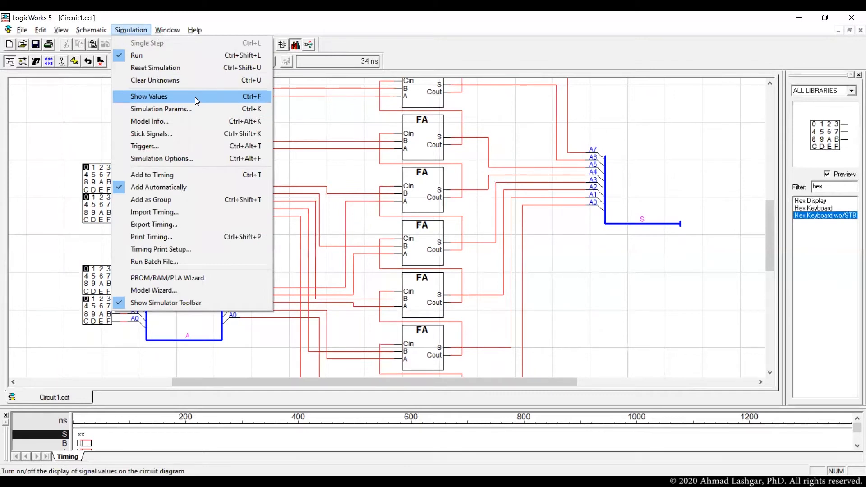
{"action": "left_click", "coordinate": [148, 97]}
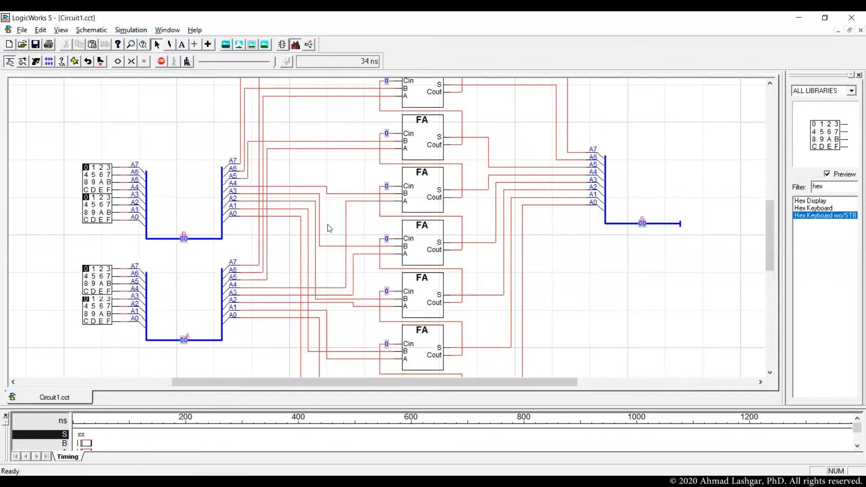
{"action": "mouse_move", "coordinate": [399, 174]}
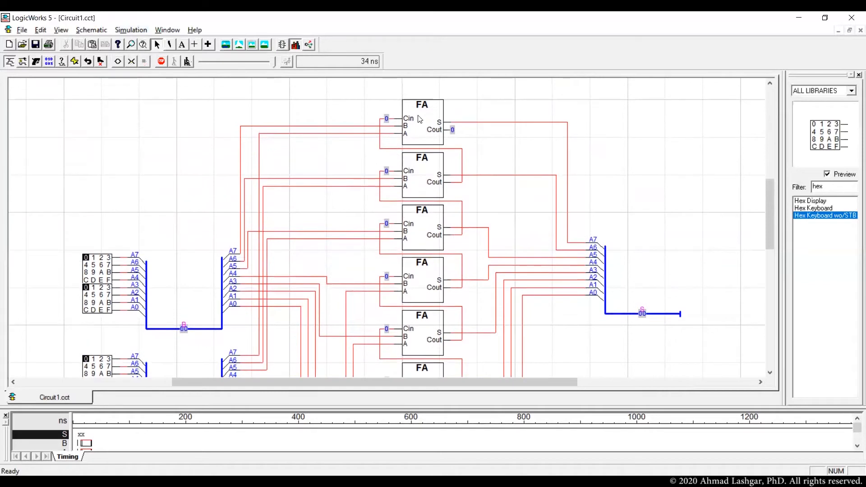
{"action": "mouse_move", "coordinate": [485, 209]}
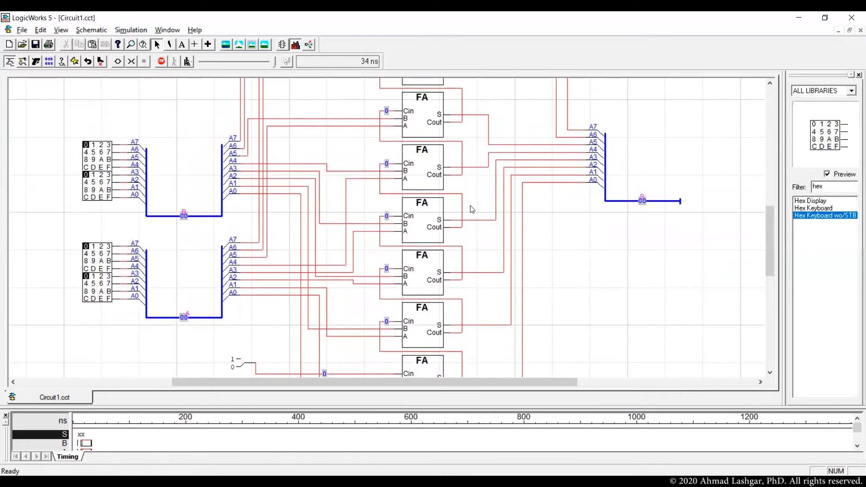
{"action": "mouse_move", "coordinate": [343, 159]}
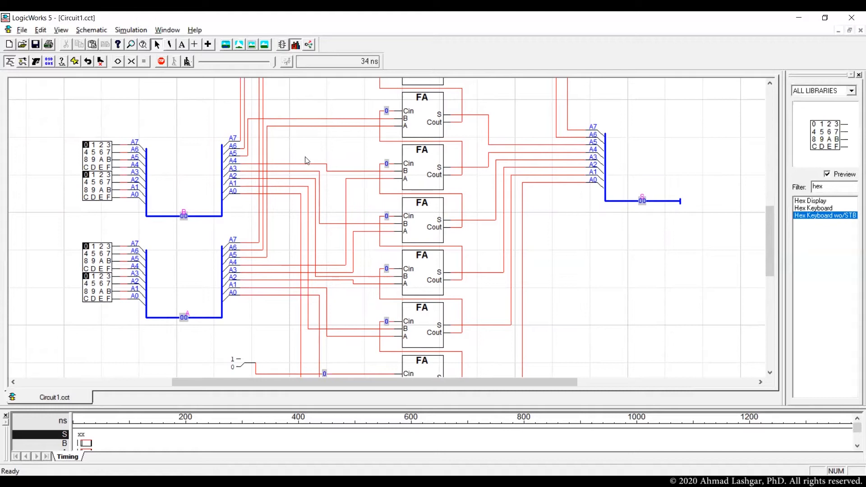
{"action": "mouse_move", "coordinate": [276, 157]}
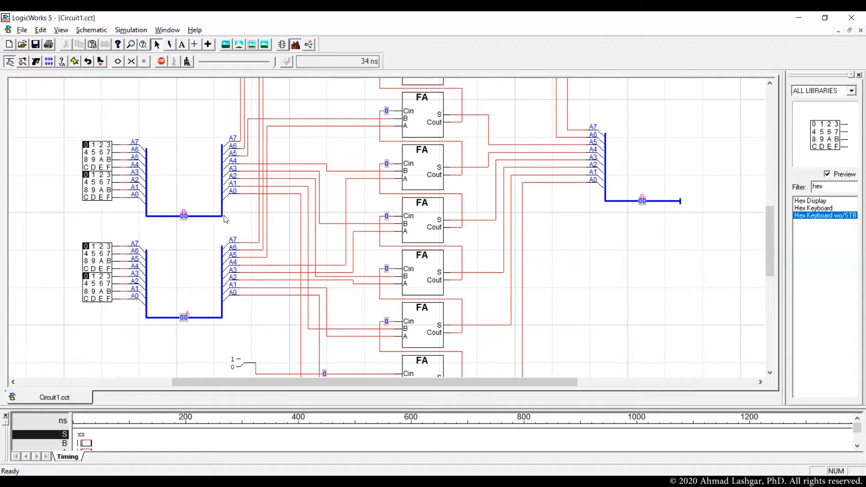
{"action": "mouse_move", "coordinate": [601, 248]}
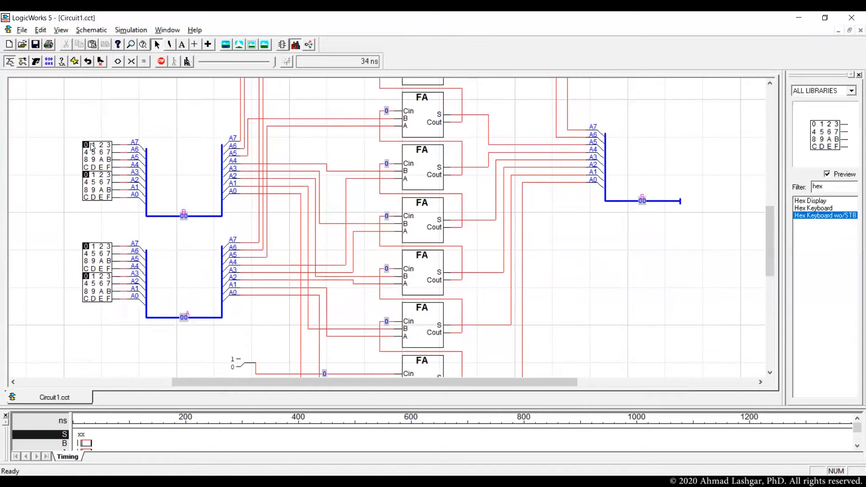
{"action": "mouse_move", "coordinate": [93, 148]}
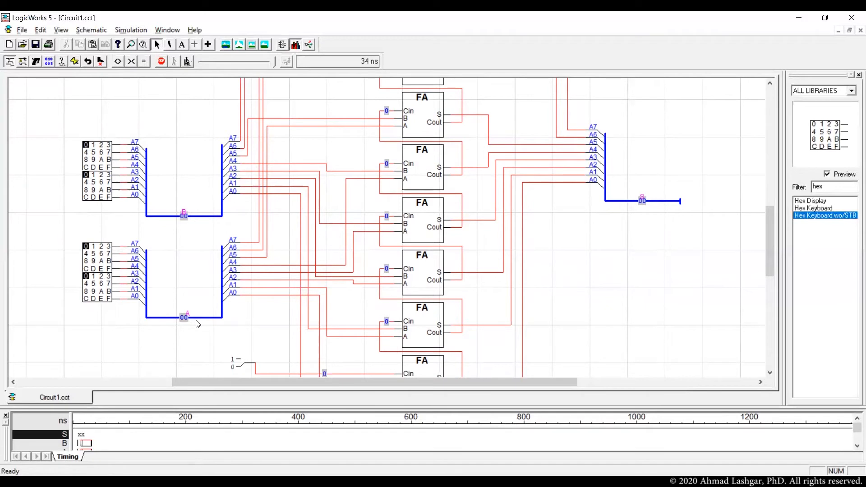
{"action": "mouse_move", "coordinate": [654, 211]}
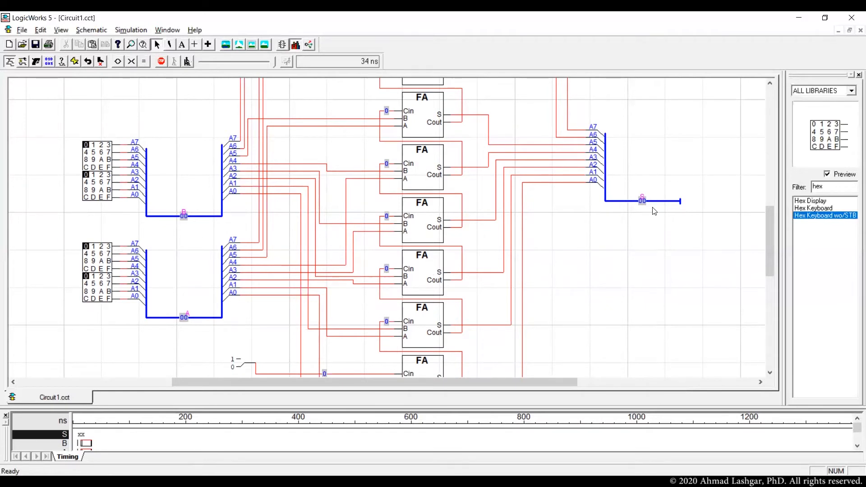
{"action": "mouse_move", "coordinate": [513, 241]}
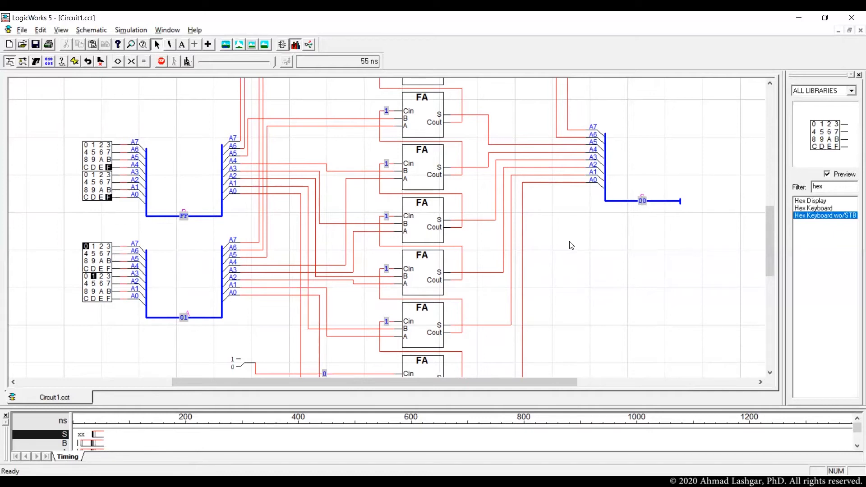
{"action": "mouse_move", "coordinate": [109, 208]}
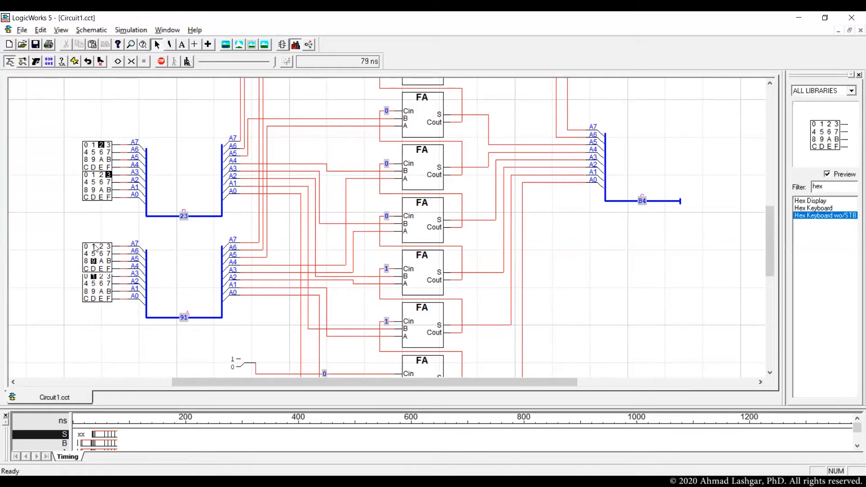
{"action": "mouse_move", "coordinate": [234, 245]}
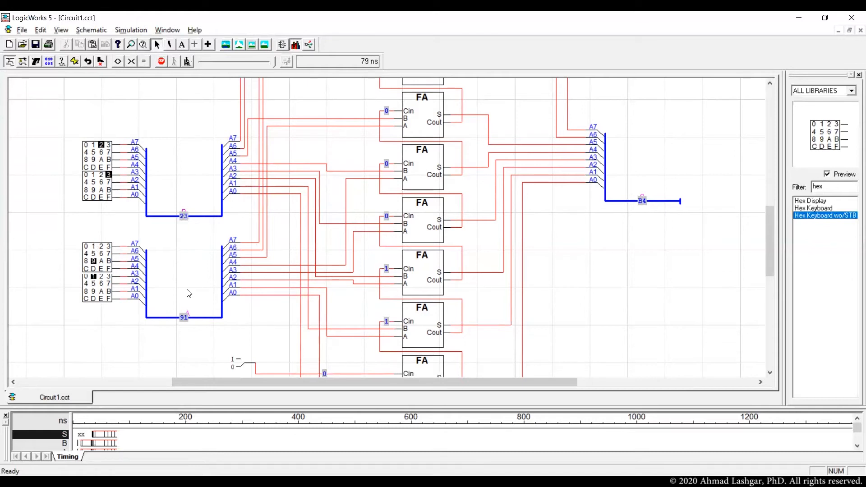
{"action": "mouse_move", "coordinate": [191, 318]}
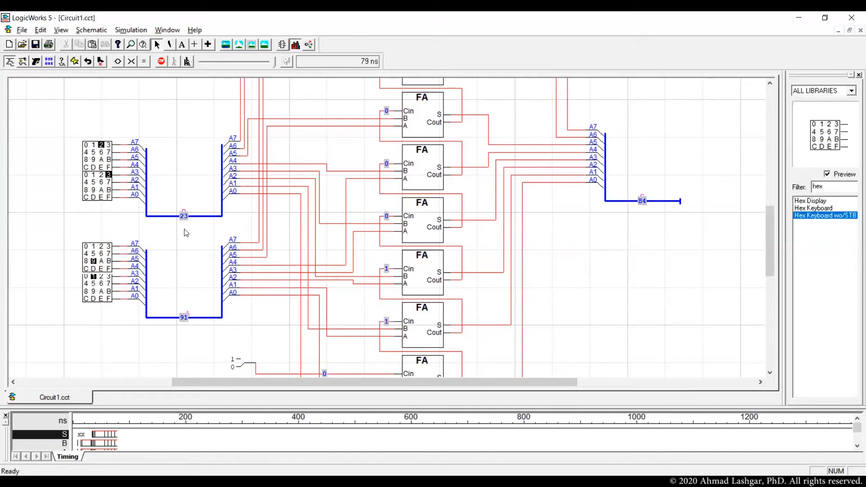
{"action": "mouse_move", "coordinate": [179, 272]}
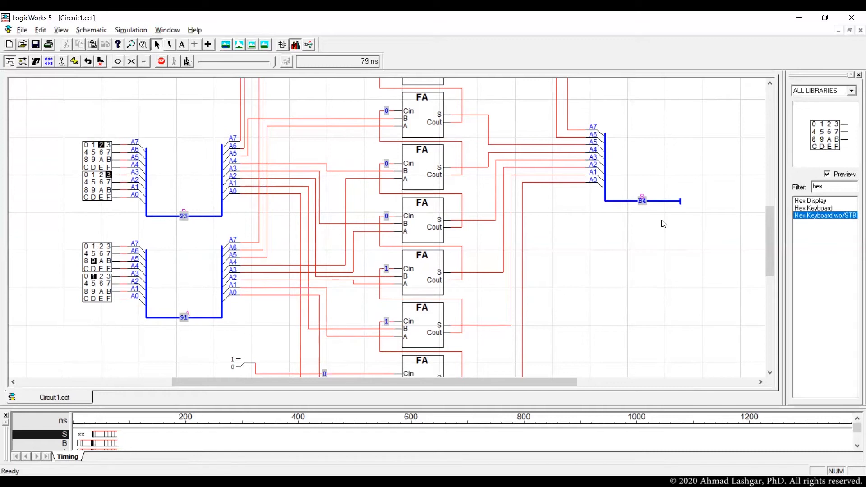
{"action": "mouse_move", "coordinate": [655, 271]}
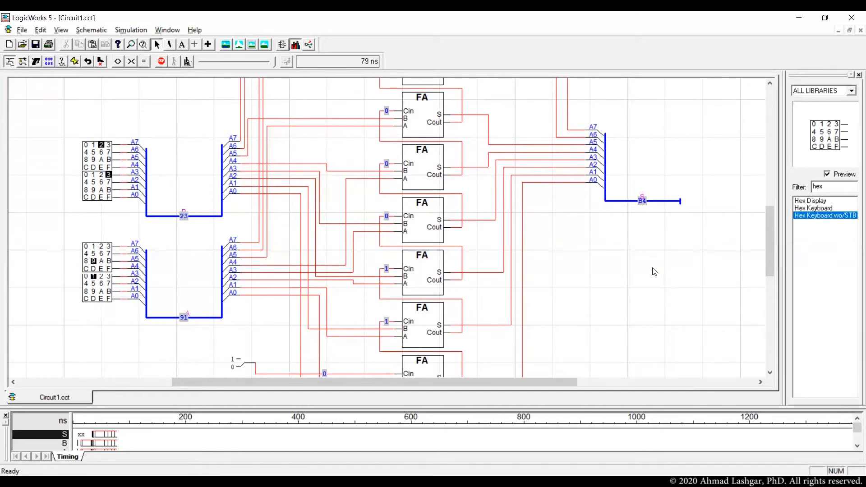
{"action": "mouse_move", "coordinate": [651, 270]}
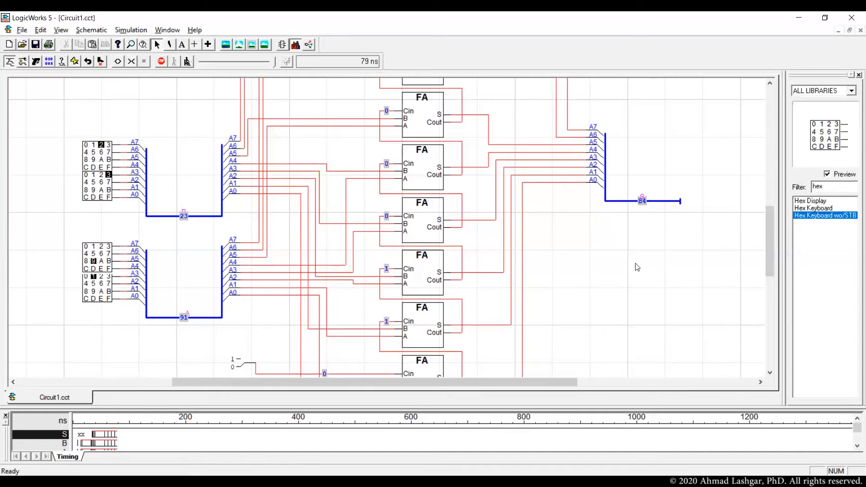
{"action": "mouse_move", "coordinate": [638, 269]}
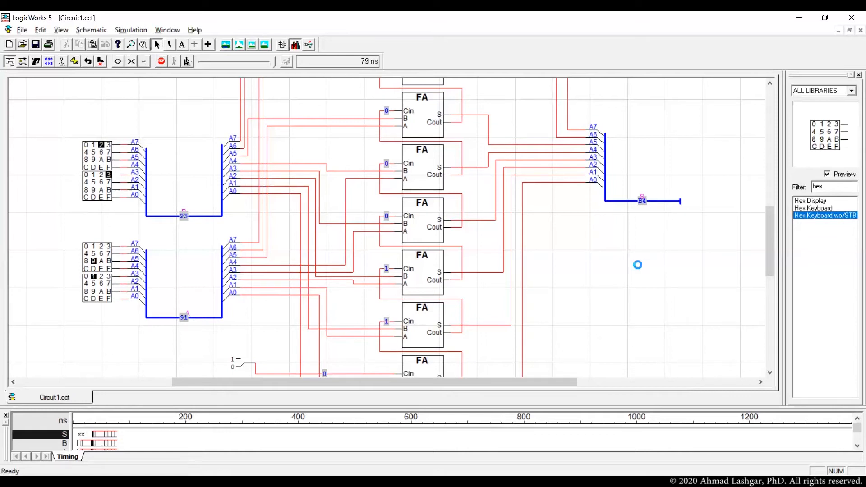
Save the circuit as FullAdder8.cct inside a new Projects folder named 01.
{"action": "left_click", "coordinate": [35, 44]}
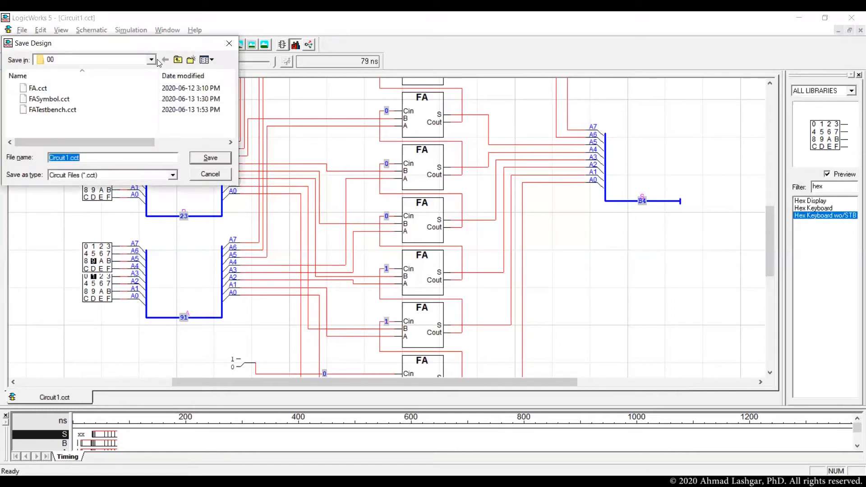
{"action": "left_click", "coordinate": [177, 59]}
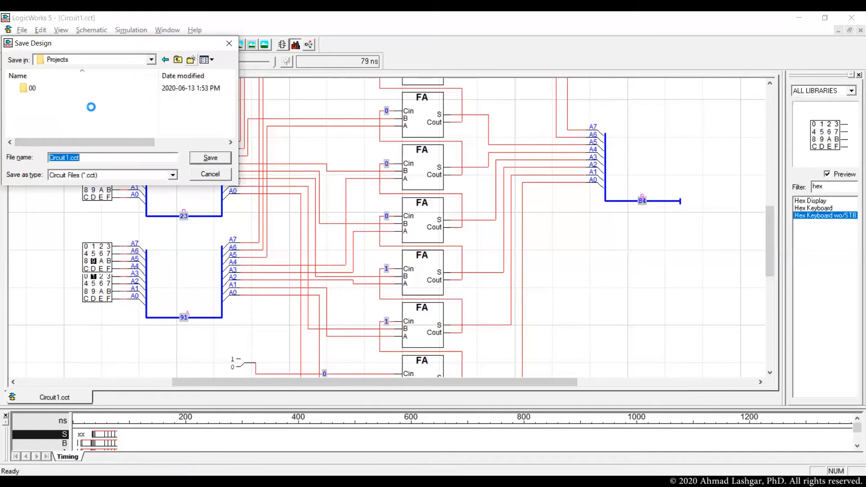
{"action": "left_click", "coordinate": [191, 60]}
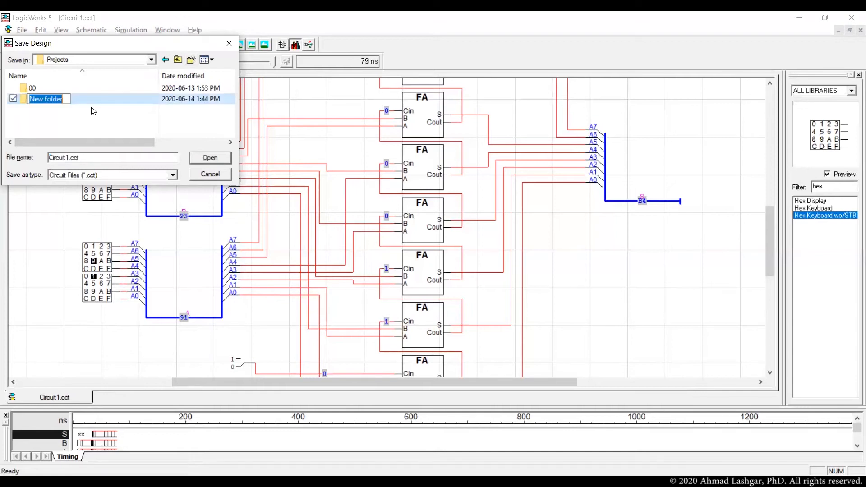
{"action": "type", "text": "01"}
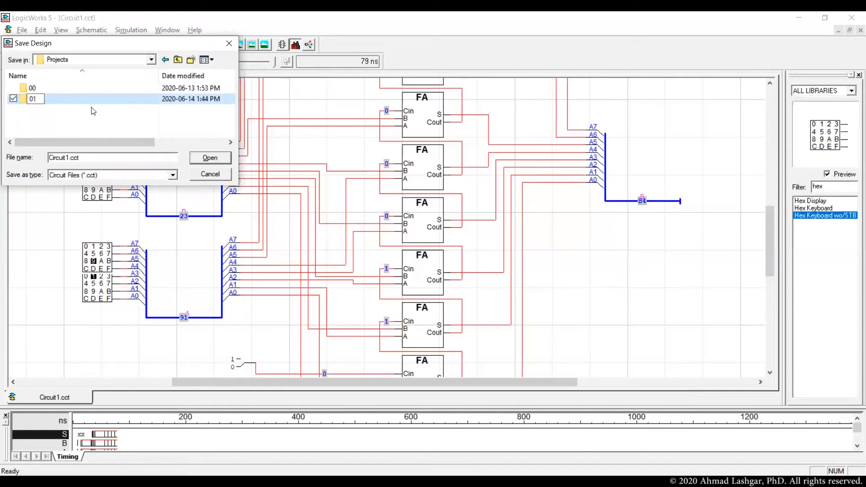
{"action": "double_click", "coordinate": [34, 99]}
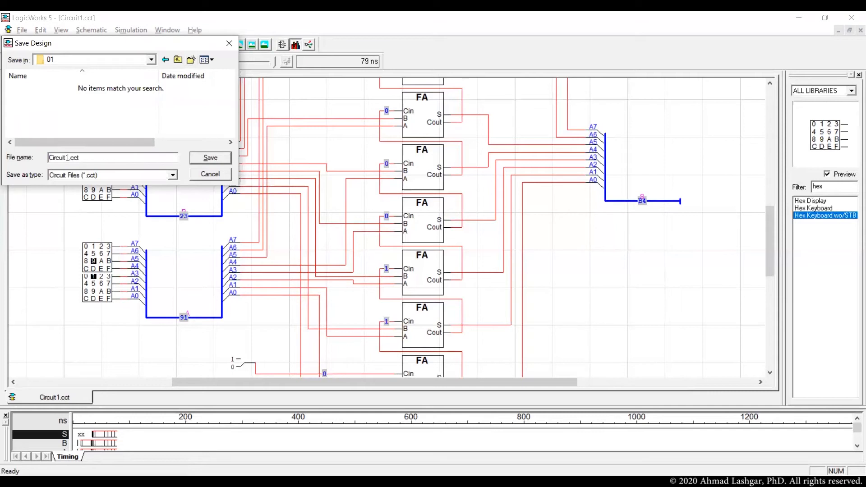
{"action": "double_click", "coordinate": [58, 157]}
{"action": "type", "text": "FullAdder8"}
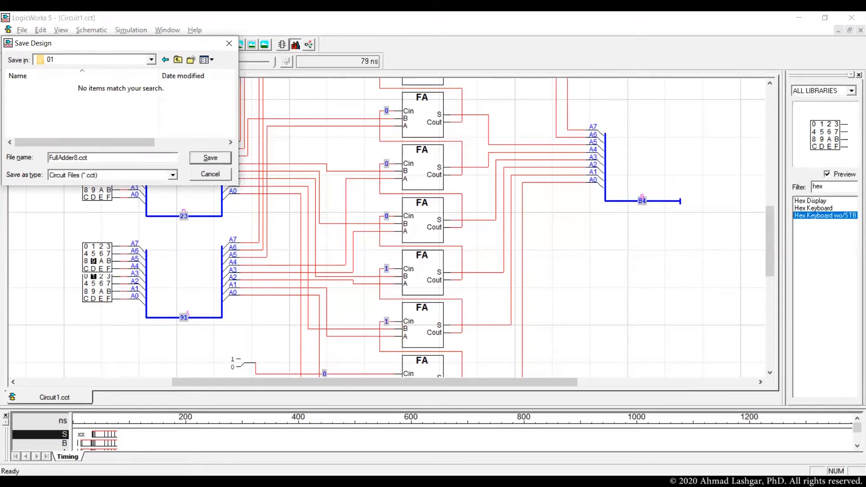
{"action": "left_click", "coordinate": [210, 157]}
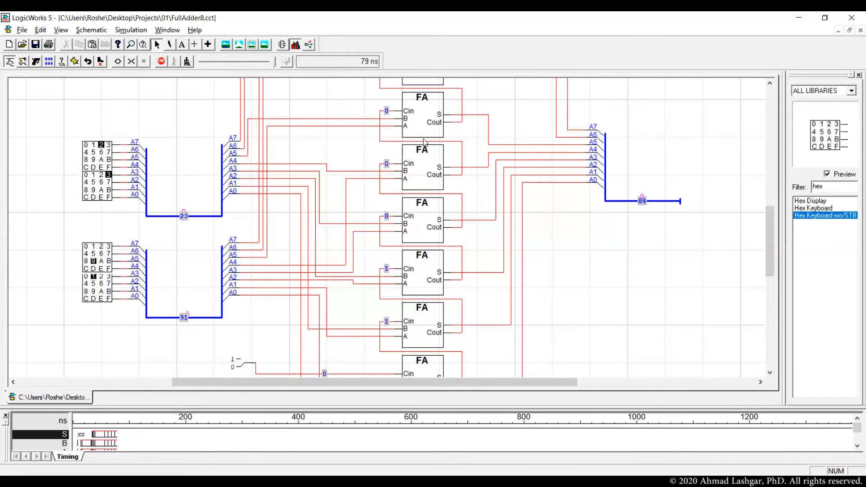
{"action": "mouse_move", "coordinate": [453, 136]}
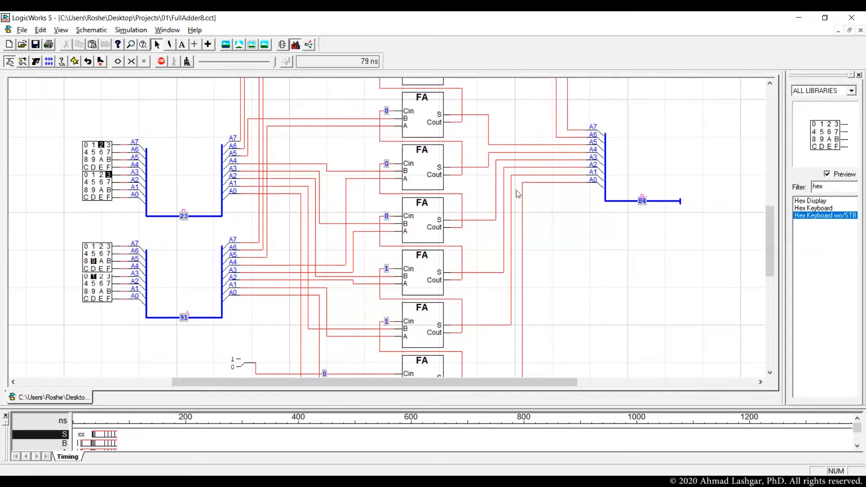
{"action": "mouse_move", "coordinate": [498, 197]}
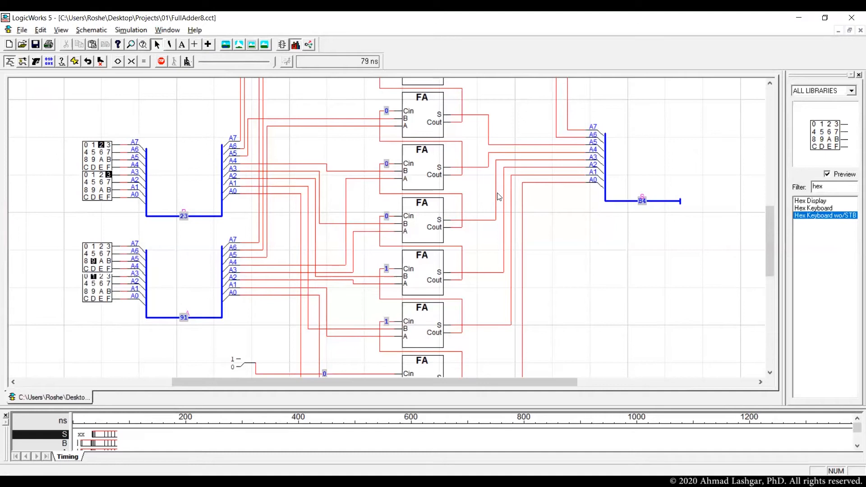
{"action": "mouse_move", "coordinate": [495, 200]}
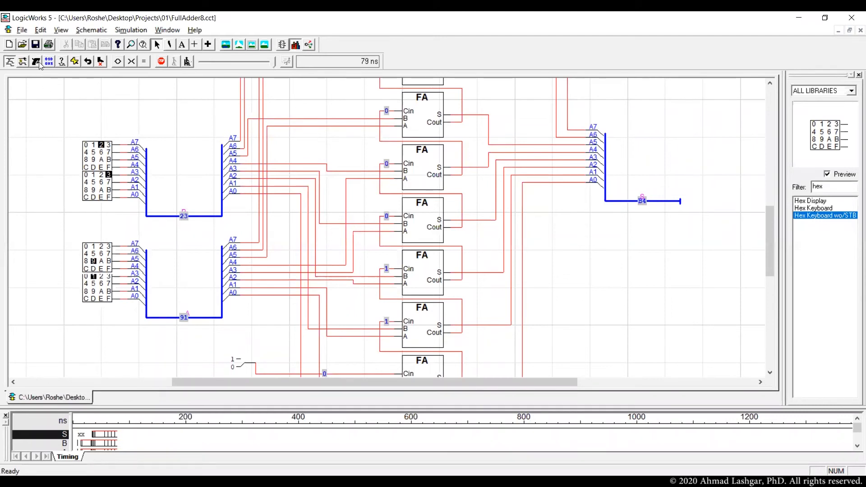
Save a copy of the circuit as FullAdder8Symbol.cct in the 01 folder.
{"action": "left_click", "coordinate": [22, 30]}
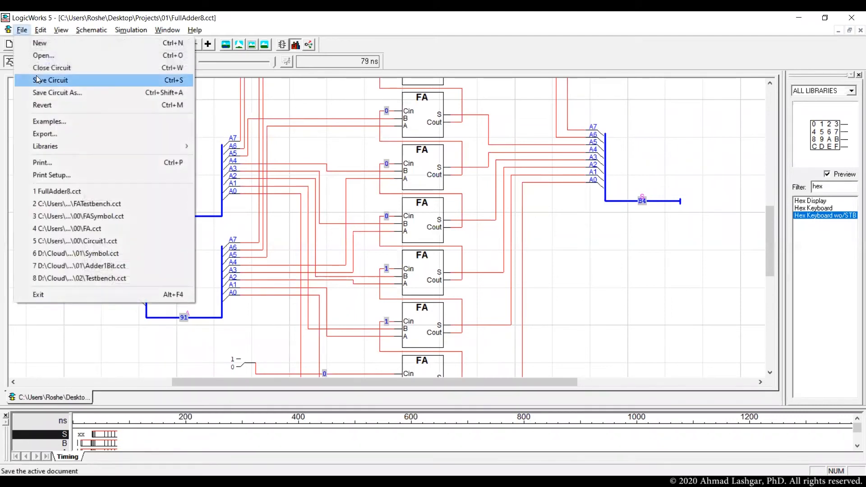
{"action": "left_click", "coordinate": [51, 80]}
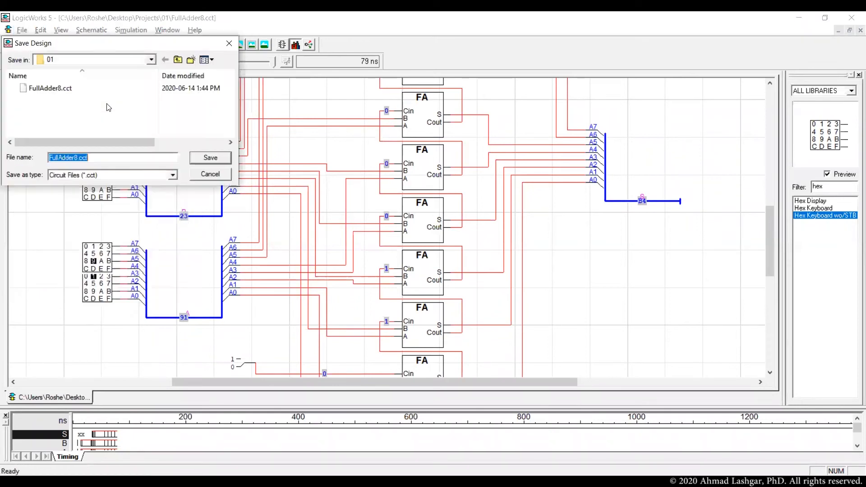
{"action": "left_click", "coordinate": [75, 157]}
{"action": "type", "text": "Symbol"}
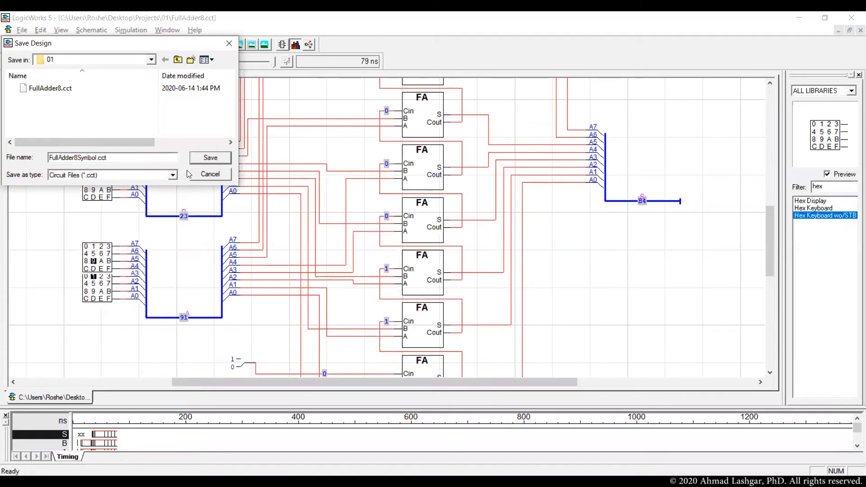
{"action": "left_click", "coordinate": [210, 157]}
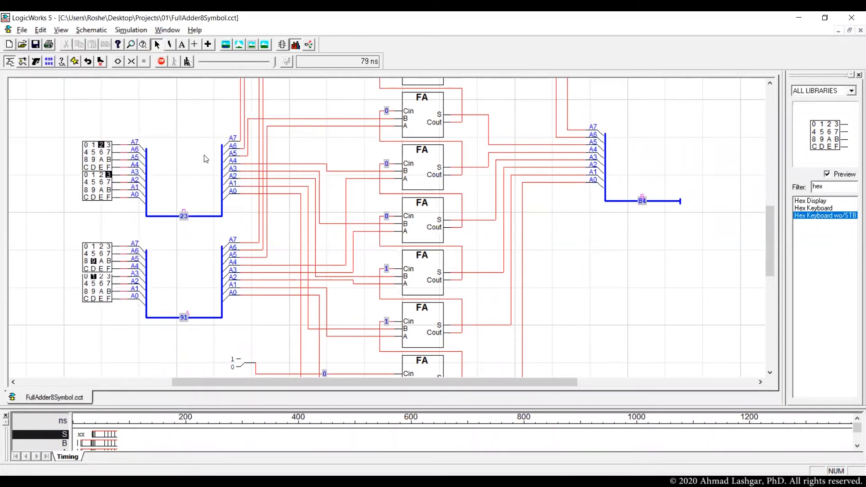
{"action": "mouse_move", "coordinate": [66, 133]}
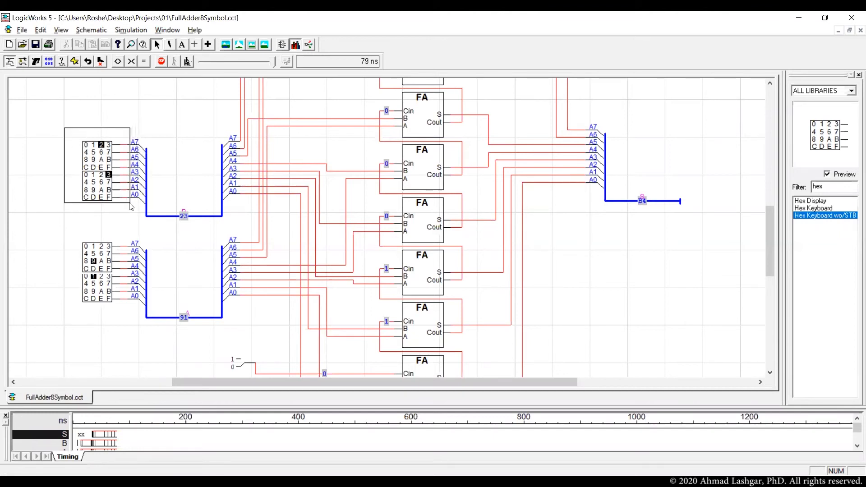
Delete the hex keyboards and the dangling bus A stub, leaving open-ended buses.
{"action": "left_click", "coordinate": [96, 168]}
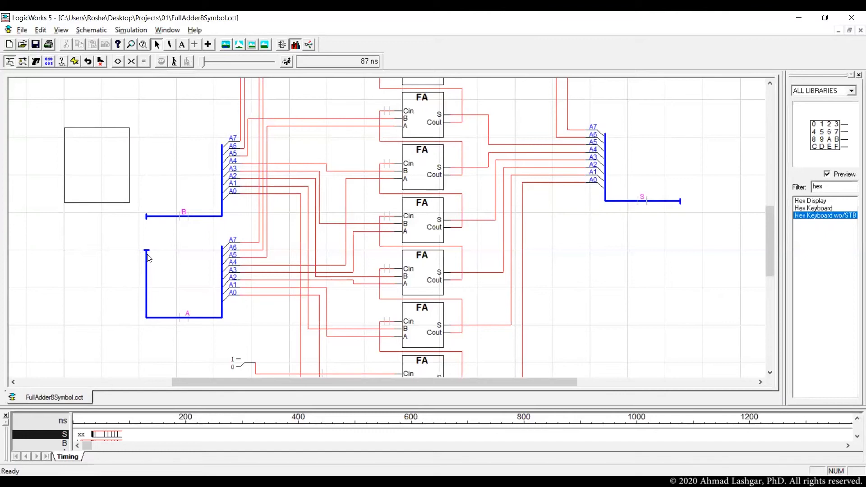
{"action": "left_click", "coordinate": [146, 286]}
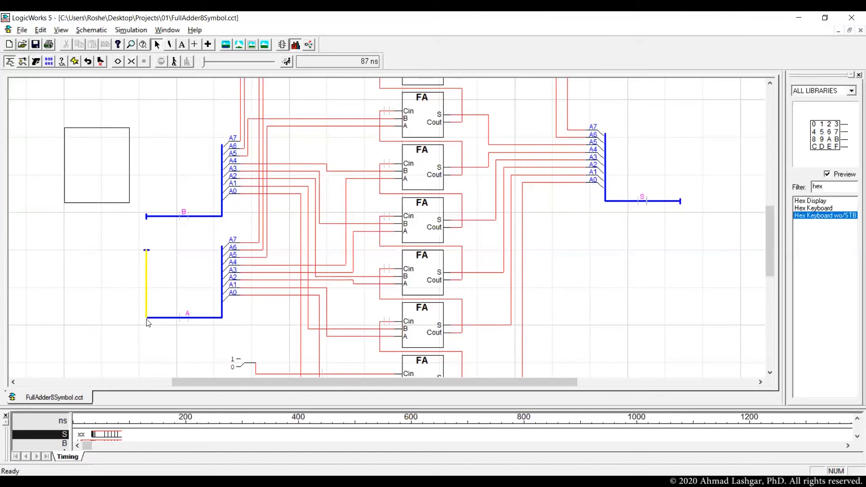
{"action": "scroll", "scroll_direction": "down", "scroll_amount": 3}
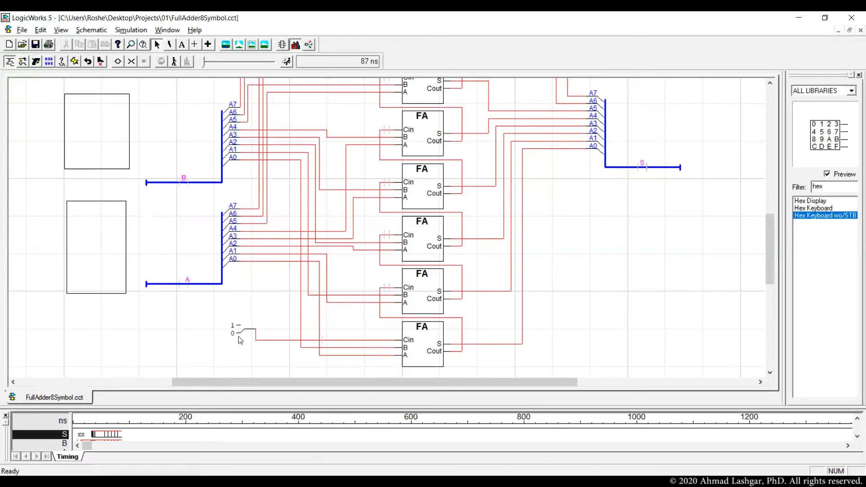
{"action": "mouse_move", "coordinate": [316, 369]}
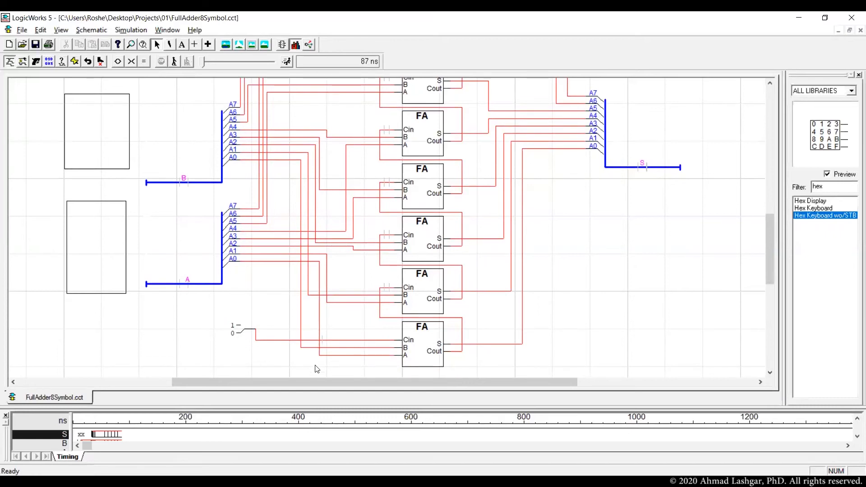
{"action": "mouse_move", "coordinate": [413, 348]}
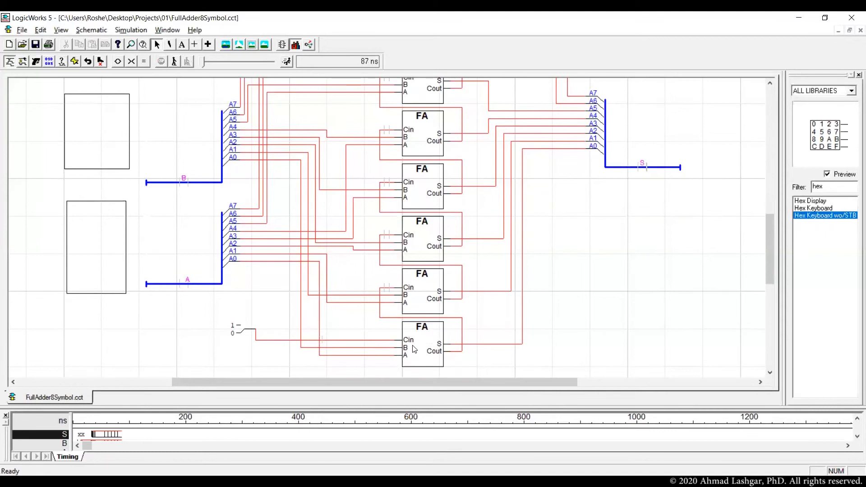
{"action": "mouse_move", "coordinate": [437, 381]}
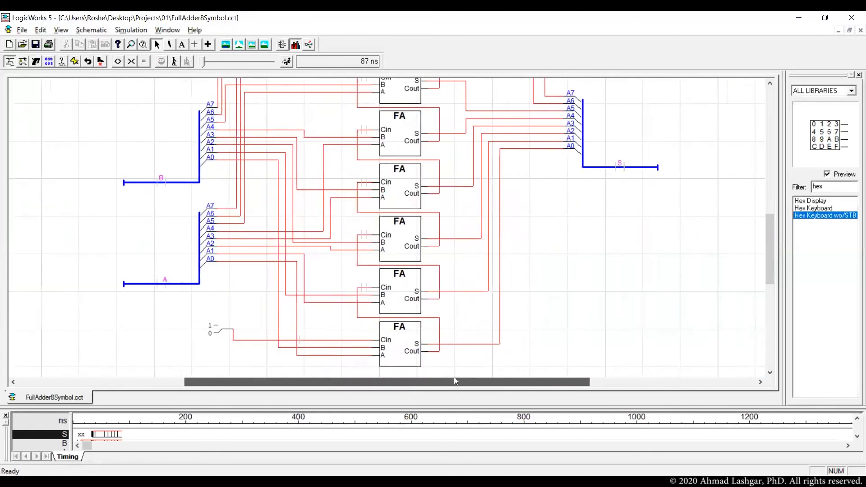
{"action": "scroll", "scroll_direction": "down", "scroll_amount": 3}
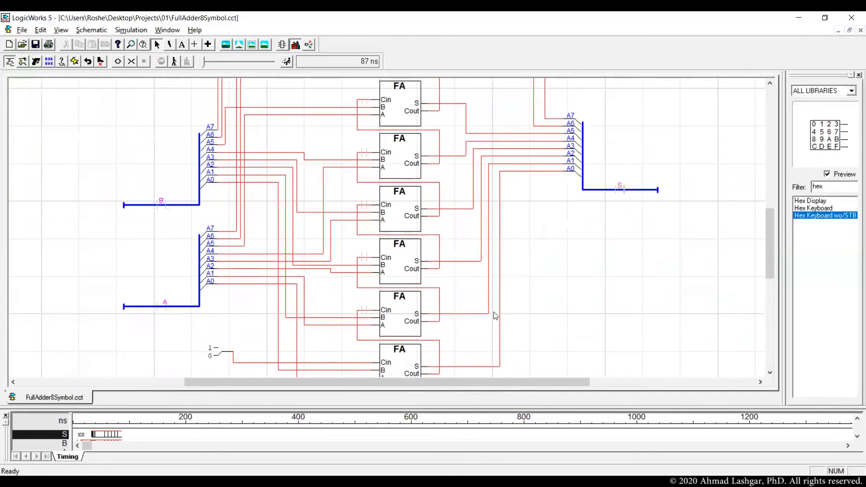
{"action": "scroll", "scroll_direction": "down", "scroll_amount": 3}
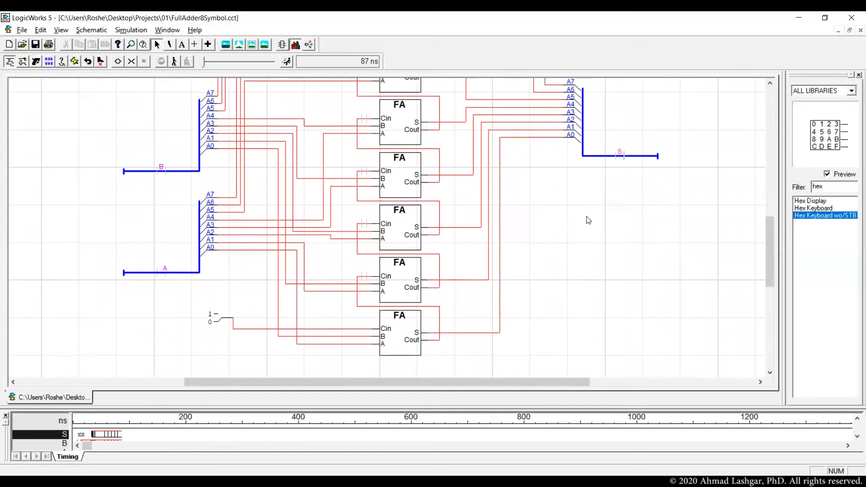
{"action": "mouse_move", "coordinate": [384, 222]}
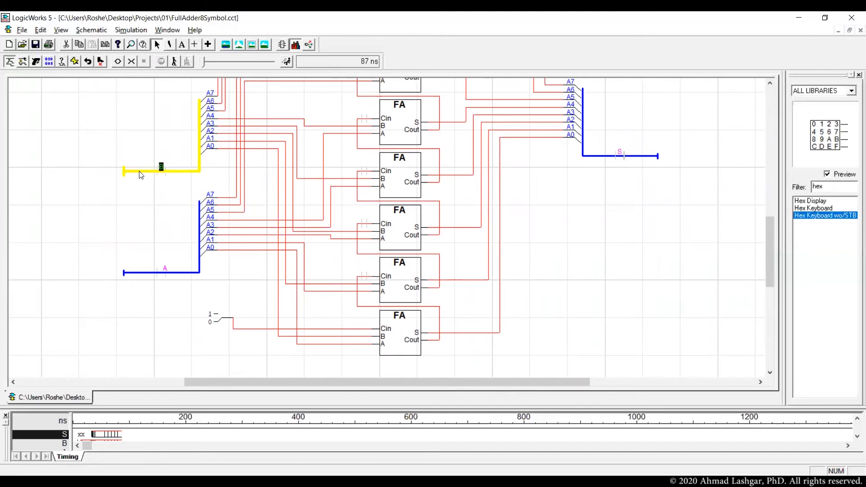
{"action": "mouse_move", "coordinate": [144, 277]}
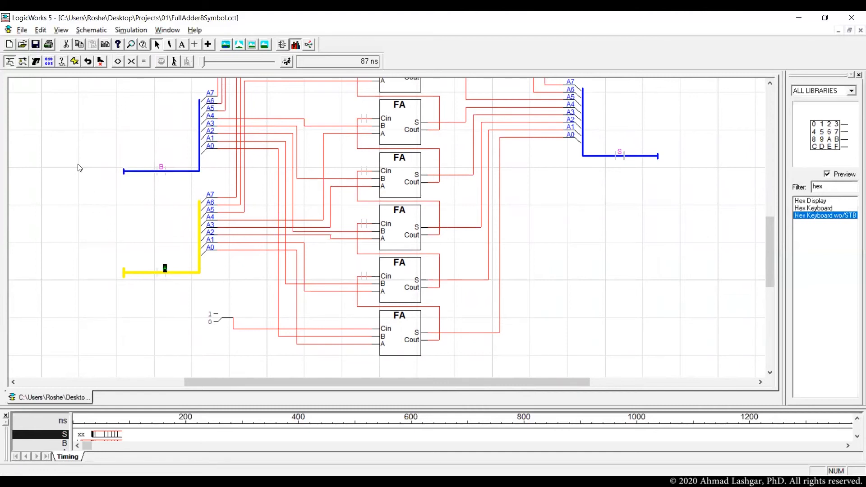
Load the CSCI250.clf symbol library through File > Libraries > Open Lib.
{"action": "left_click", "coordinate": [21, 29]}
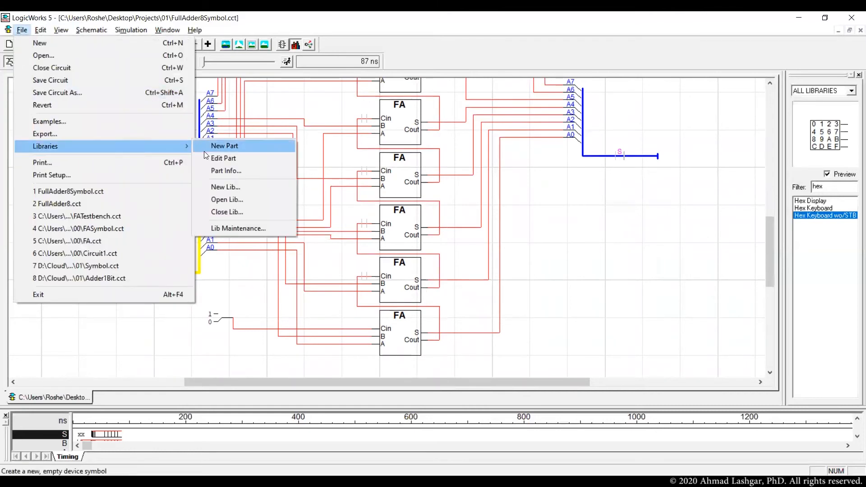
{"action": "mouse_move", "coordinate": [226, 200]}
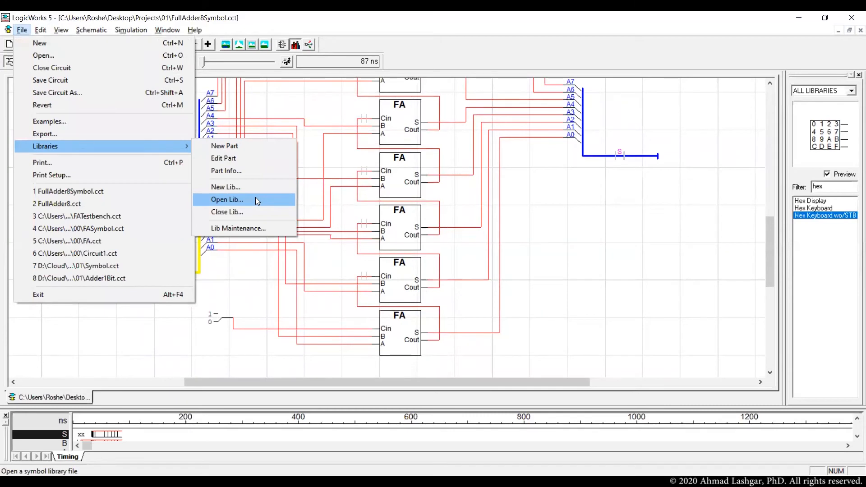
{"action": "mouse_move", "coordinate": [195, 159]}
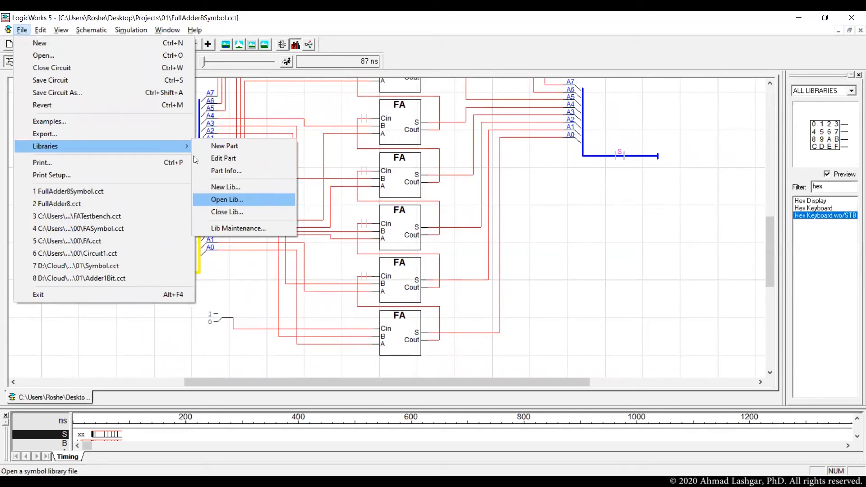
{"action": "left_click", "coordinate": [227, 199]}
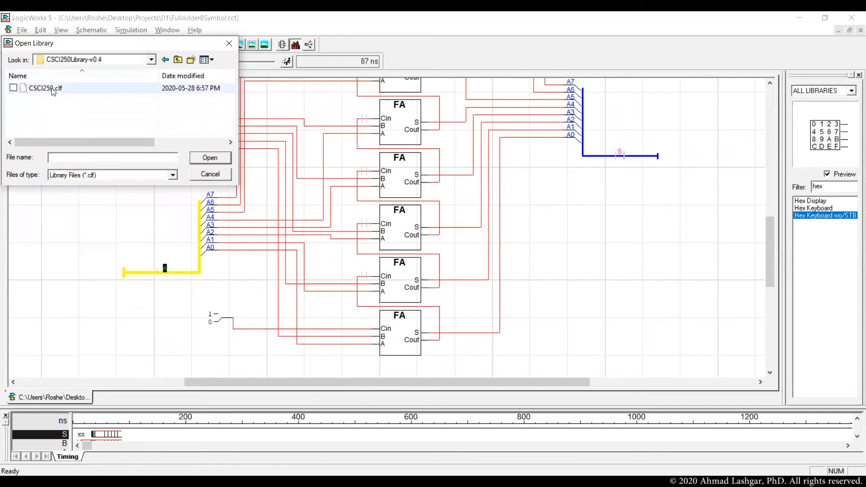
{"action": "left_click", "coordinate": [45, 88]}
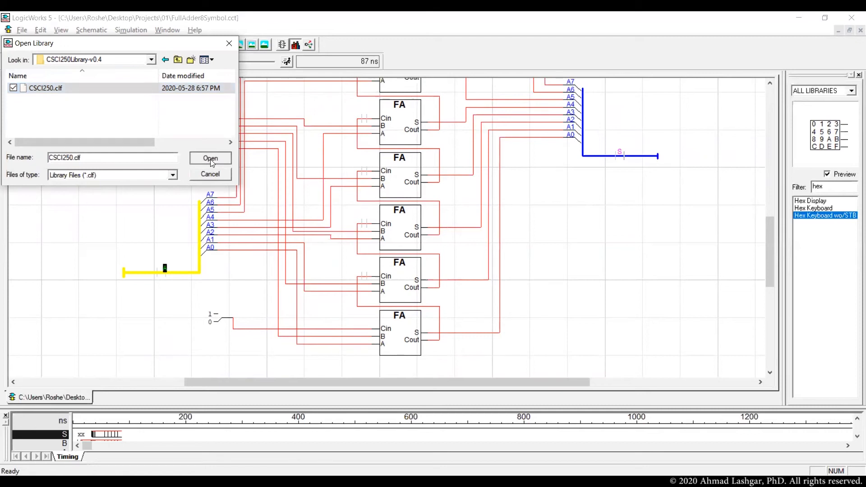
{"action": "left_click", "coordinate": [210, 158]}
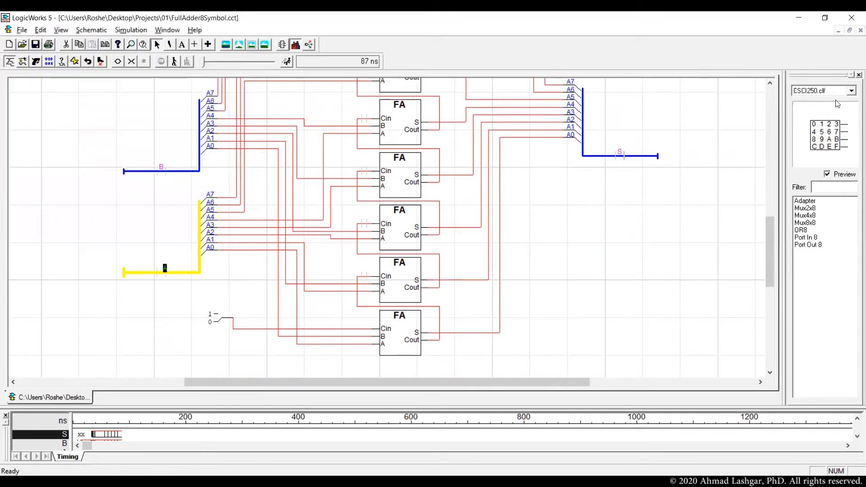
Place flipped Port In 8 parts on buses B and A, then a Port Out 8 for bus S.
{"action": "left_click", "coordinate": [805, 238]}
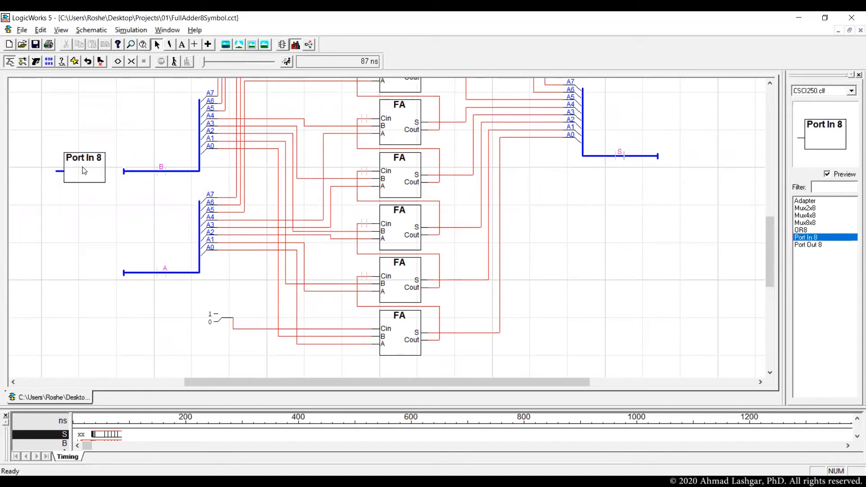
{"action": "right_click", "coordinate": [83, 166]}
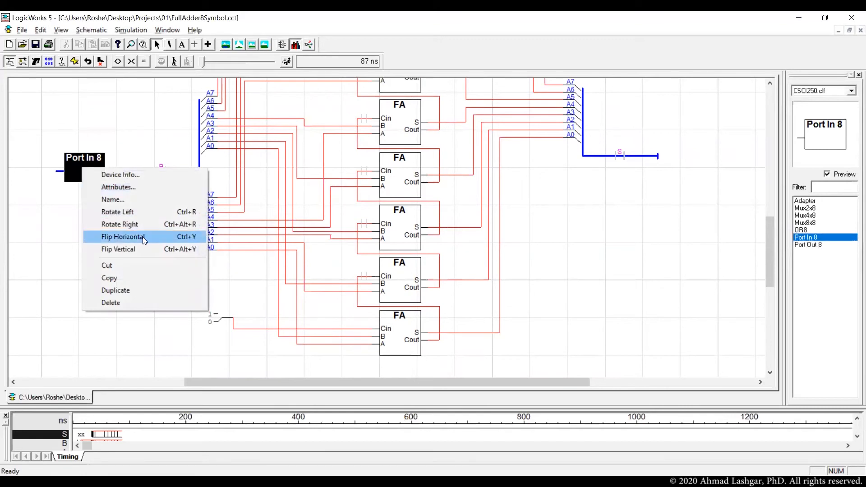
{"action": "left_click", "coordinate": [122, 237]}
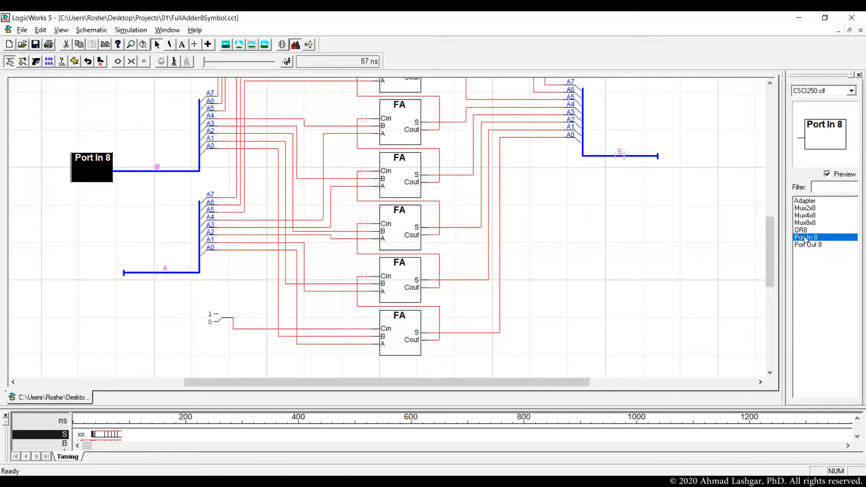
{"action": "right_click", "coordinate": [75, 265]}
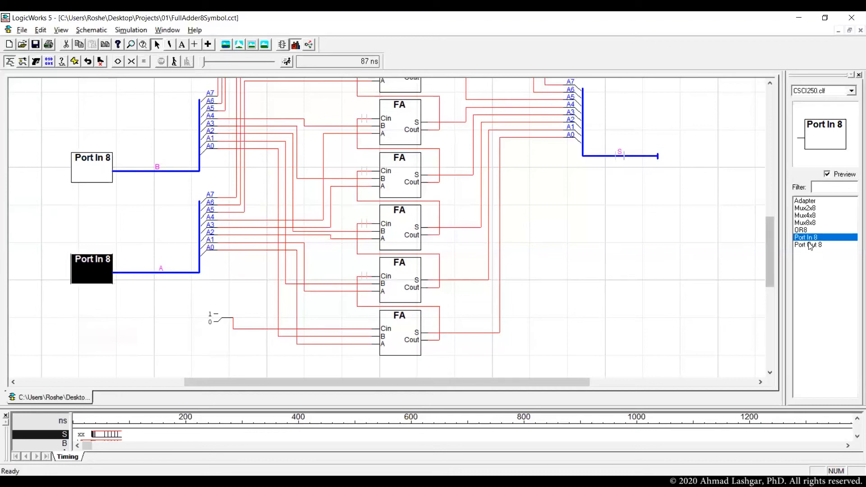
{"action": "left_click", "coordinate": [807, 245]}
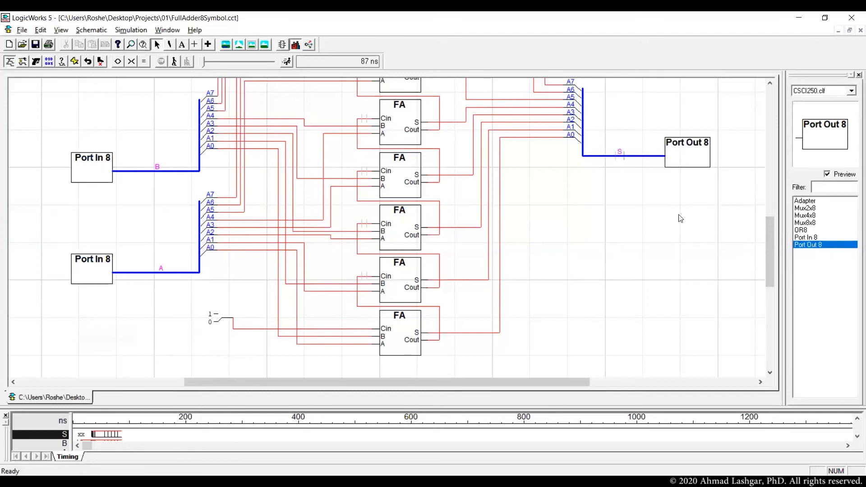
{"action": "mouse_move", "coordinate": [90, 176]}
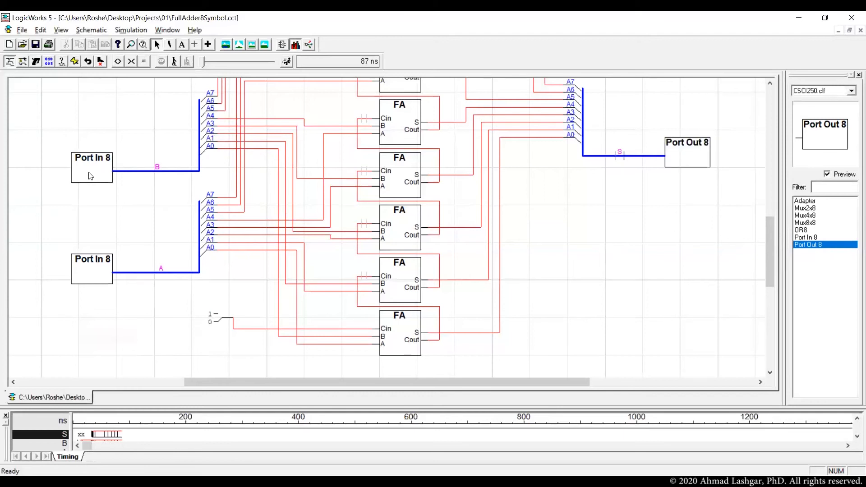
{"action": "right_click", "coordinate": [92, 166]}
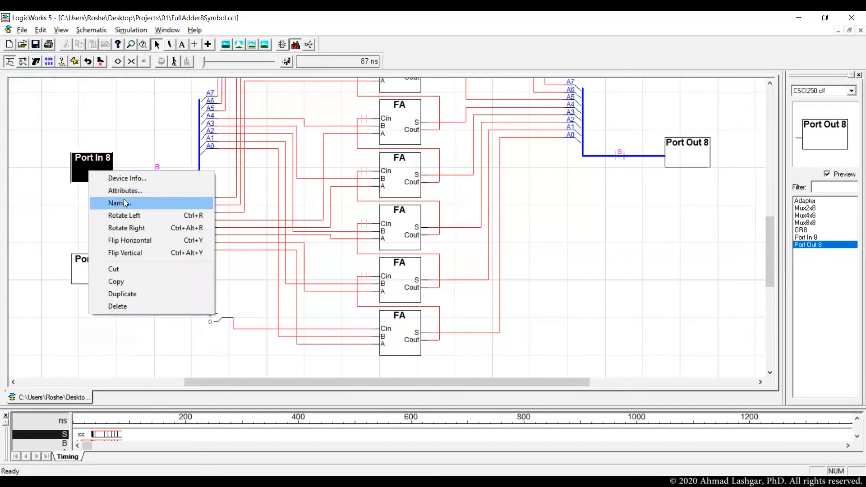
{"action": "left_click", "coordinate": [118, 203]}
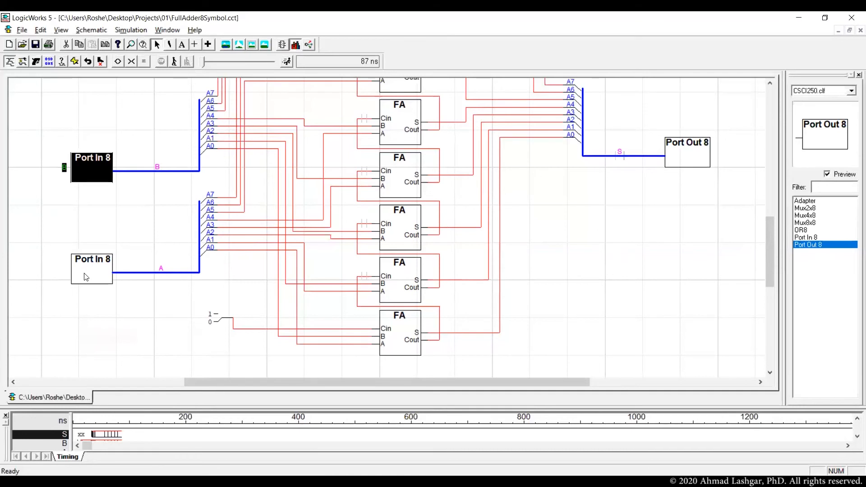
{"action": "right_click", "coordinate": [91, 267]}
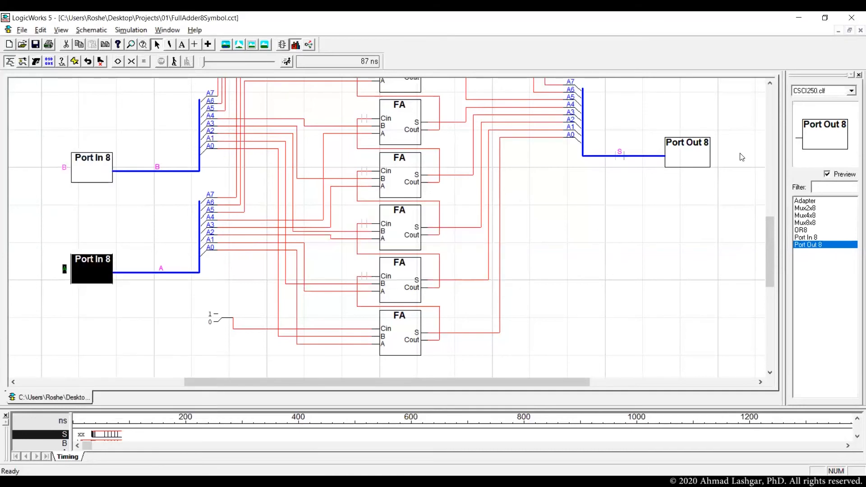
{"action": "right_click", "coordinate": [686, 151]}
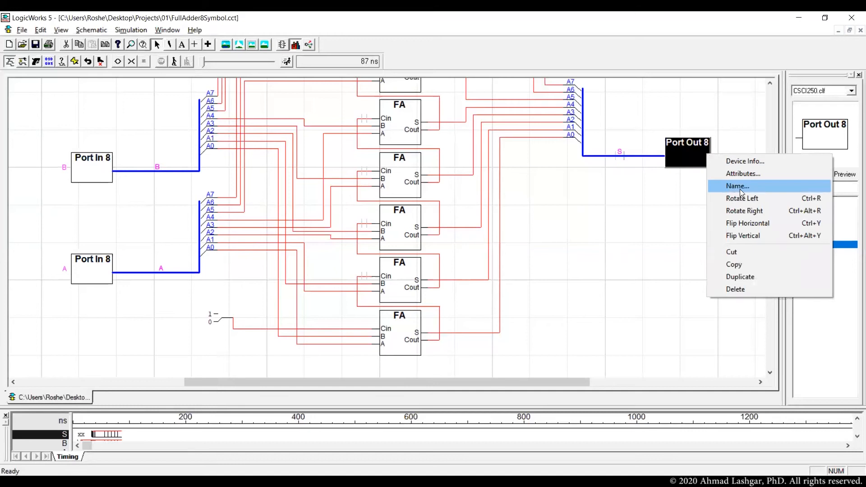
{"action": "left_click", "coordinate": [736, 186]}
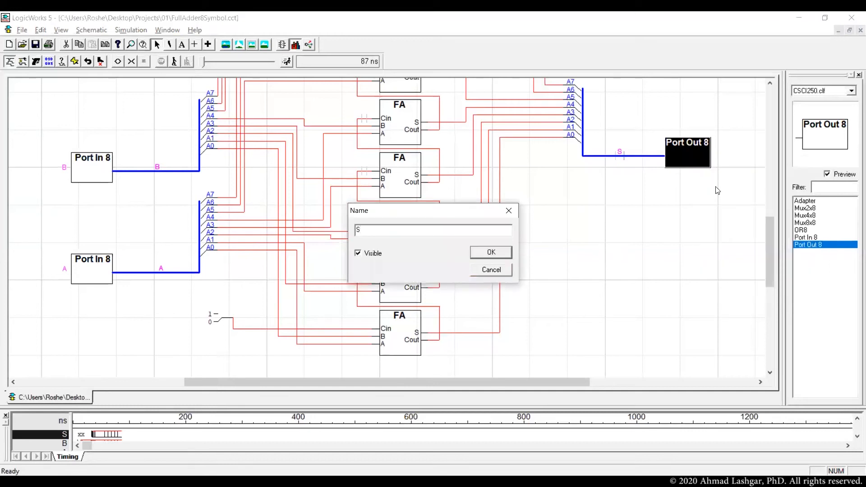
{"action": "left_click", "coordinate": [490, 251]}
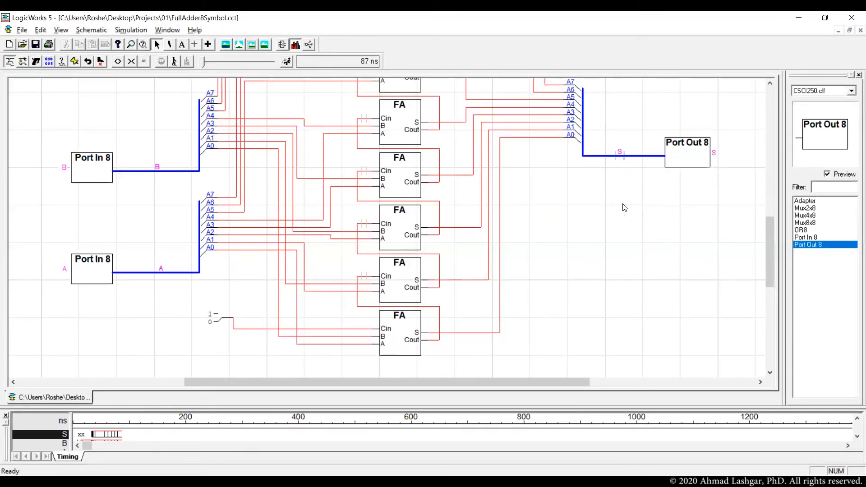
{"action": "left_click", "coordinate": [22, 29]}
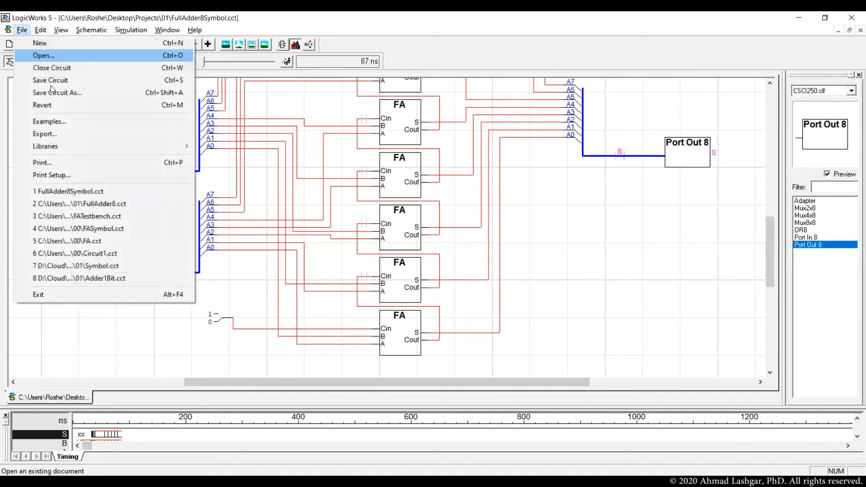
{"action": "mouse_move", "coordinate": [49, 80]}
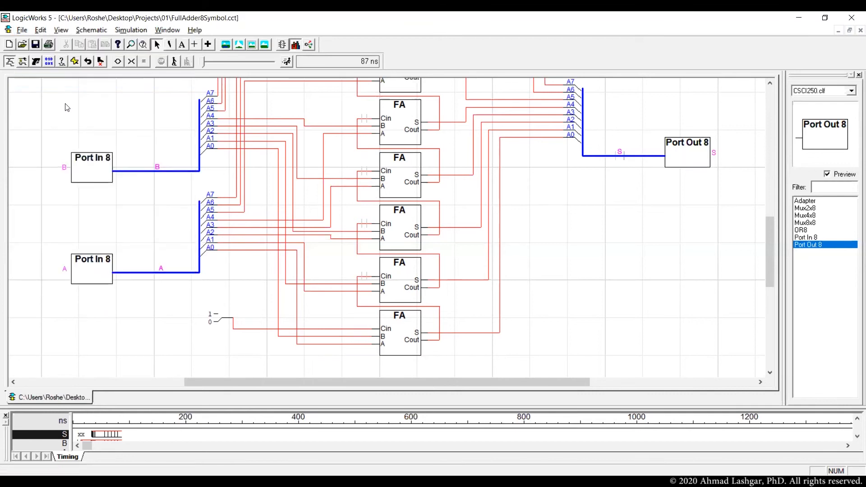
{"action": "mouse_move", "coordinate": [3, 360]}
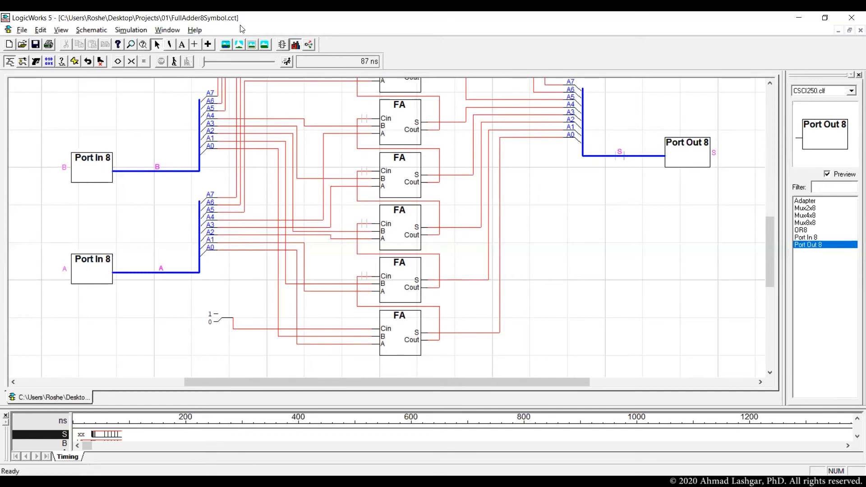
Create a new Device Symbol document from the File menu.
{"action": "left_click", "coordinate": [40, 30]}
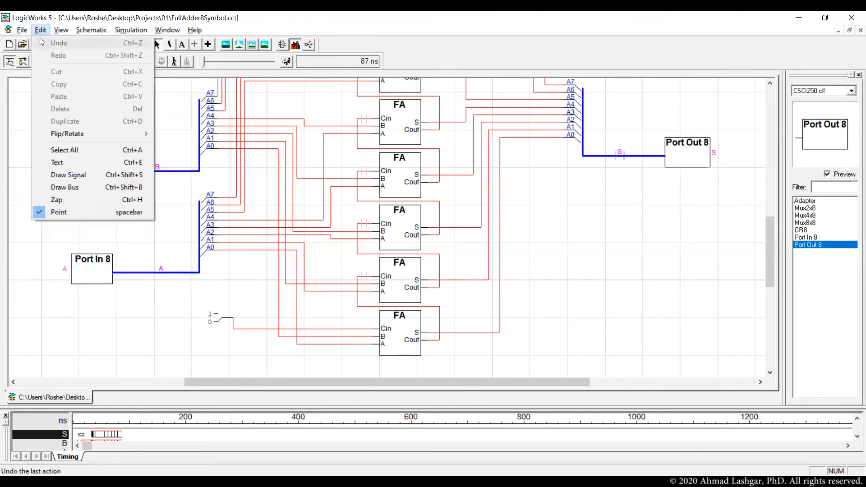
{"action": "left_click", "coordinate": [22, 30]}
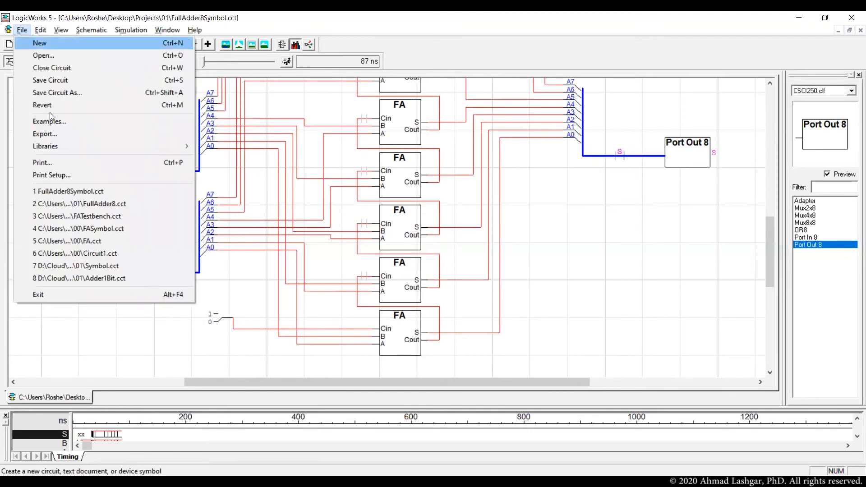
{"action": "left_click", "coordinate": [39, 43]}
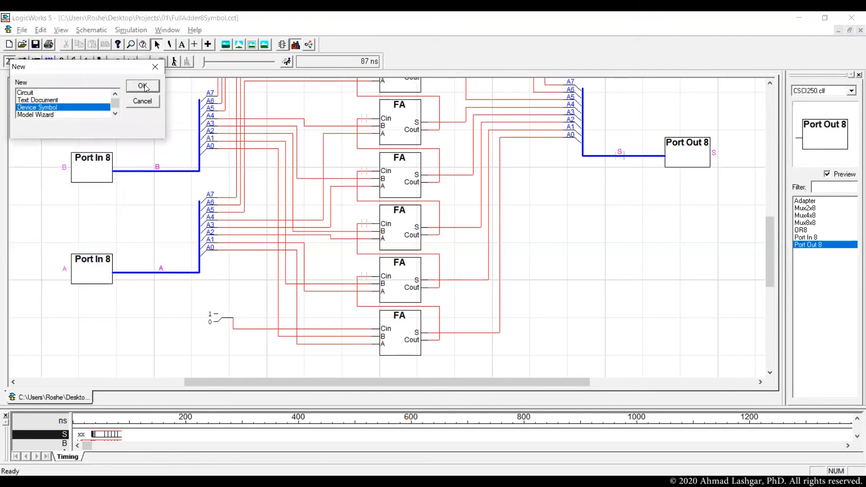
{"action": "left_click", "coordinate": [143, 86]}
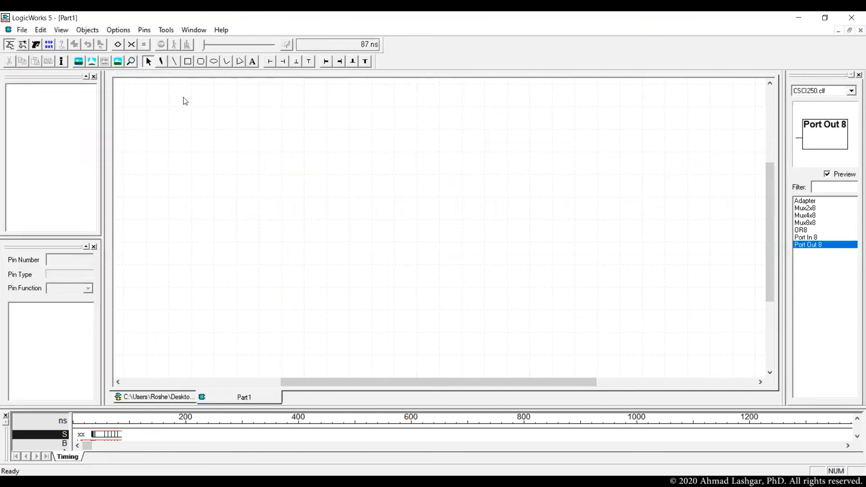
Attach the symbol to the open FullAdder8Symbol.cct circuit and import its A, B and S pins.
{"action": "left_click", "coordinate": [118, 30]}
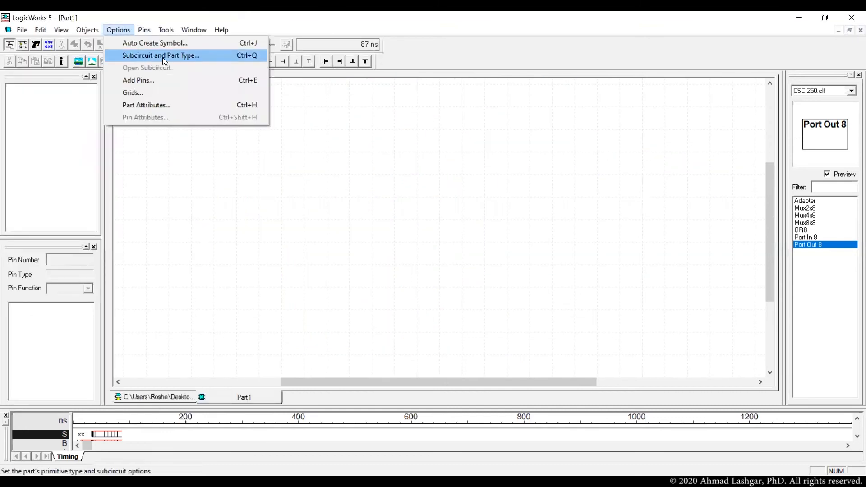
{"action": "left_click", "coordinate": [161, 55]}
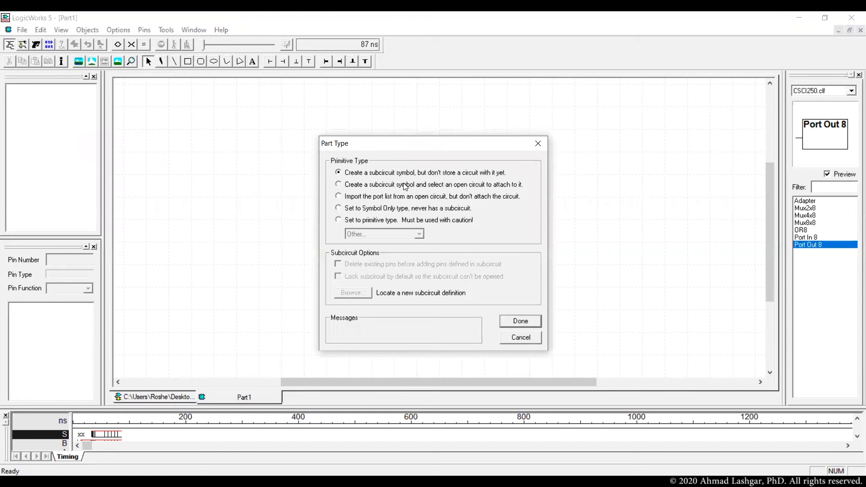
{"action": "left_click", "coordinate": [338, 184]}
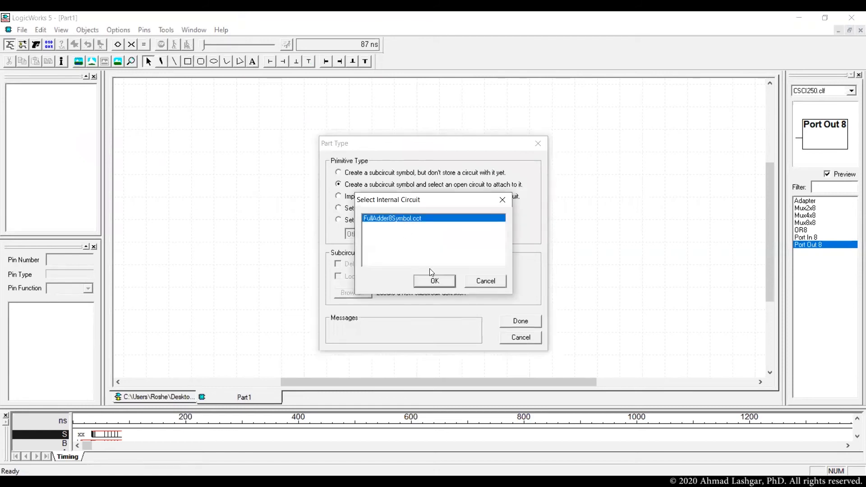
{"action": "left_click", "coordinate": [434, 280]}
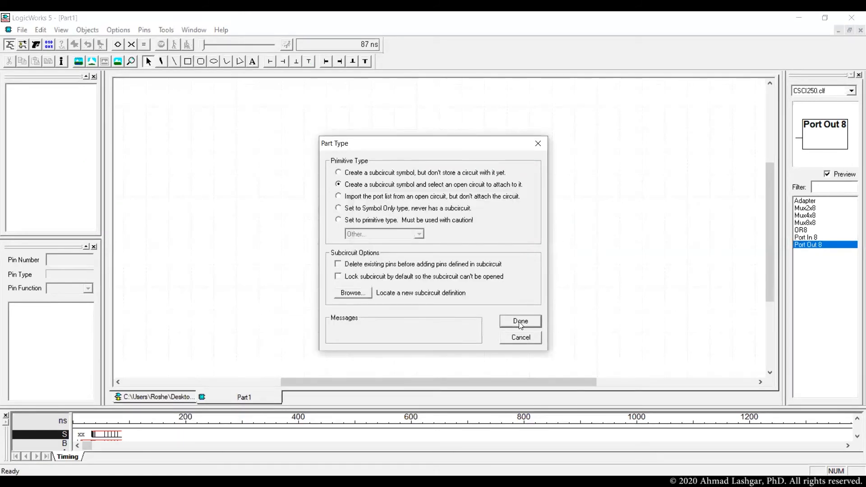
{"action": "left_click", "coordinate": [519, 321]}
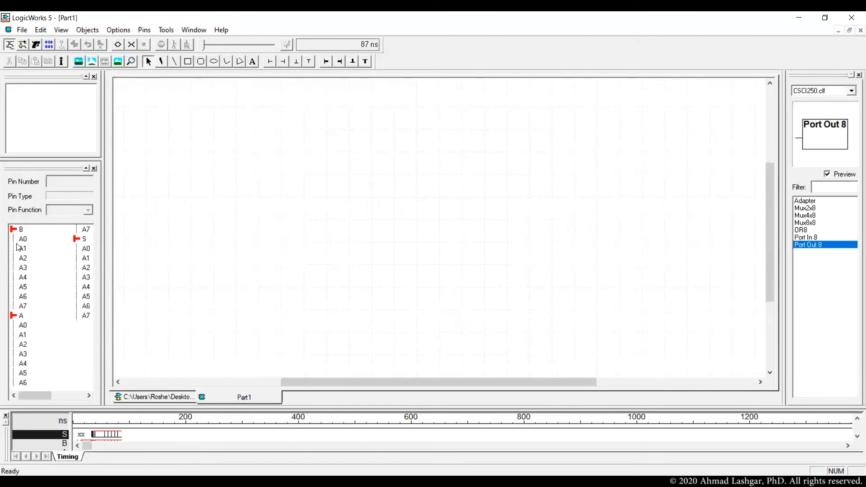
{"action": "left_click", "coordinate": [23, 248]}
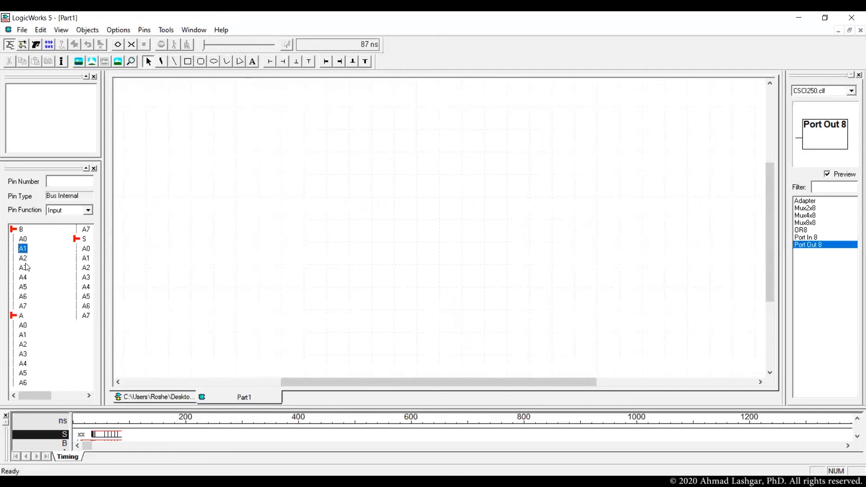
{"action": "left_click", "coordinate": [23, 277]}
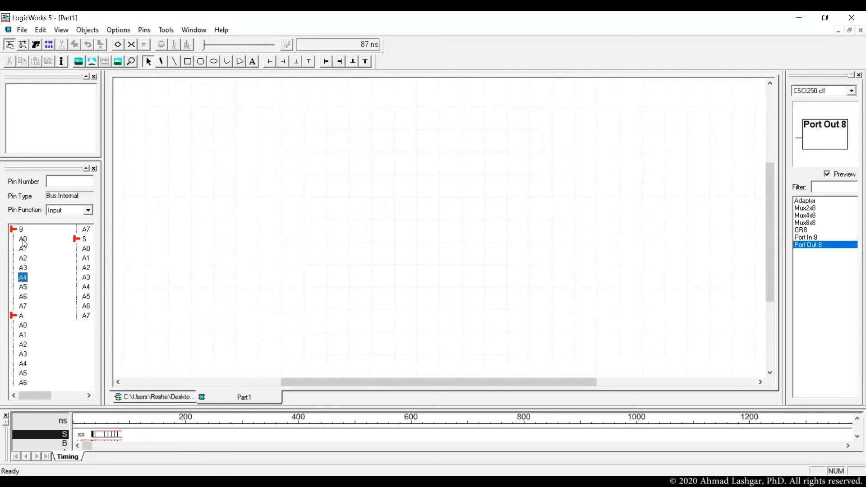
{"action": "left_click", "coordinate": [22, 258]}
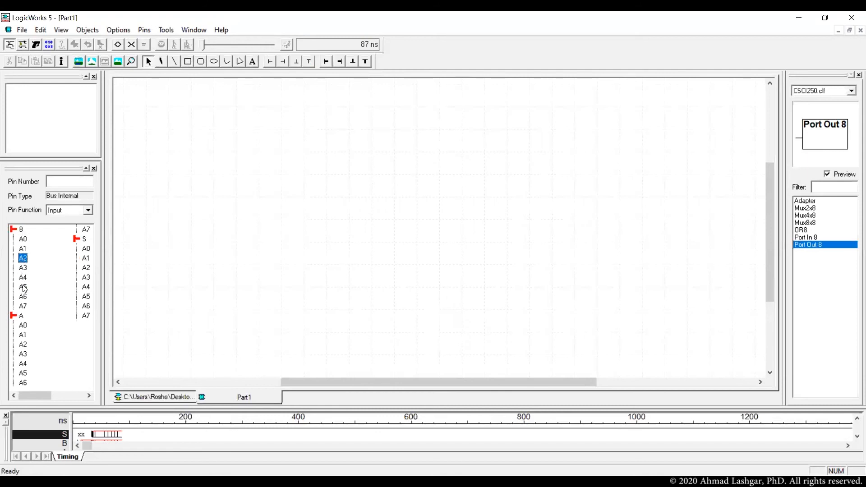
{"action": "left_click", "coordinate": [22, 325]}
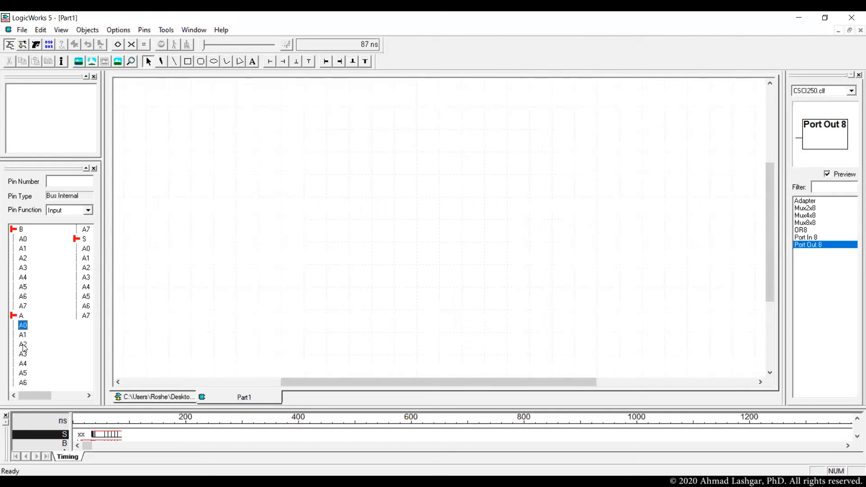
{"action": "left_click", "coordinate": [22, 344]}
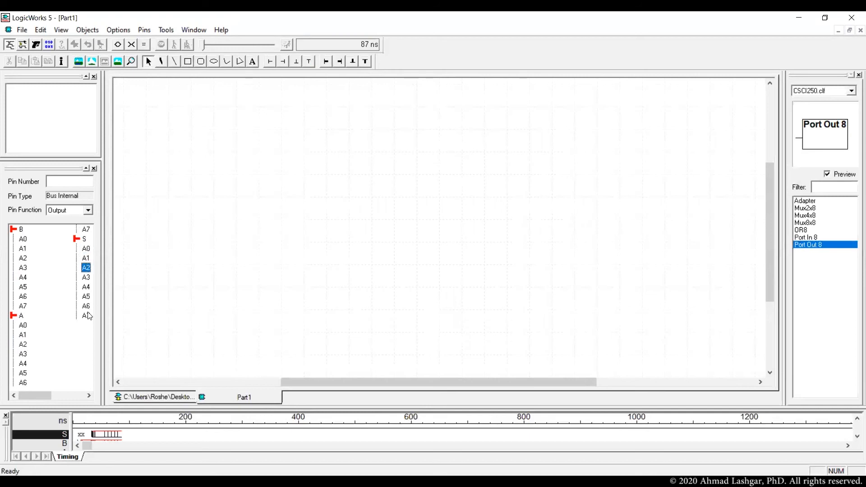
{"action": "left_click", "coordinate": [85, 316]}
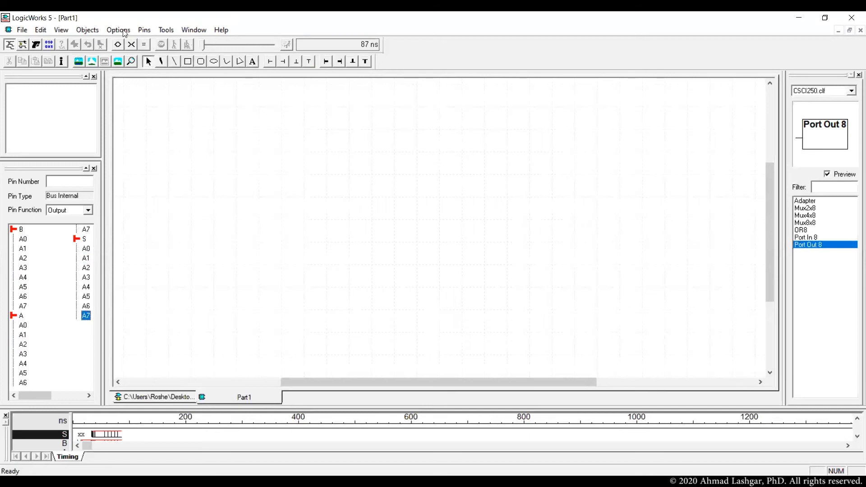
Auto-create the FA8 symbol from its pin list, with inputs A, B and output S.
{"action": "left_click", "coordinate": [117, 30]}
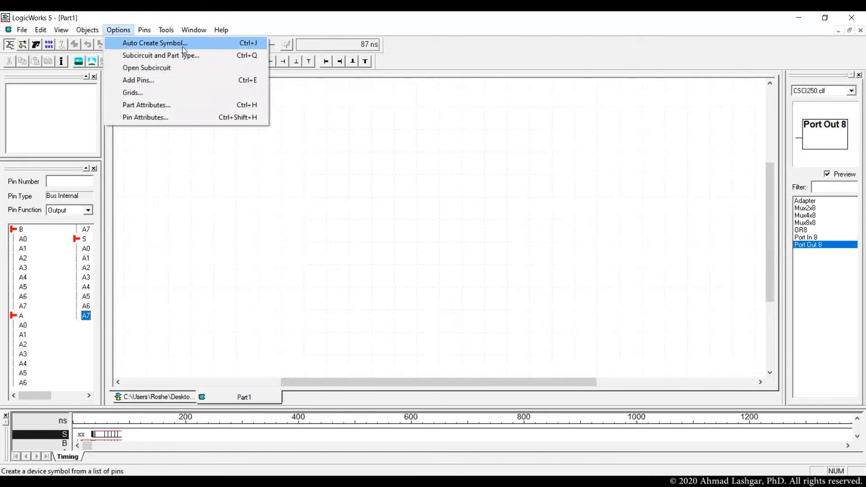
{"action": "left_click", "coordinate": [154, 42]}
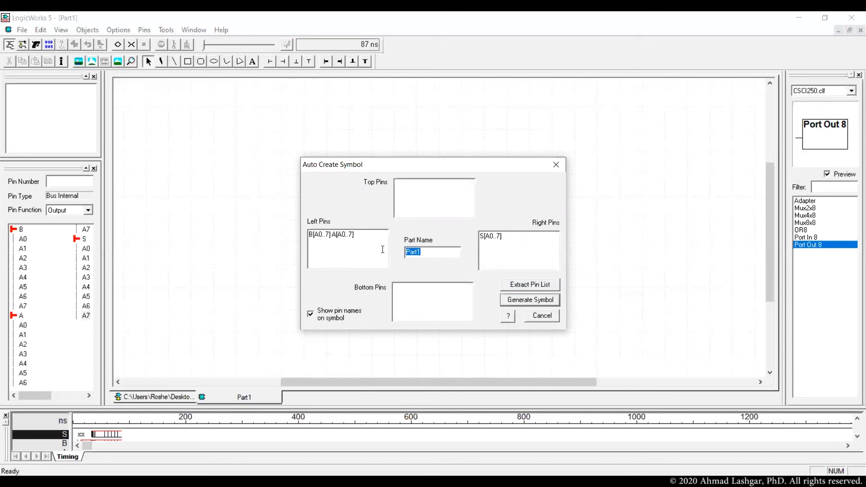
{"action": "type", "text": "FA8"}
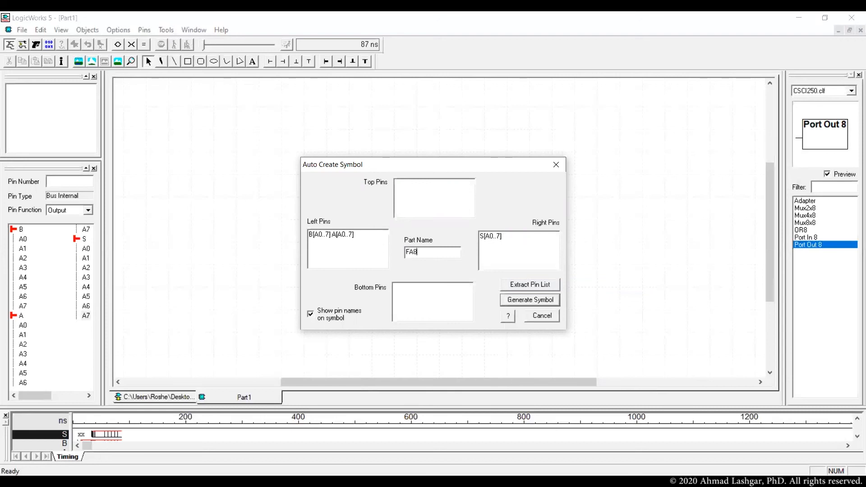
{"action": "mouse_move", "coordinate": [530, 303]}
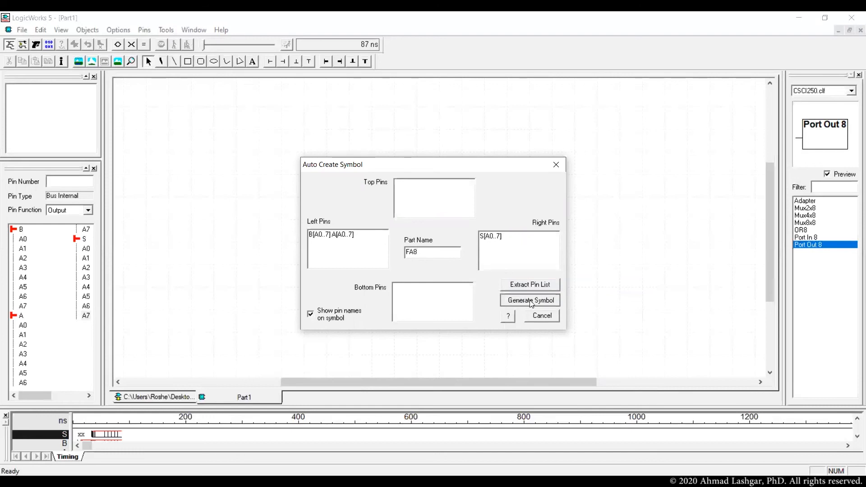
{"action": "left_click", "coordinate": [529, 299]}
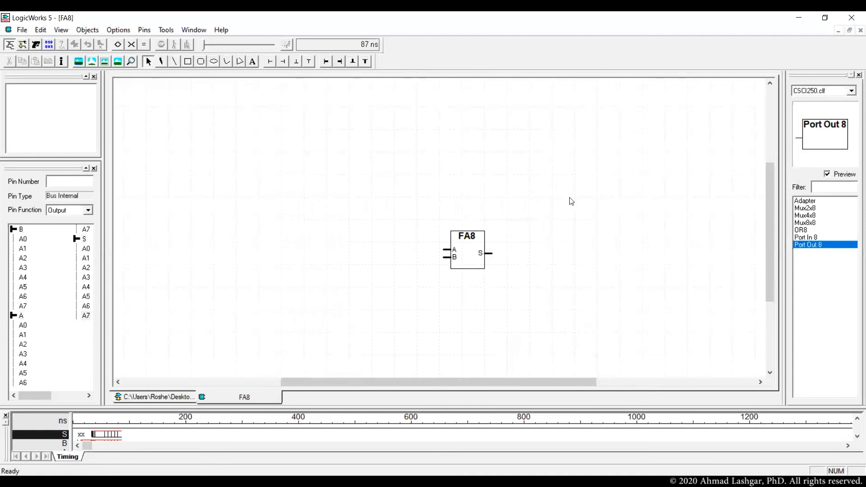
{"action": "mouse_move", "coordinate": [442, 185]}
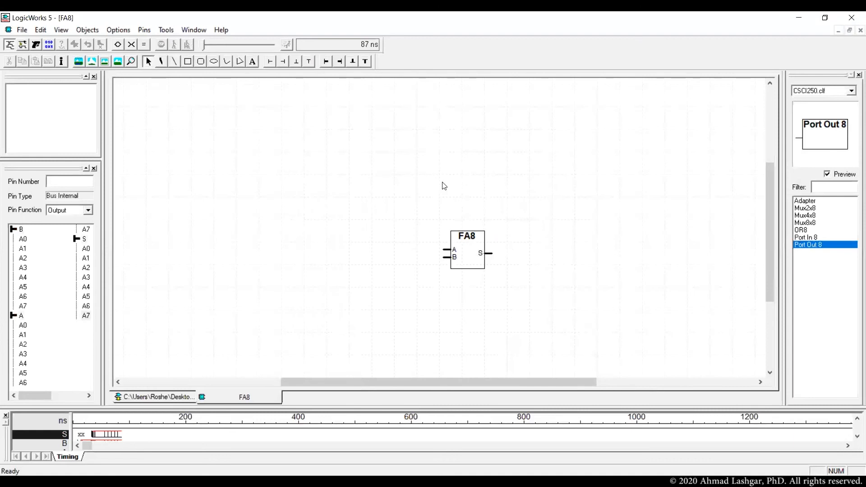
{"action": "mouse_move", "coordinate": [544, 268]}
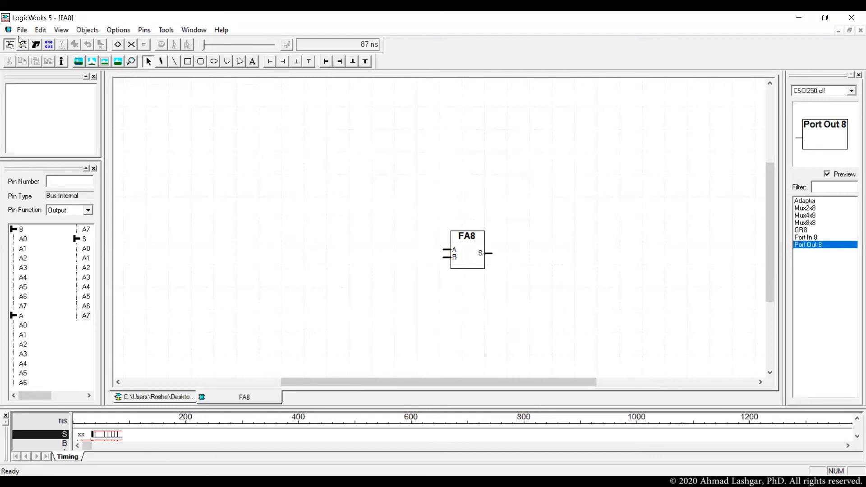
Save the FA8 part into the CPUProject.clf library.
{"action": "left_click", "coordinate": [21, 29]}
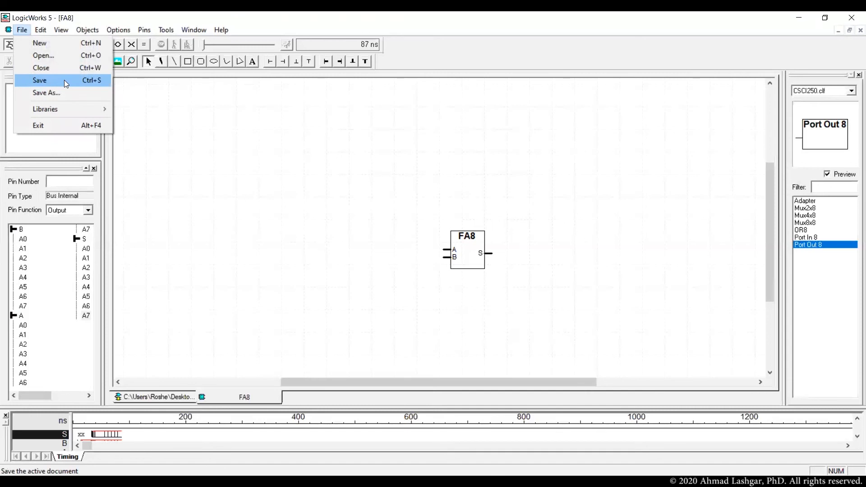
{"action": "mouse_move", "coordinate": [322, 205]}
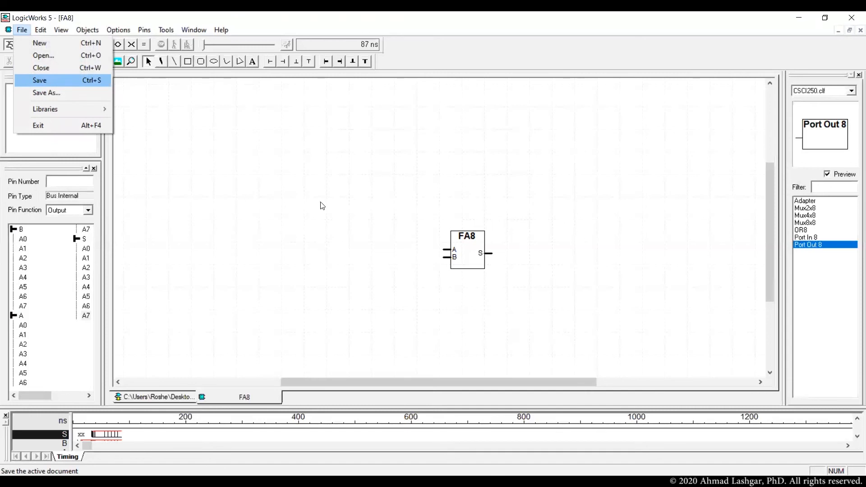
{"action": "left_click", "coordinate": [38, 80]}
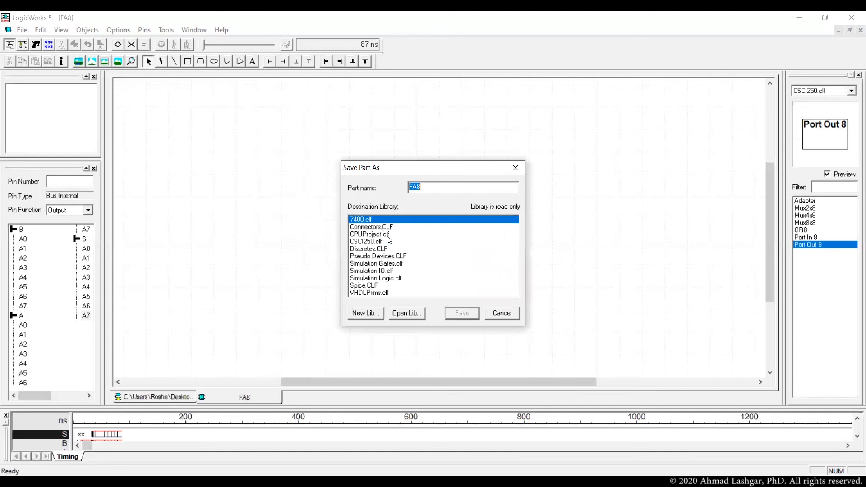
{"action": "left_click", "coordinate": [369, 234]}
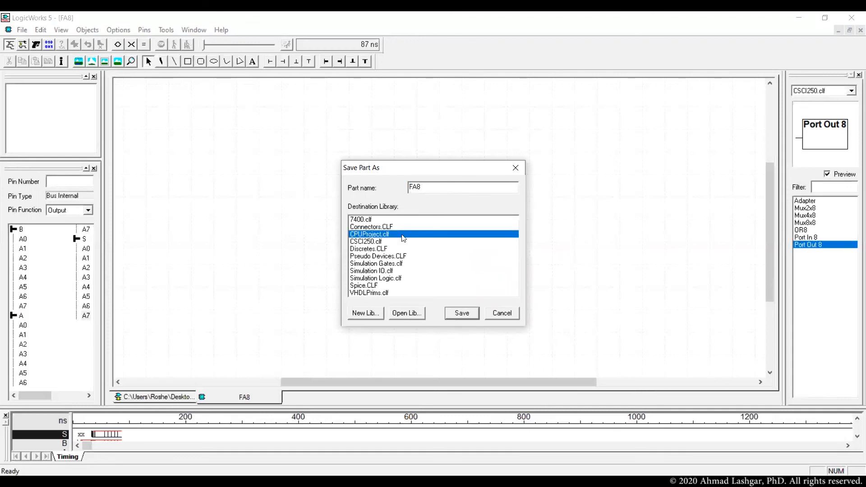
{"action": "mouse_move", "coordinate": [395, 243]}
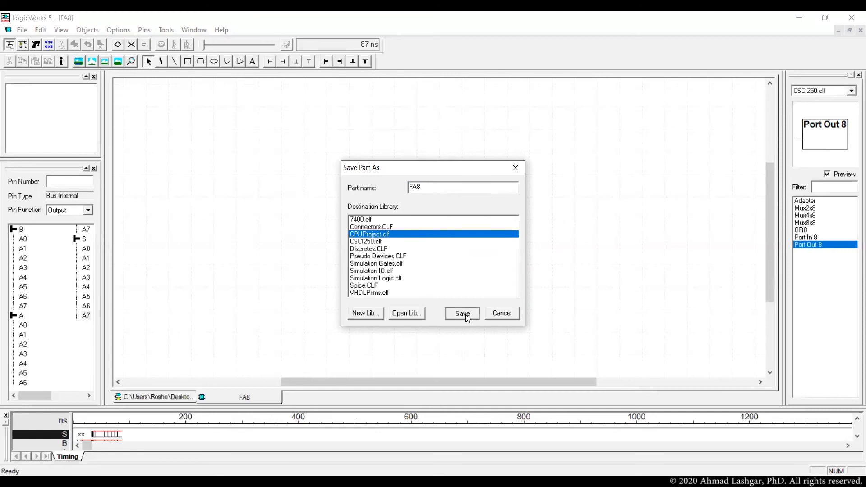
{"action": "left_click", "coordinate": [461, 313]}
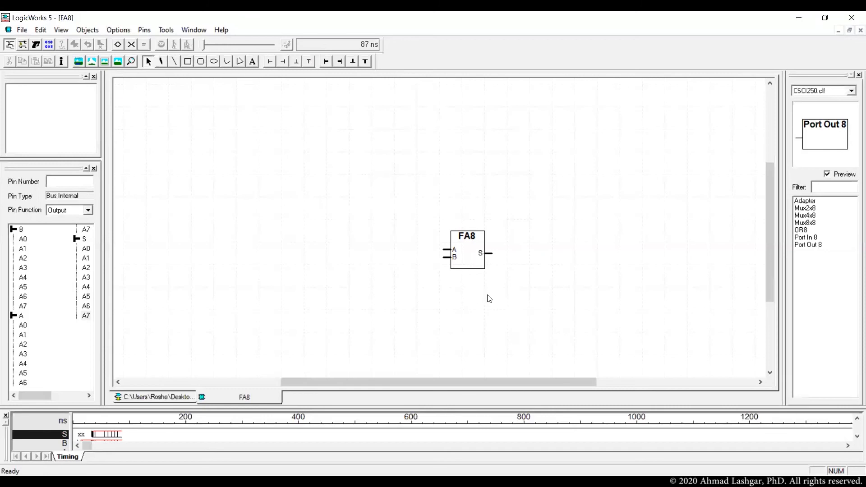
{"action": "mouse_move", "coordinate": [844, 37]}
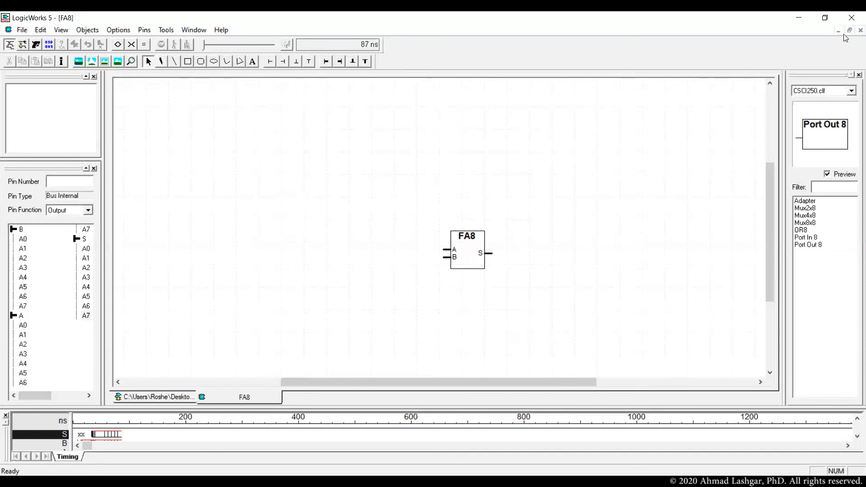
{"action": "mouse_move", "coordinate": [860, 31]}
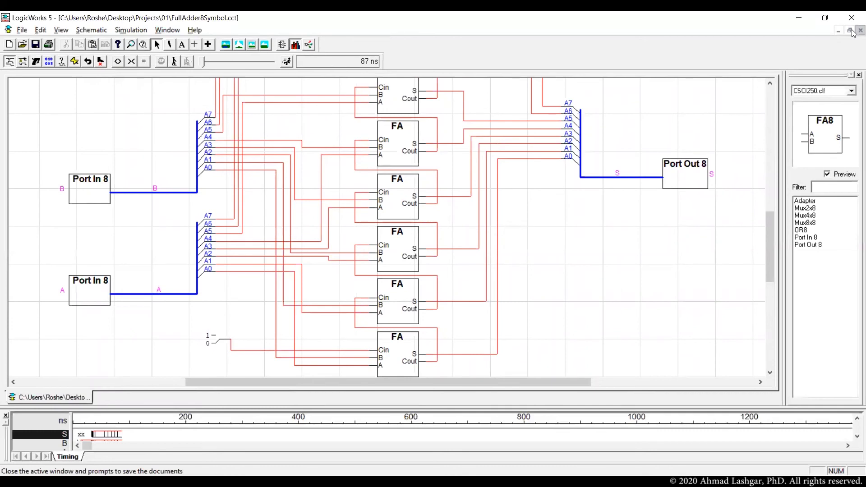
Close the full adder circuit design, keeping its changes.
{"action": "left_click", "coordinate": [859, 30]}
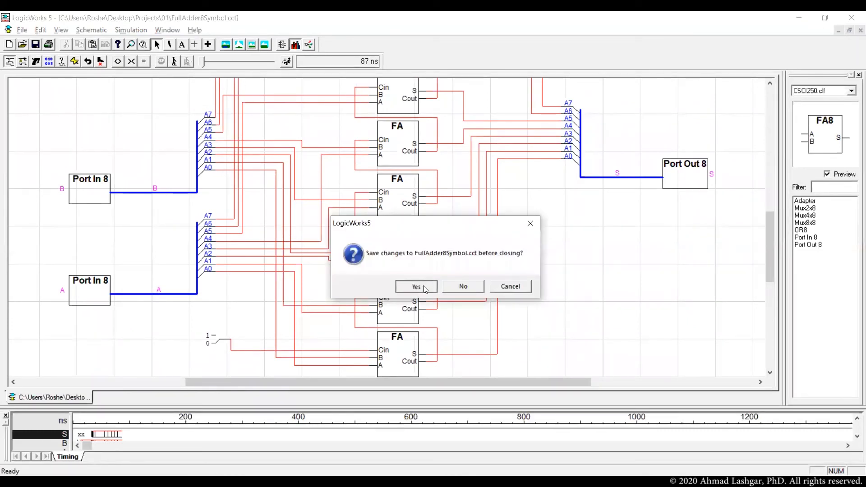
{"action": "left_click", "coordinate": [463, 286]}
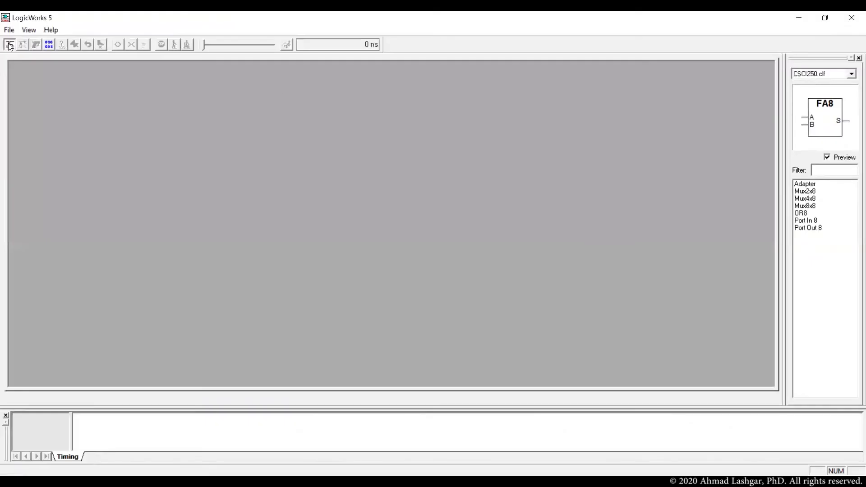
Start a new circuit and place an FA8 adder from the CPUProject library.
{"action": "left_click", "coordinate": [9, 28]}
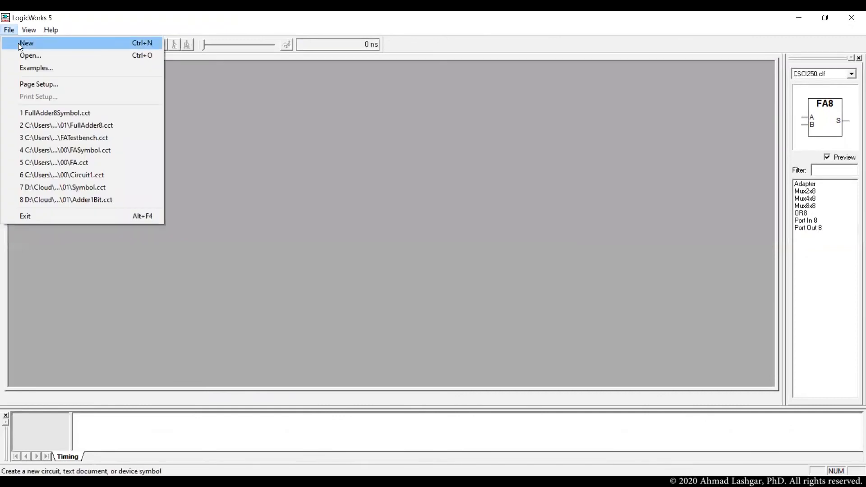
{"action": "left_click", "coordinate": [26, 43]}
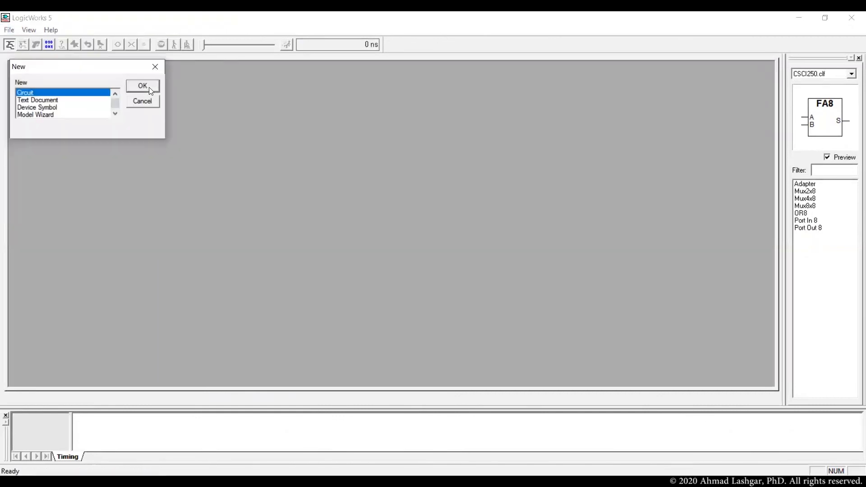
{"action": "left_click", "coordinate": [143, 86]}
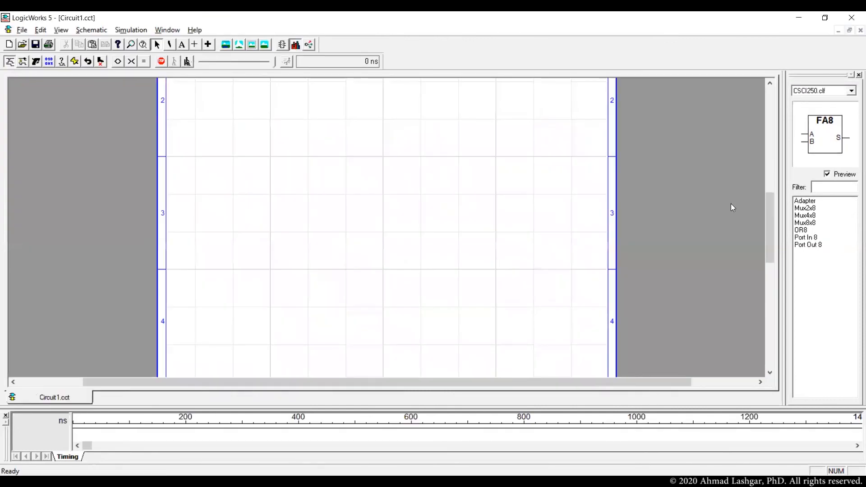
{"action": "left_click", "coordinate": [850, 90]}
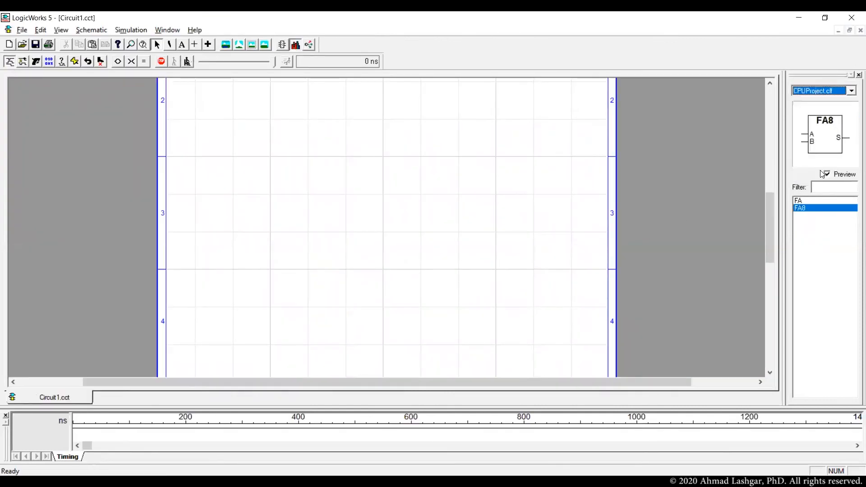
{"action": "left_click", "coordinate": [823, 200]}
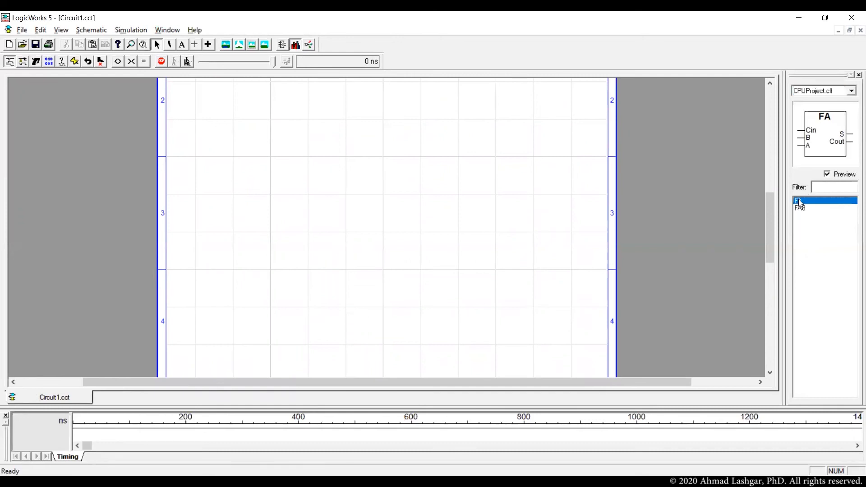
{"action": "left_click", "coordinate": [799, 208]}
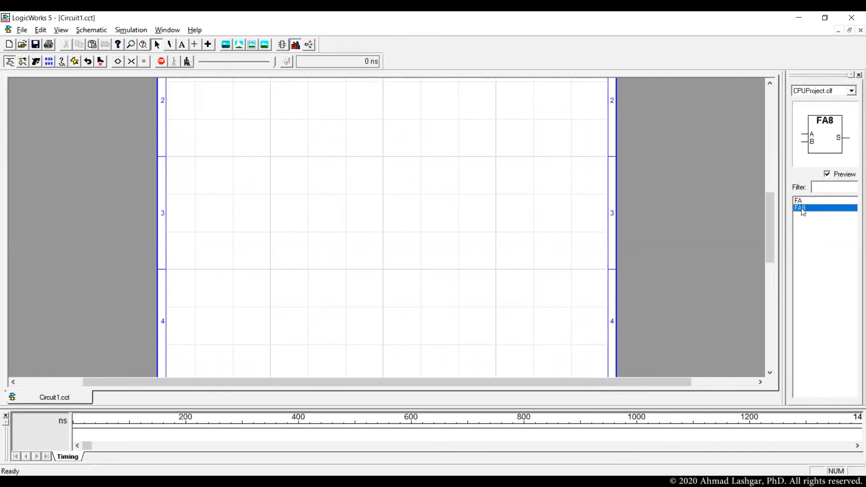
{"action": "left_click", "coordinate": [380, 208]}
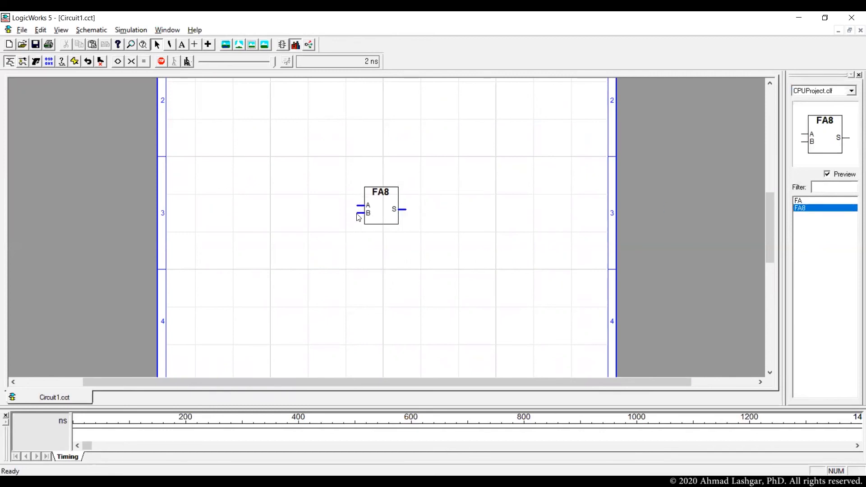
Wire buses from inputs A and B to A0..A7 breakouts.
{"action": "left_click_drag", "start_coordinate": [359, 206], "coordinate": [308, 205]}
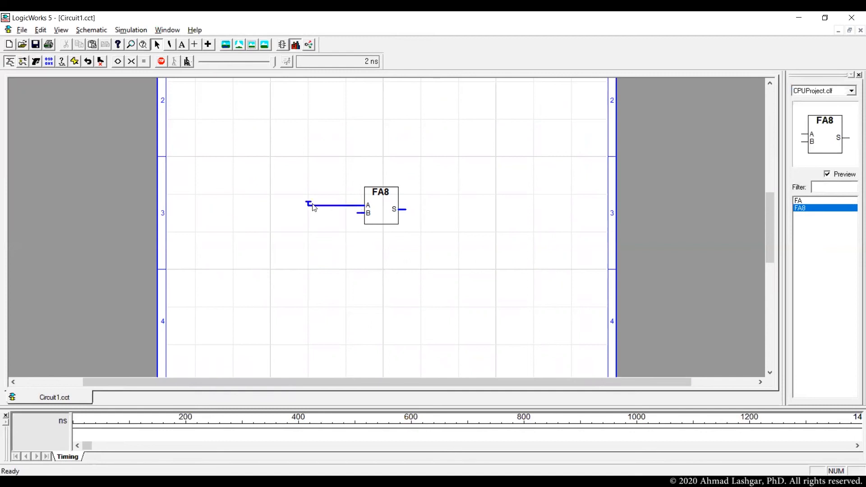
{"action": "right_click", "coordinate": [309, 203]}
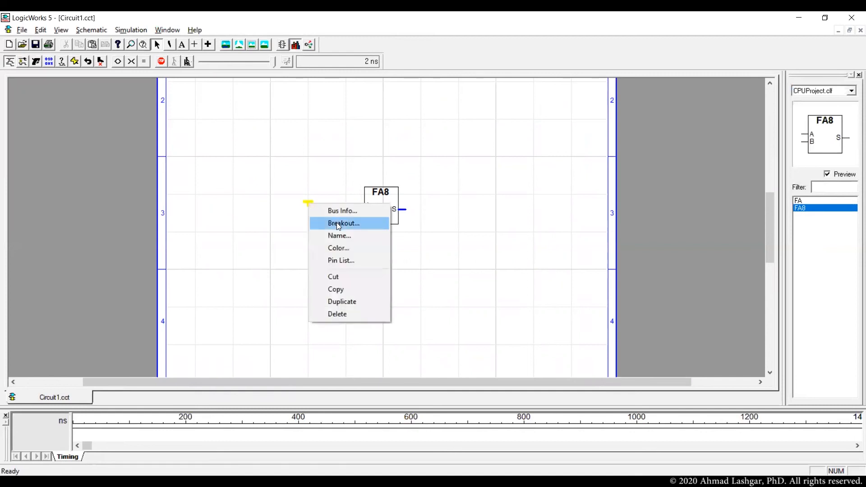
{"action": "left_click", "coordinate": [343, 223]}
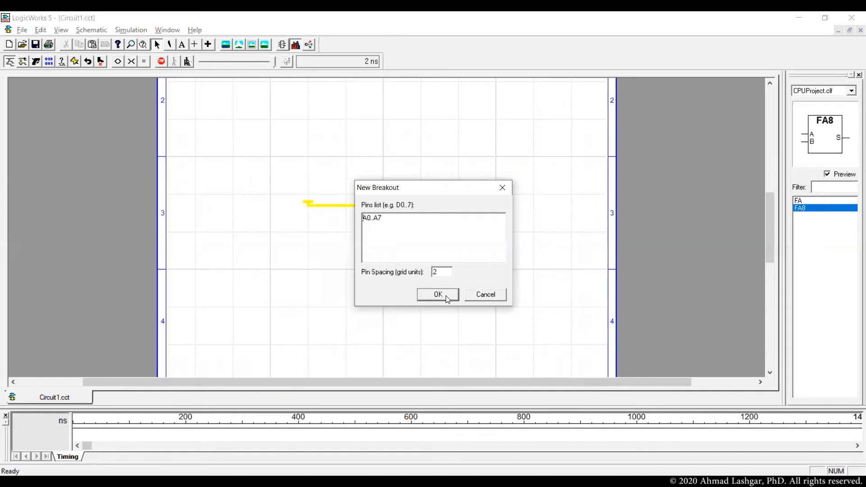
{"action": "left_click", "coordinate": [437, 294]}
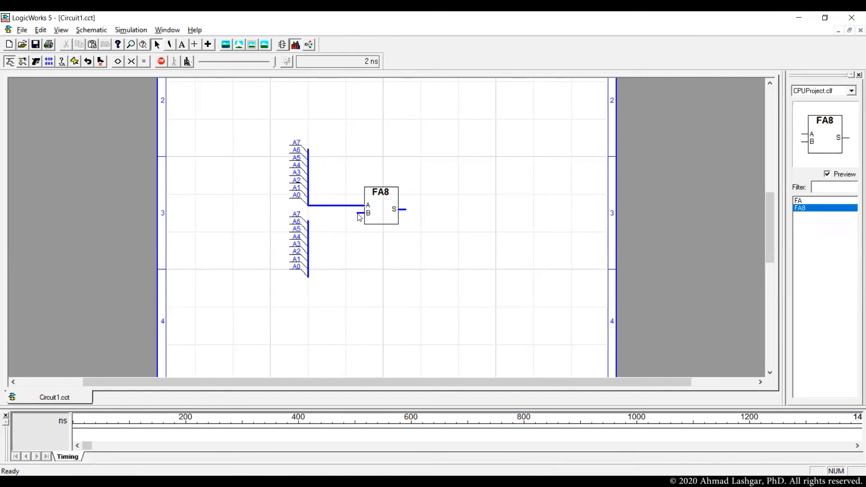
{"action": "left_click_drag", "start_coordinate": [358, 215], "coordinate": [309, 215]}
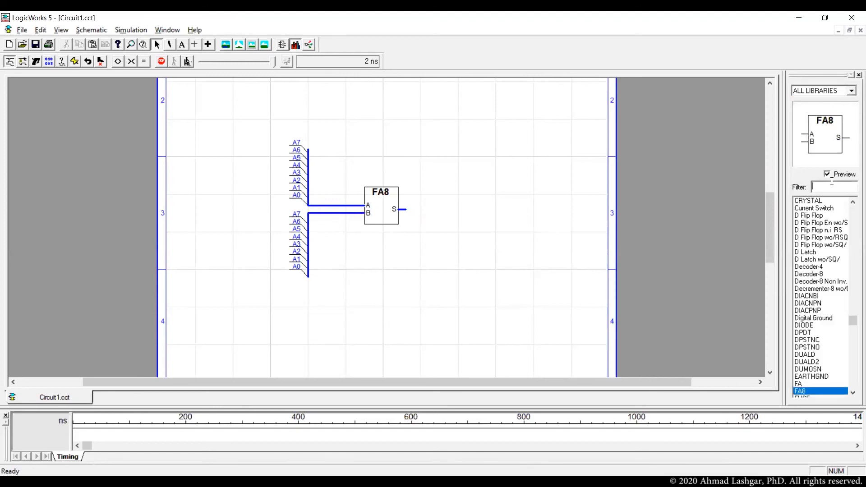
Place a Hex Keyboard wo/STB and flip it horizontally toward the breakout bits.
{"action": "type", "text": "hex"}
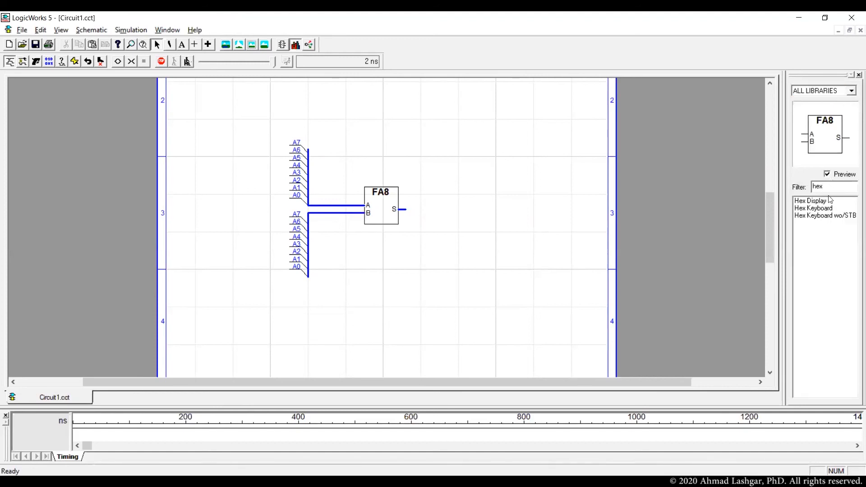
{"action": "left_click", "coordinate": [824, 215]}
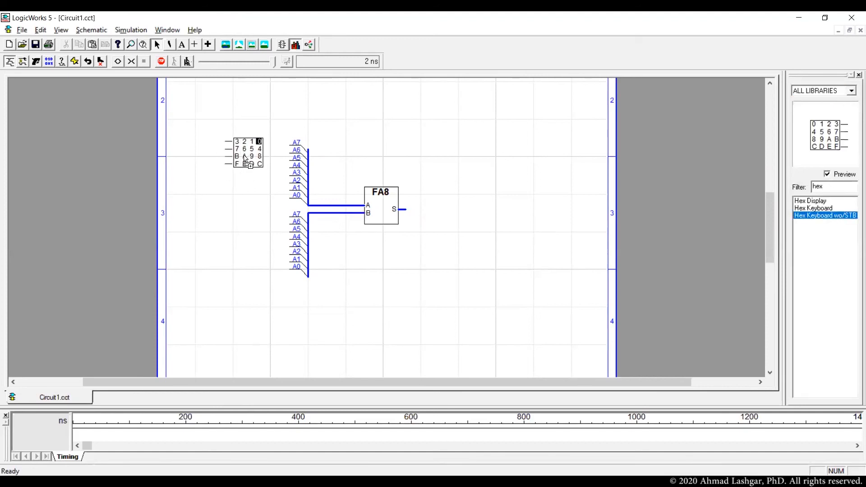
{"action": "right_click", "coordinate": [249, 157]}
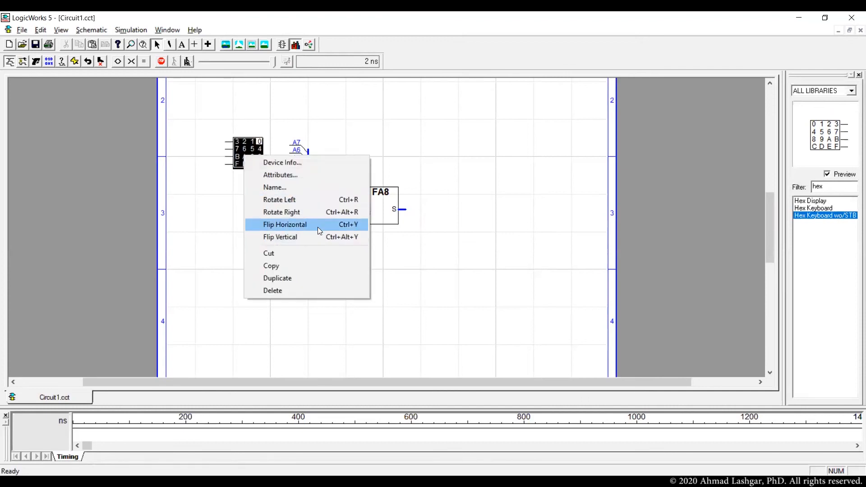
{"action": "left_click", "coordinate": [284, 224]}
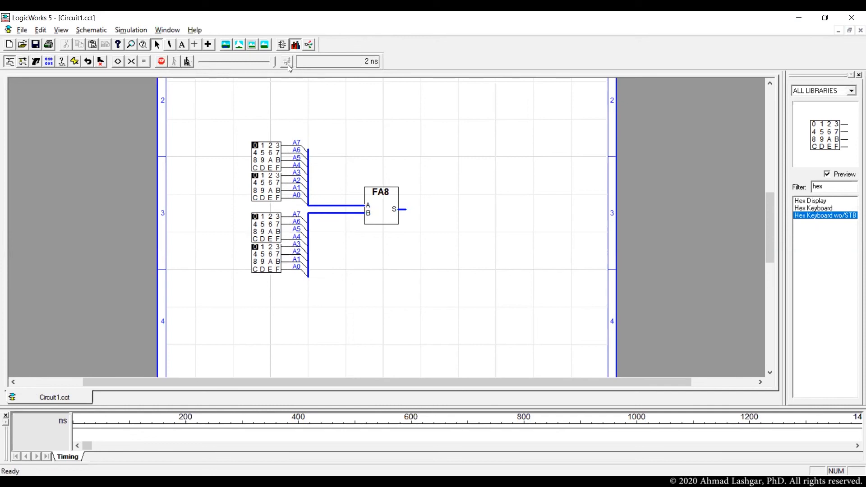
Turn on Show Values in the simulation to display bus signal values.
{"action": "left_click", "coordinate": [131, 30]}
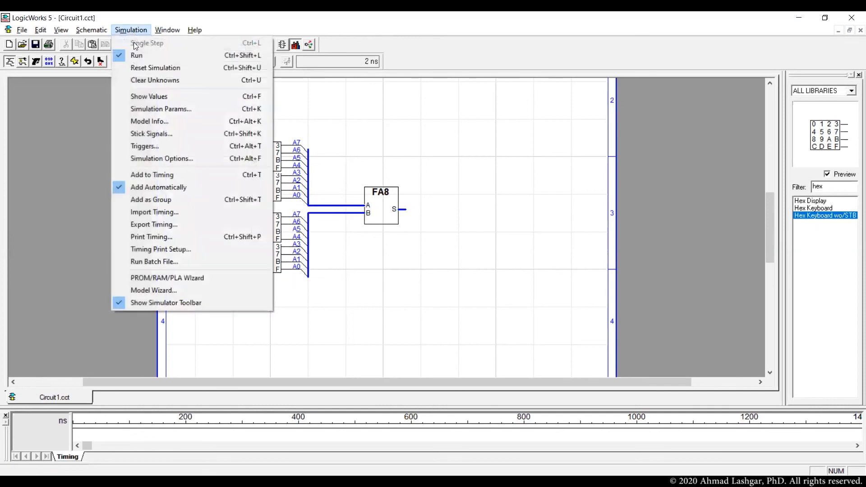
{"action": "mouse_move", "coordinate": [149, 97]}
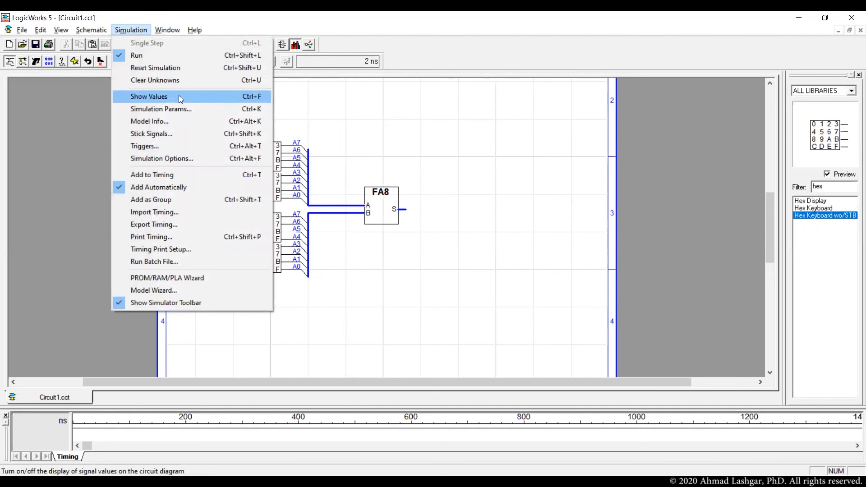
{"action": "left_click", "coordinate": [149, 96]}
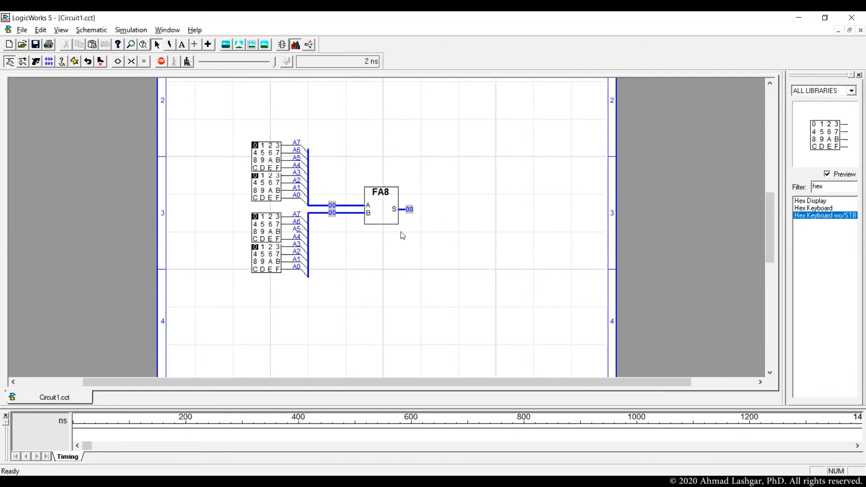
{"action": "mouse_move", "coordinate": [380, 210]}
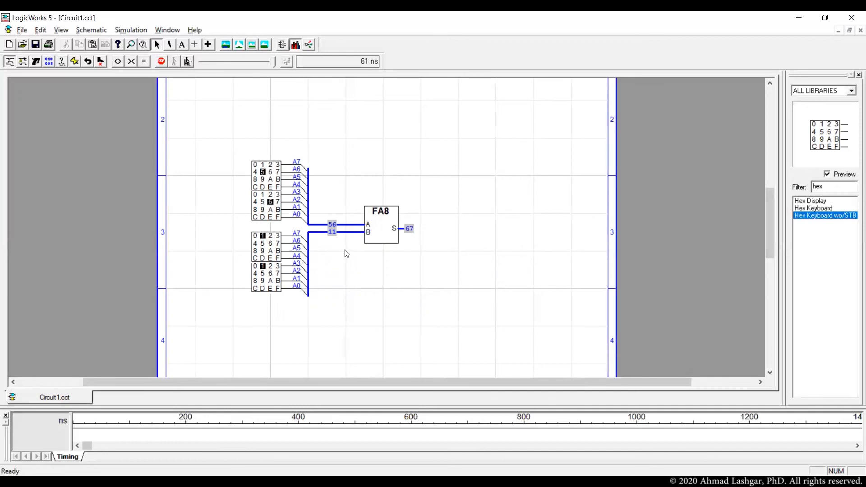
{"action": "mouse_move", "coordinate": [438, 229]}
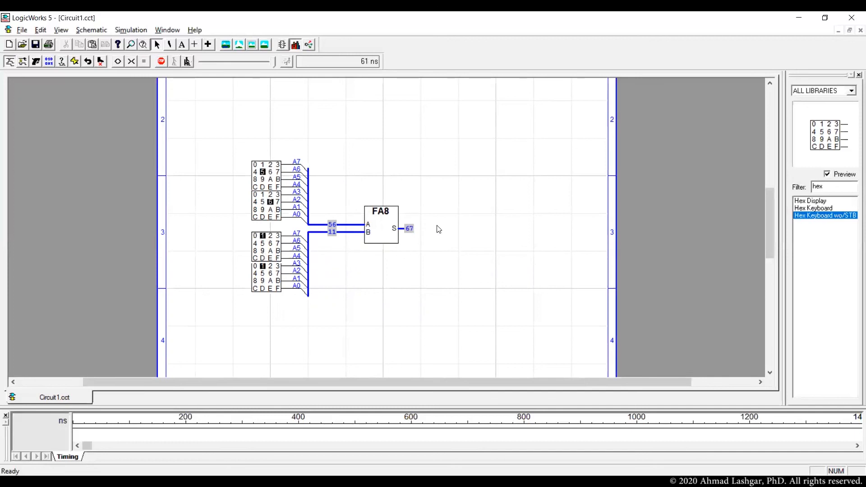
{"action": "mouse_move", "coordinate": [432, 265]}
{"action": "type", "text": "Full"}
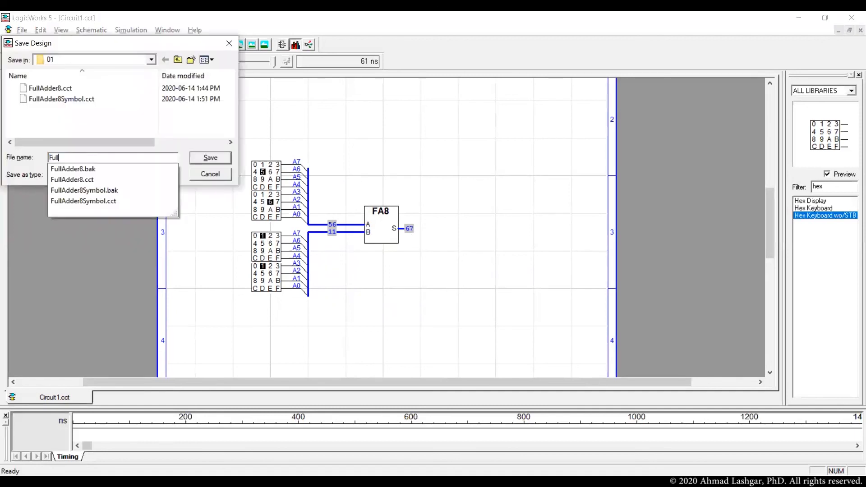
Save the test circuit as FullAdder8Testbench.cct.
{"action": "type", "text": "Adder8Testbench"}
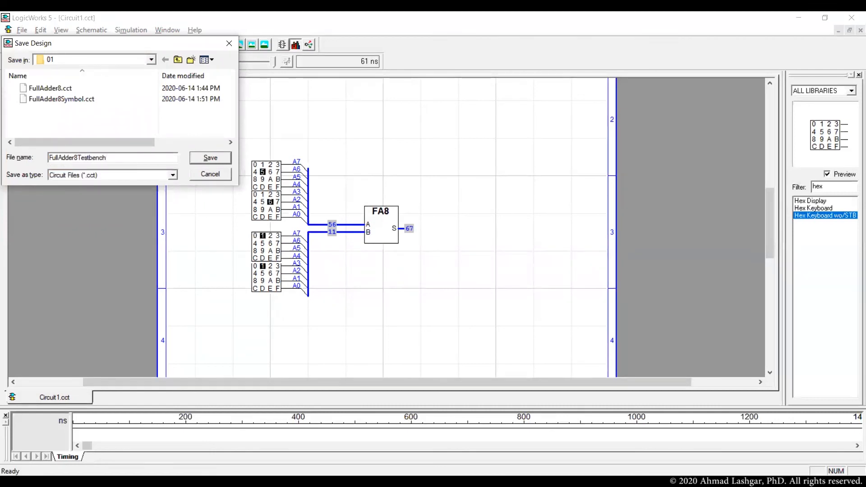
{"action": "left_click", "coordinate": [210, 157]}
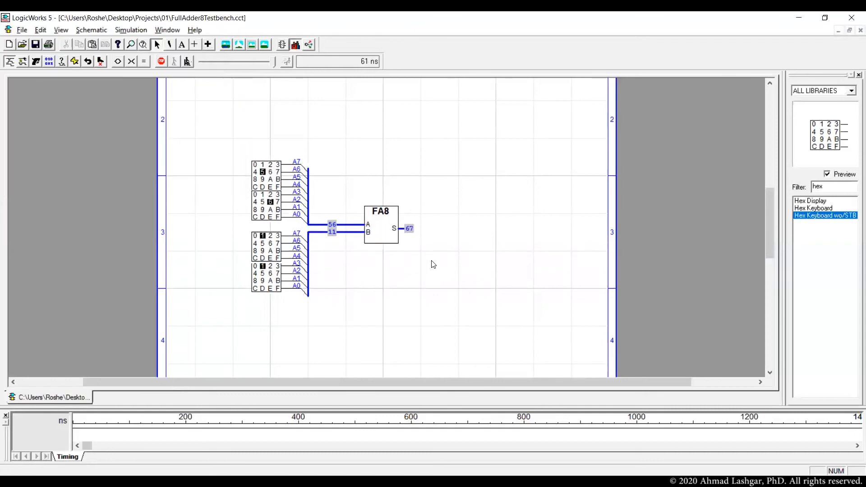